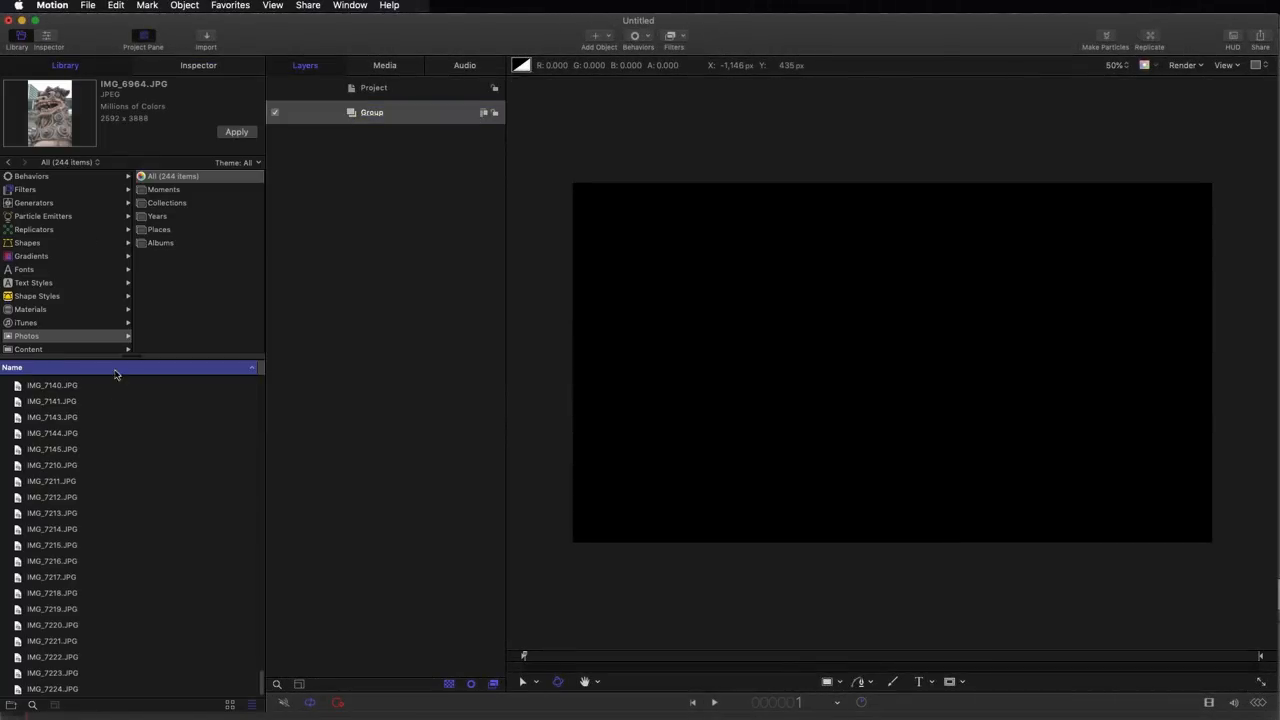
Add photo IMG_6964 to the group, scale it to 74.78% and set Position Y to -562.01 px
{"action": "left_click", "coordinate": [237, 131]}
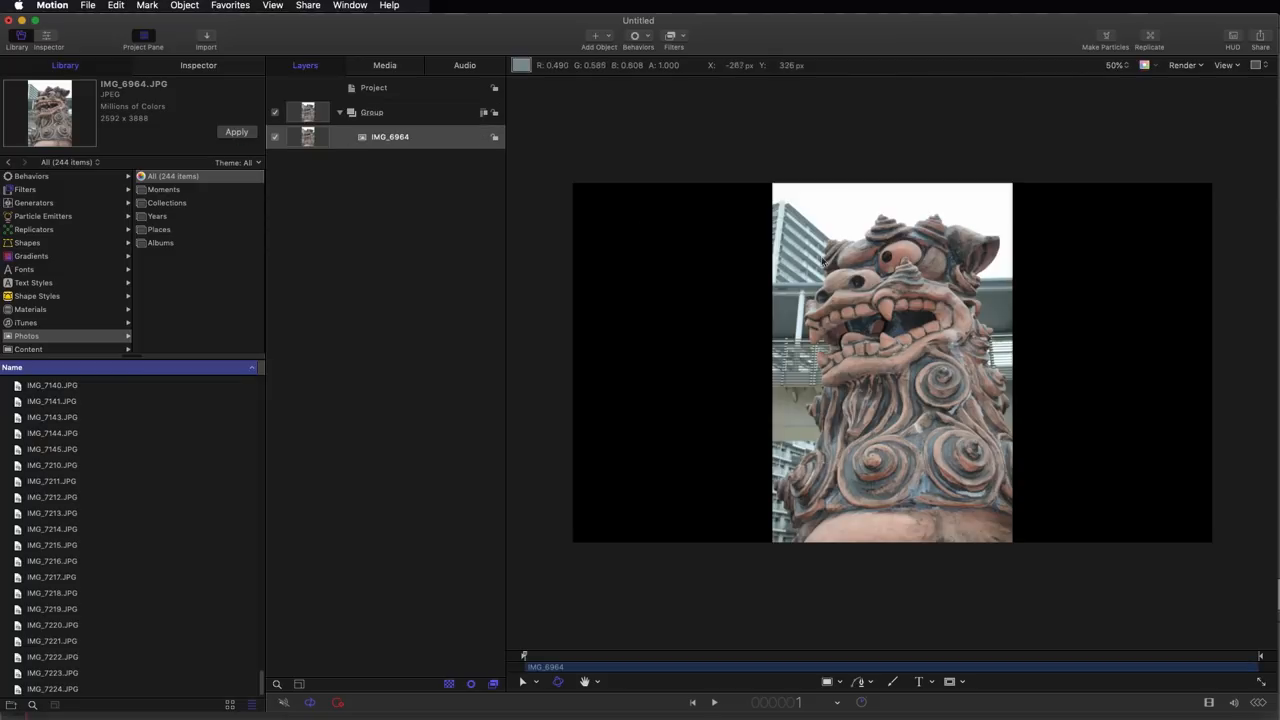
{"action": "left_click", "coordinate": [198, 65]}
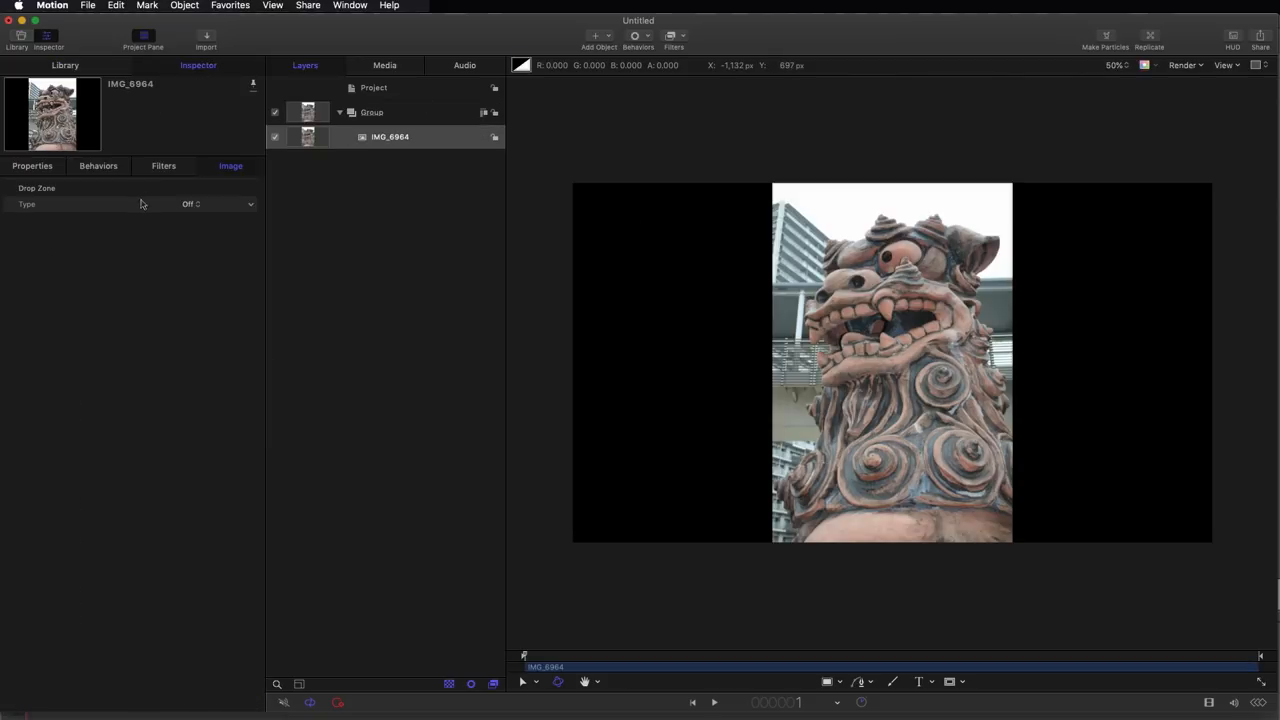
{"action": "left_click", "coordinate": [32, 165]}
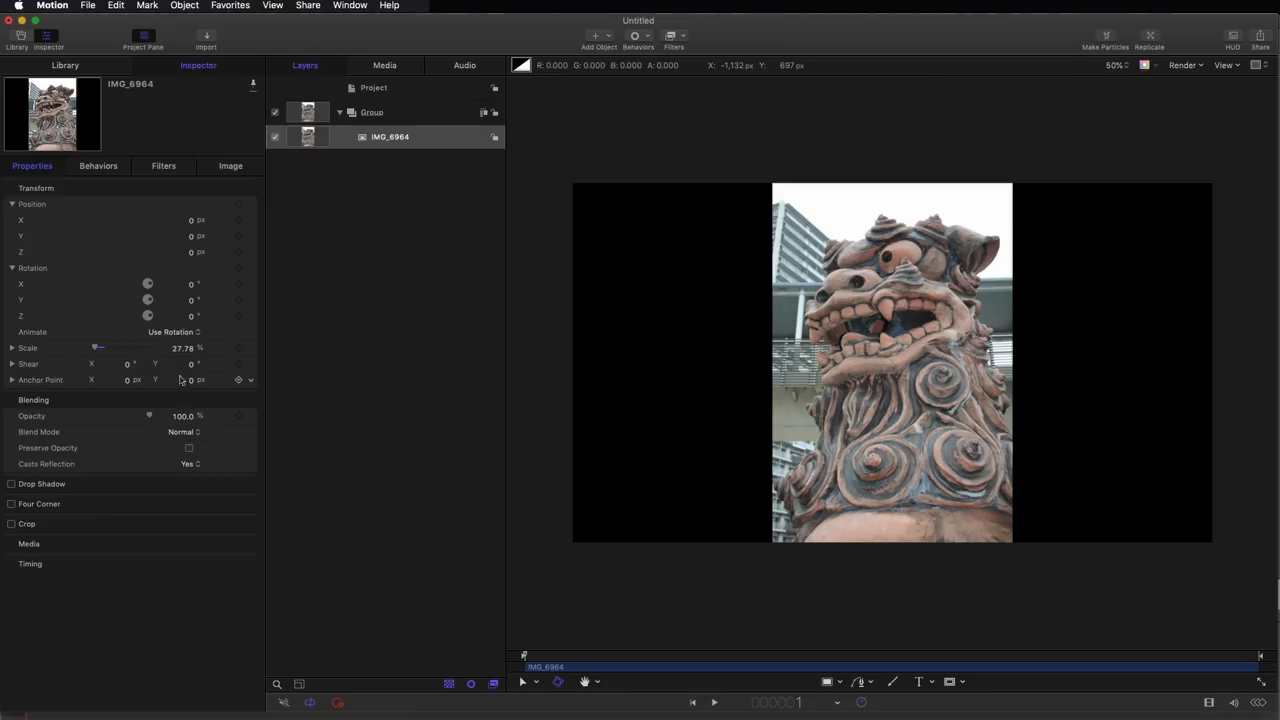
{"action": "mouse_move", "coordinate": [1203, 311]}
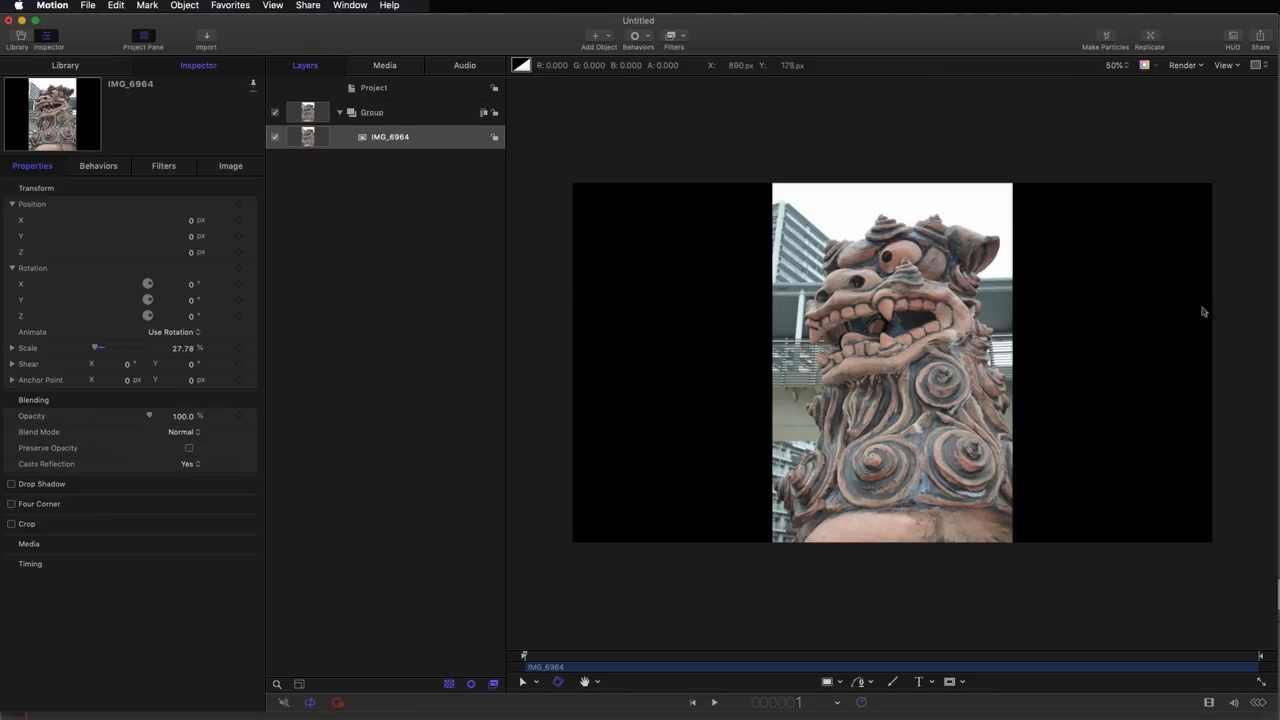
{"action": "mouse_move", "coordinate": [1218, 334]}
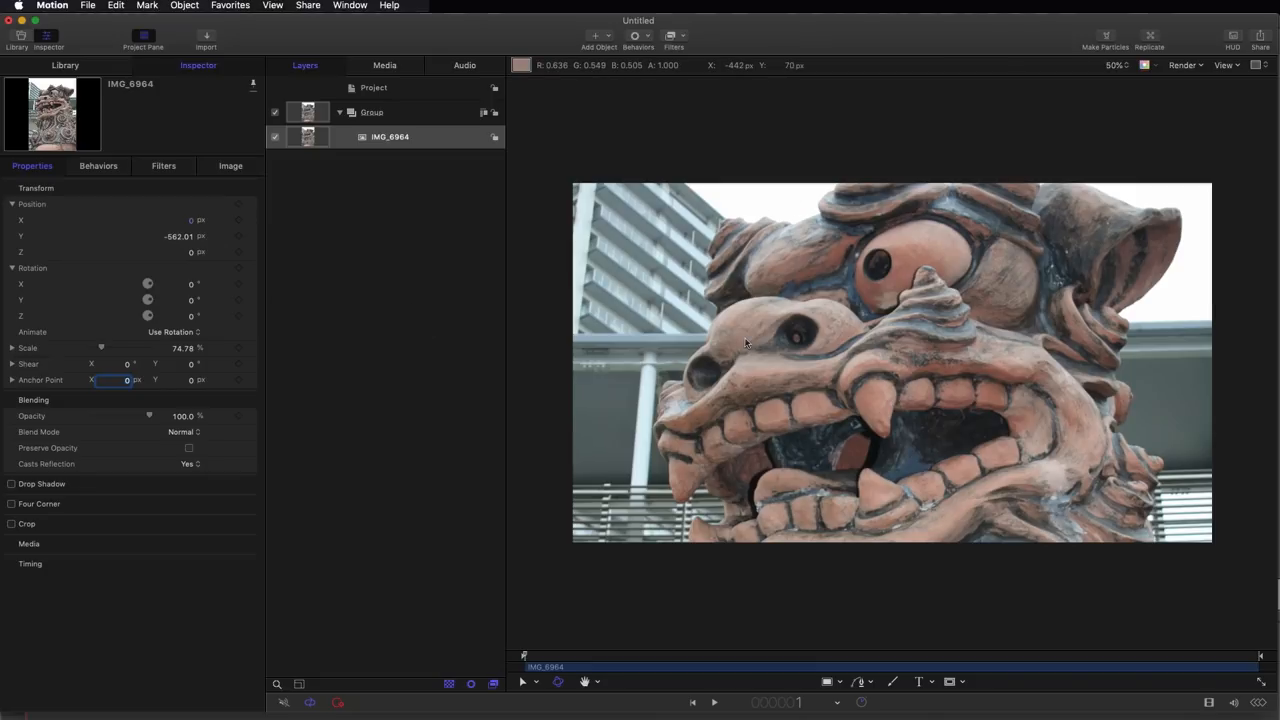
Turn on Fixed Resolution for the photo's Group and set its Fixed Width to 96
{"action": "left_click", "coordinate": [373, 87]}
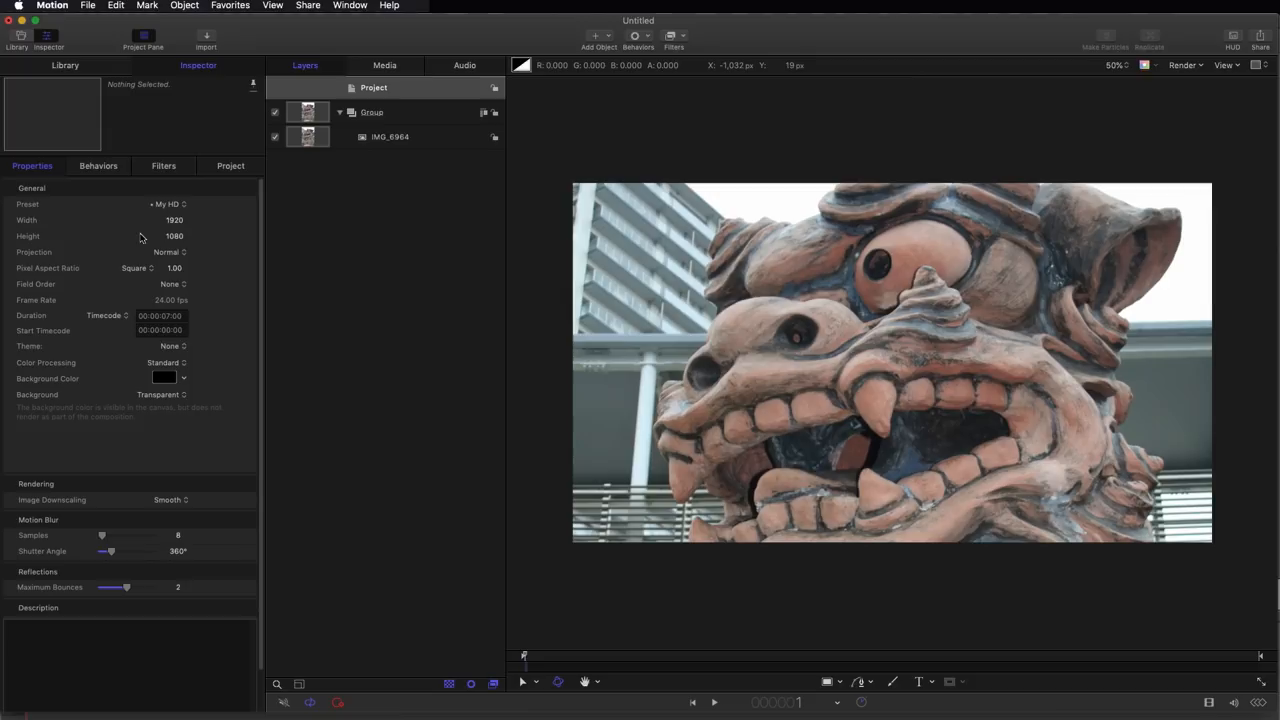
{"action": "mouse_move", "coordinate": [587, 349]}
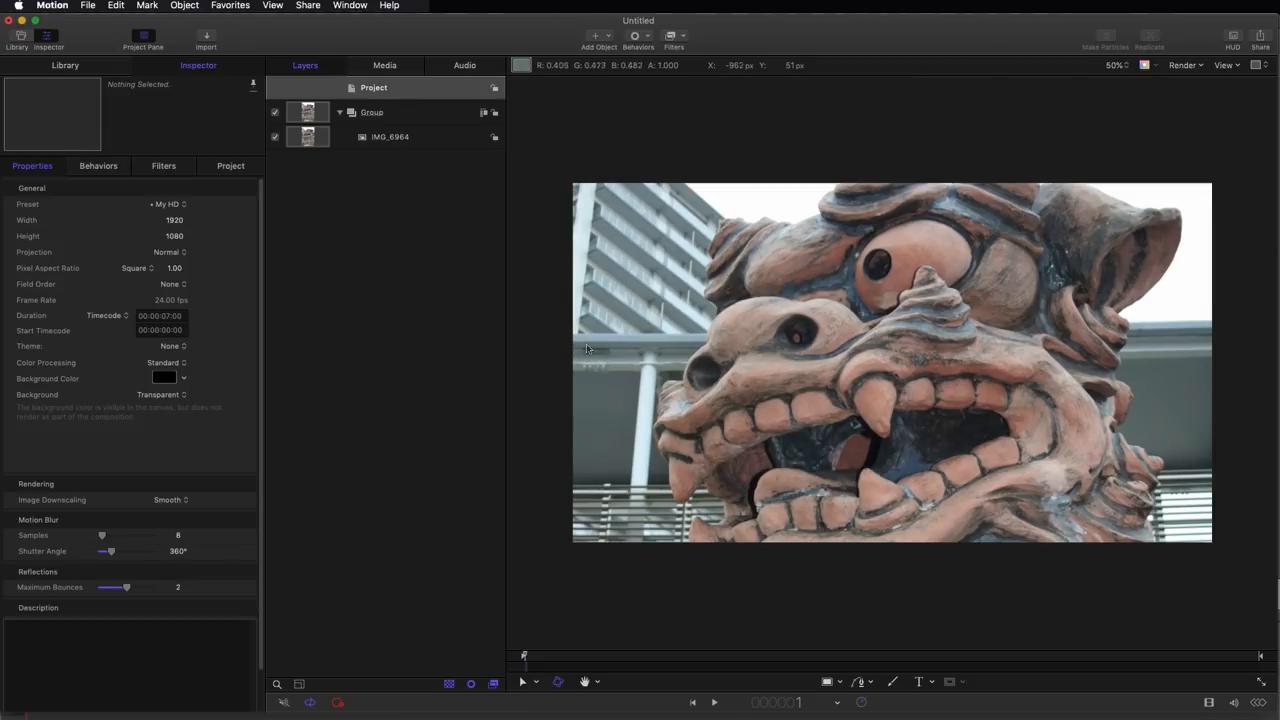
{"action": "mouse_move", "coordinate": [1213, 348]}
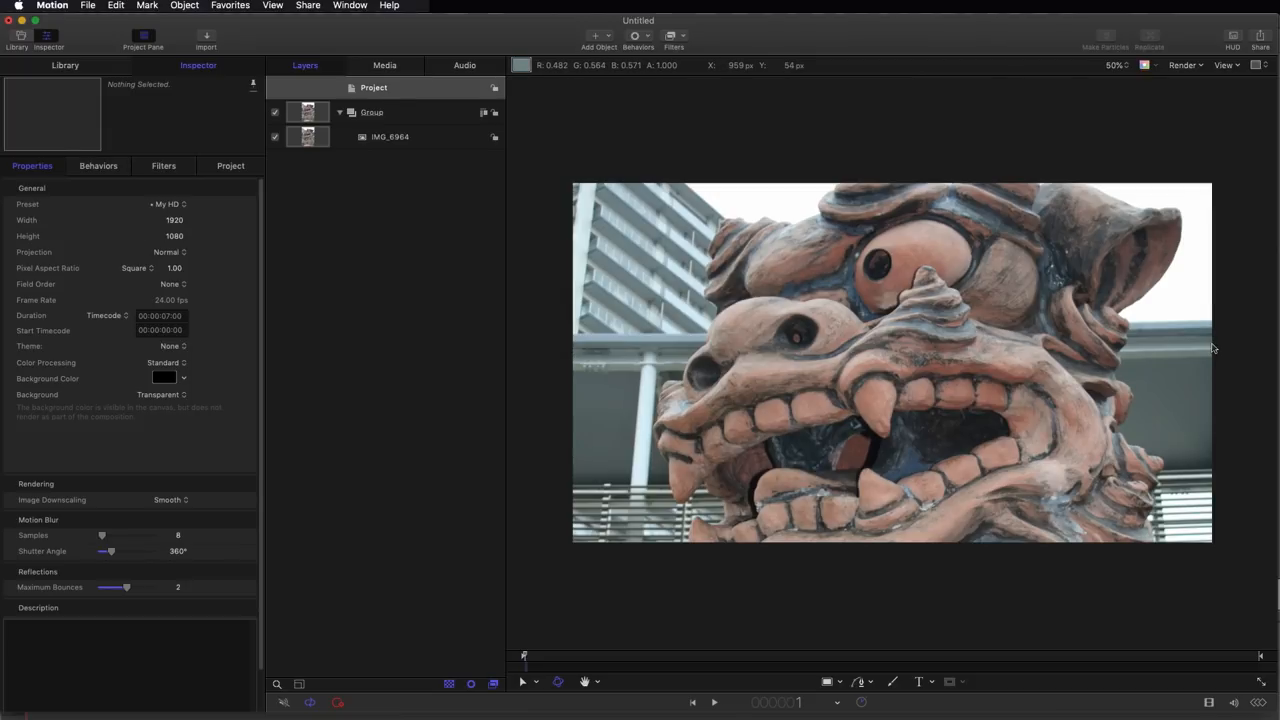
{"action": "mouse_move", "coordinate": [324, 113]}
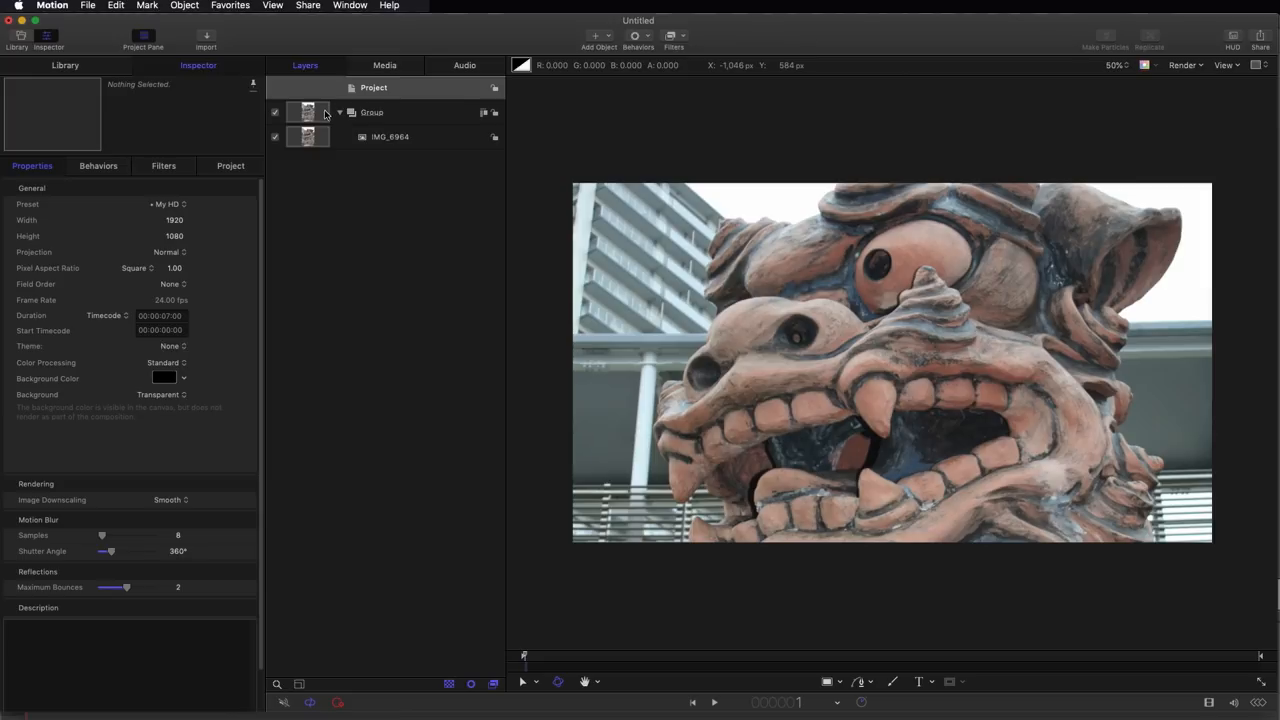
{"action": "left_click", "coordinate": [371, 112]}
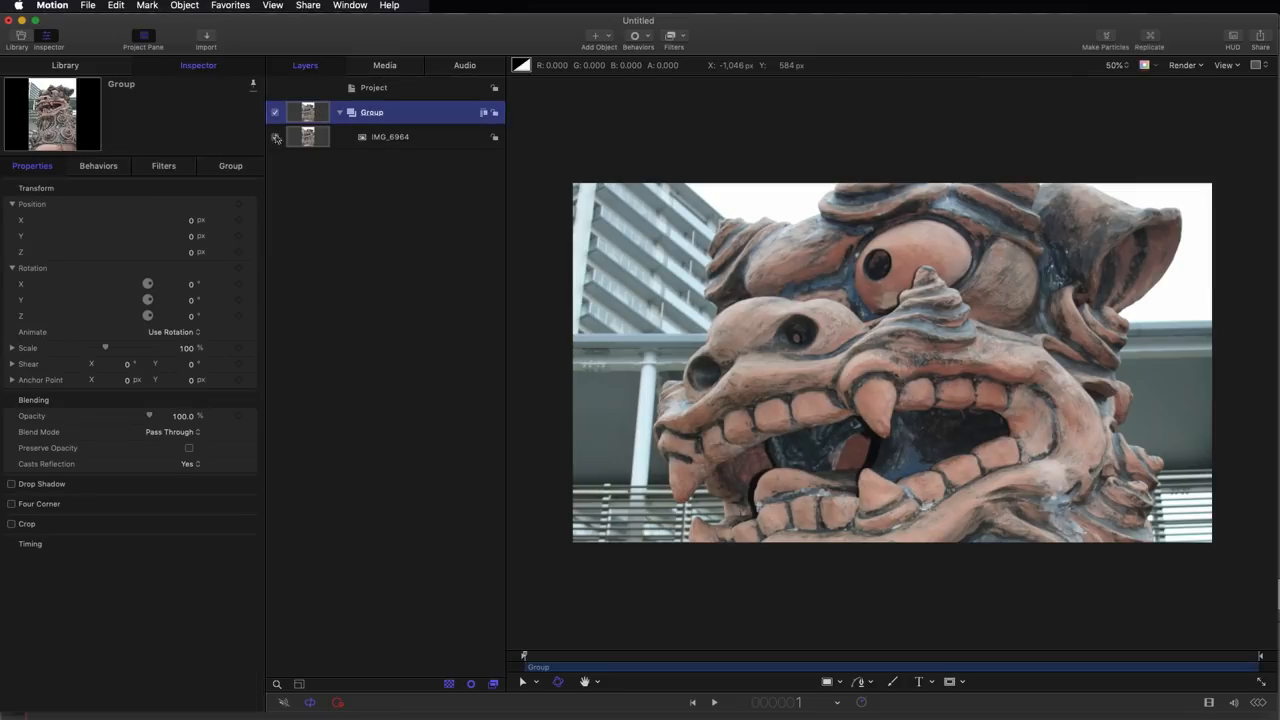
{"action": "left_click", "coordinate": [230, 165]}
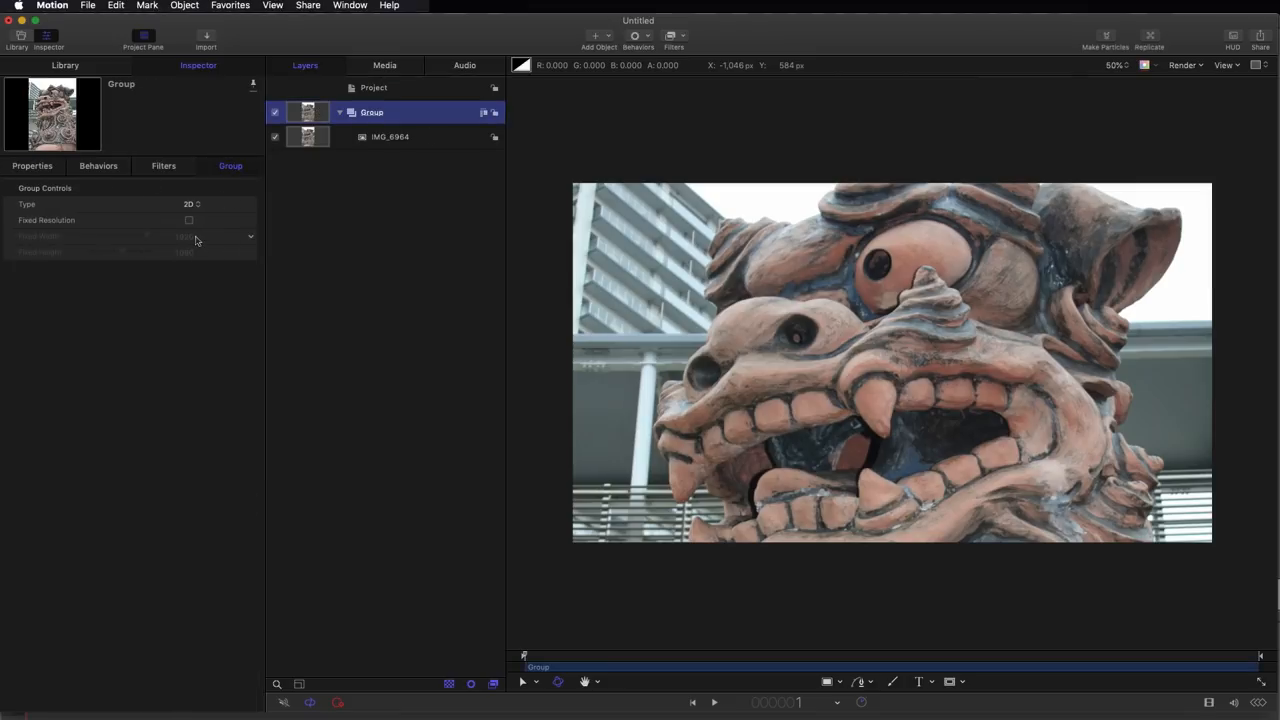
{"action": "left_click", "coordinate": [188, 220]}
{"action": "type", "text": "96"}
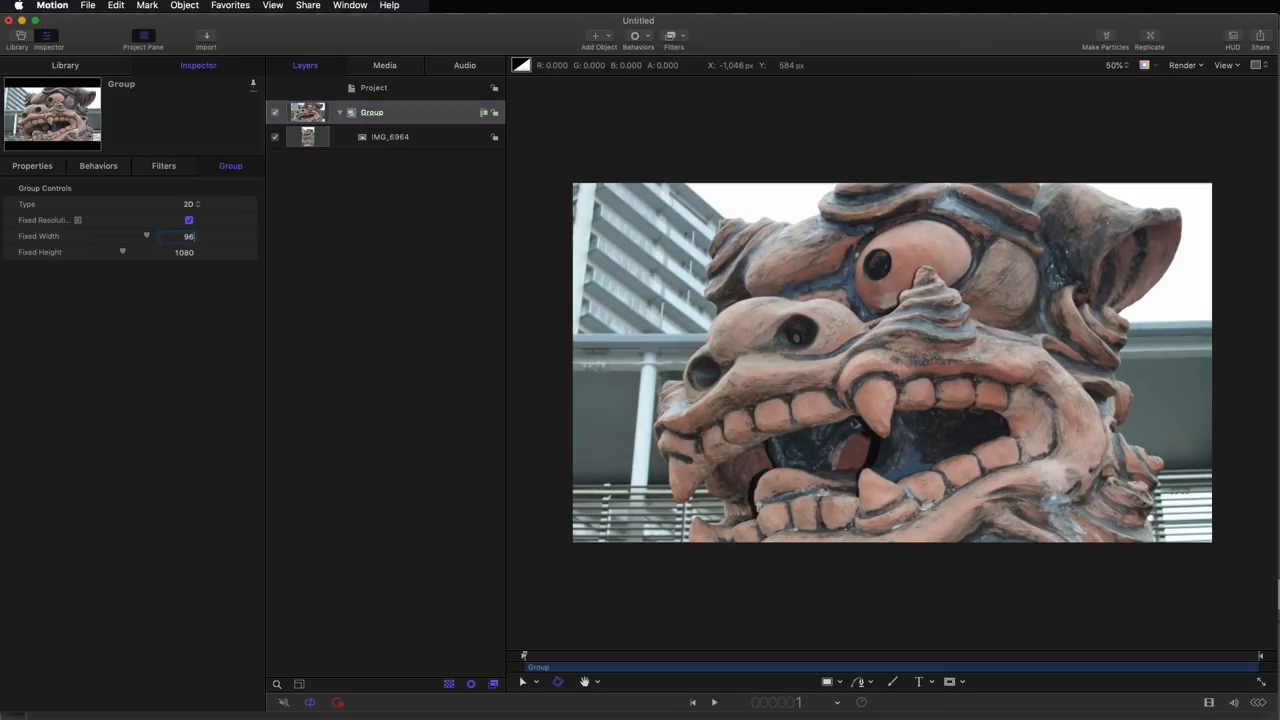
{"action": "left_click_drag", "start_coordinate": [145, 236], "coordinate": [93, 236]}
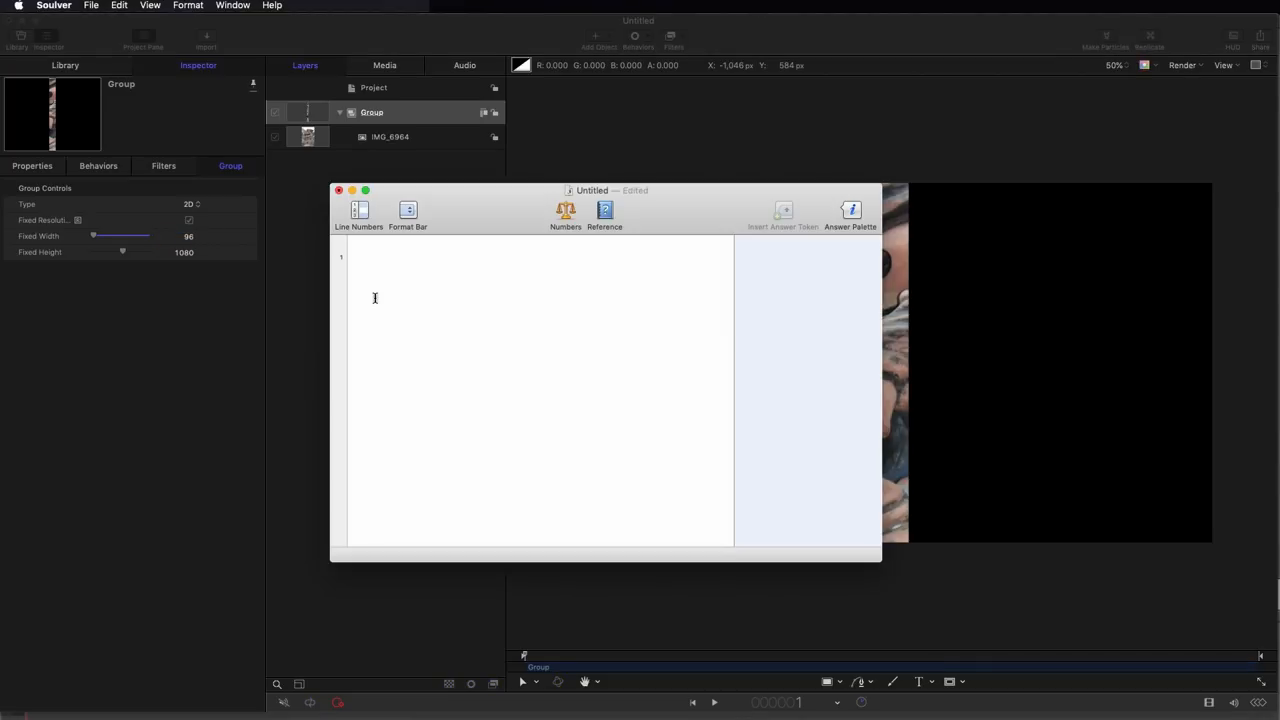
Calculate 1920/20 = 96 in Soulver, then close the calculator window
{"action": "type", "text": "1920"}
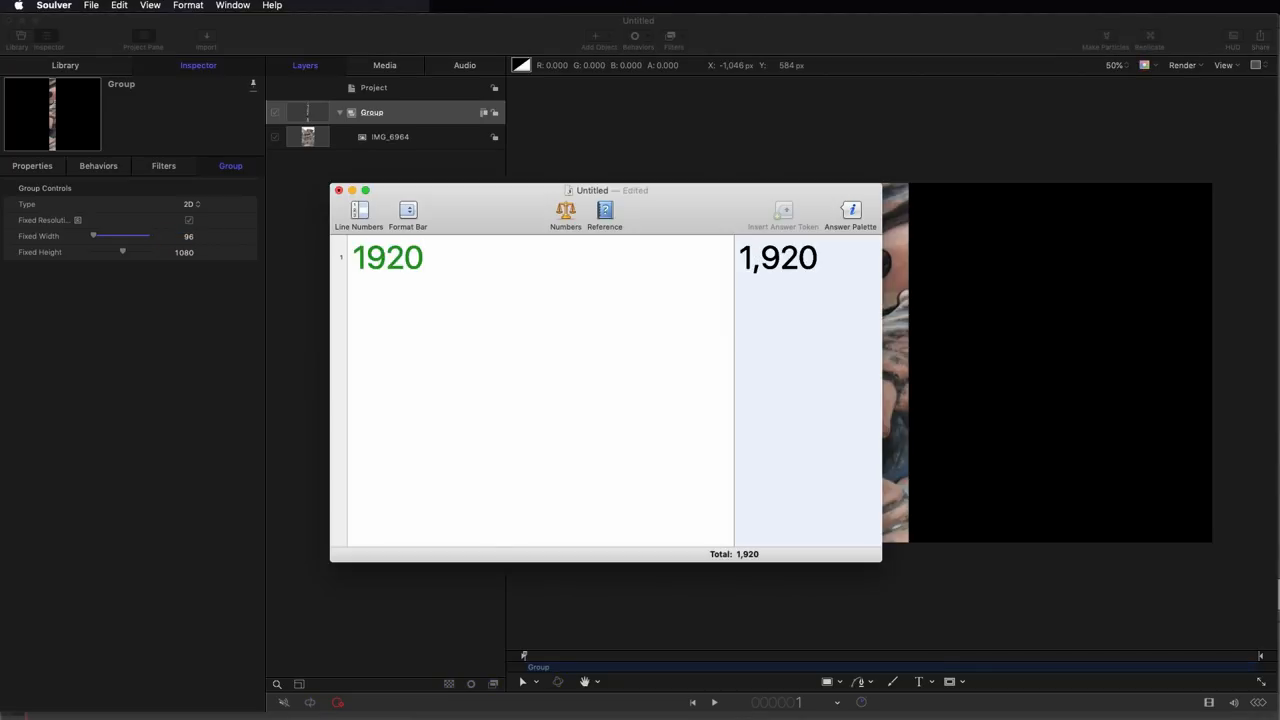
{"action": "type", "text": "/20"}
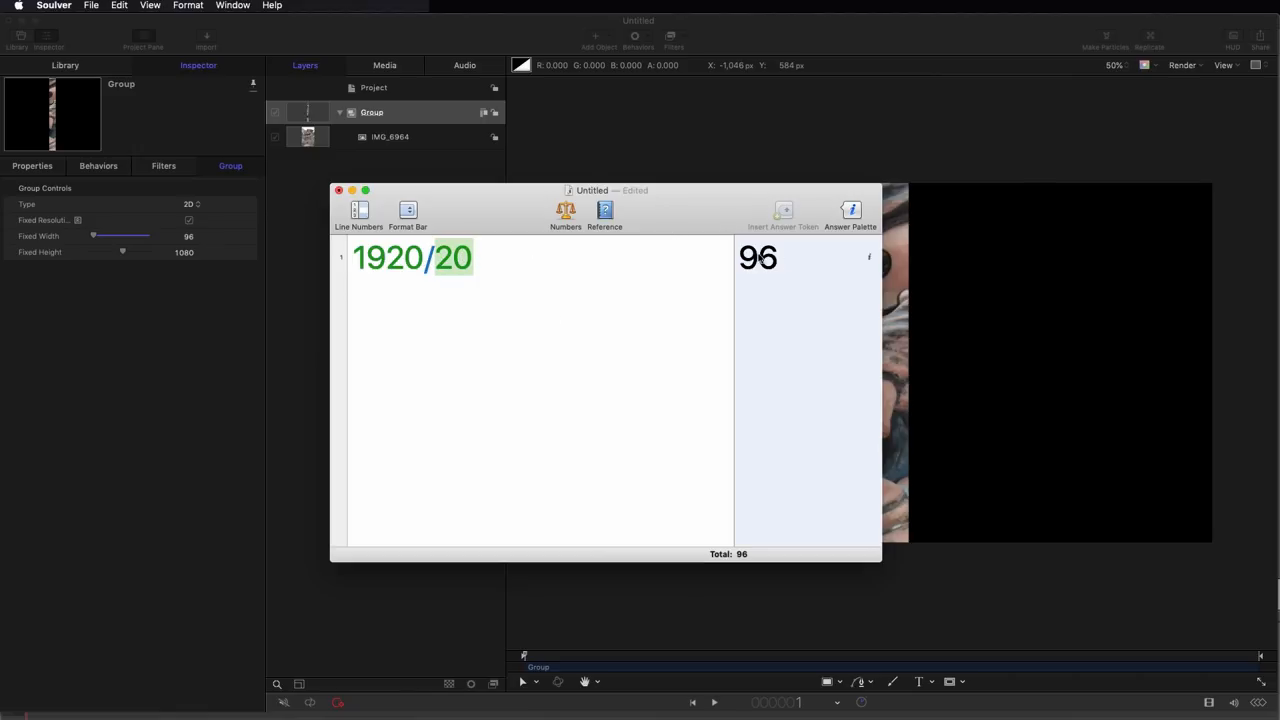
{"action": "left_click", "coordinate": [339, 190]}
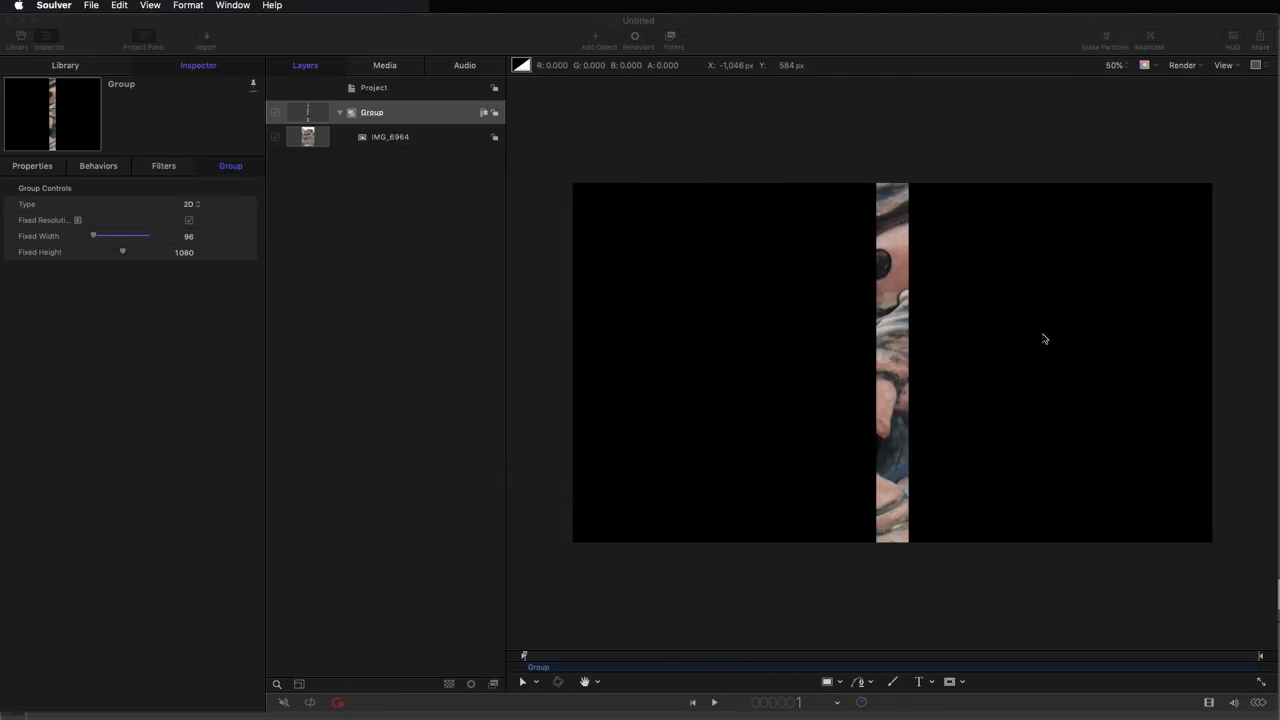
{"action": "mouse_move", "coordinate": [320, 139]}
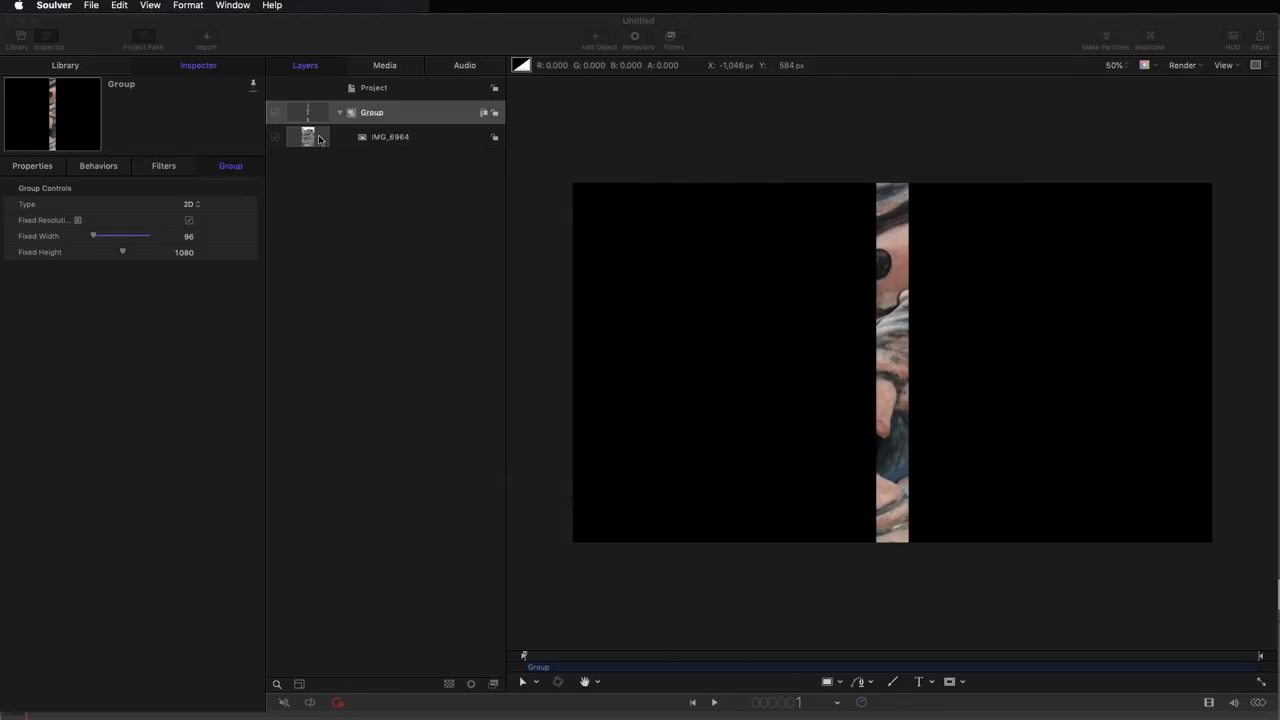
Add a Ramp behaviour to IMG_6964's Position X, running from -912 to 912 px
{"action": "left_click", "coordinate": [390, 136]}
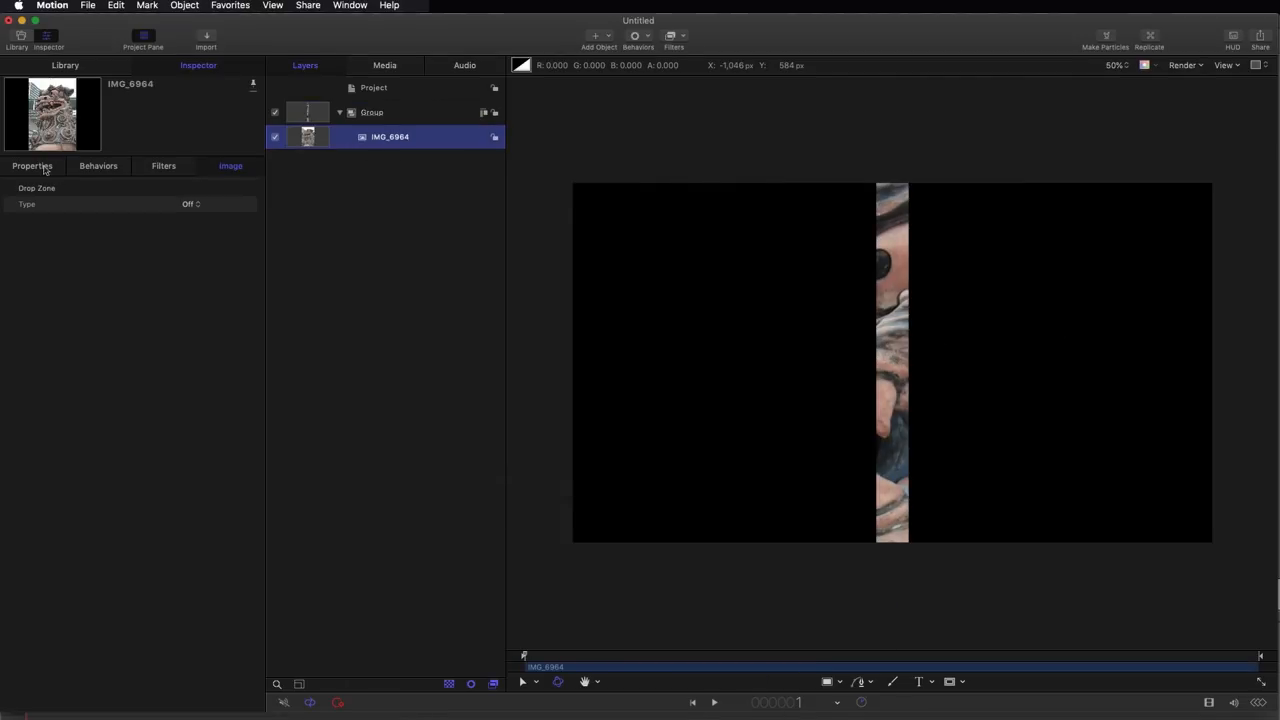
{"action": "left_click", "coordinate": [32, 165]}
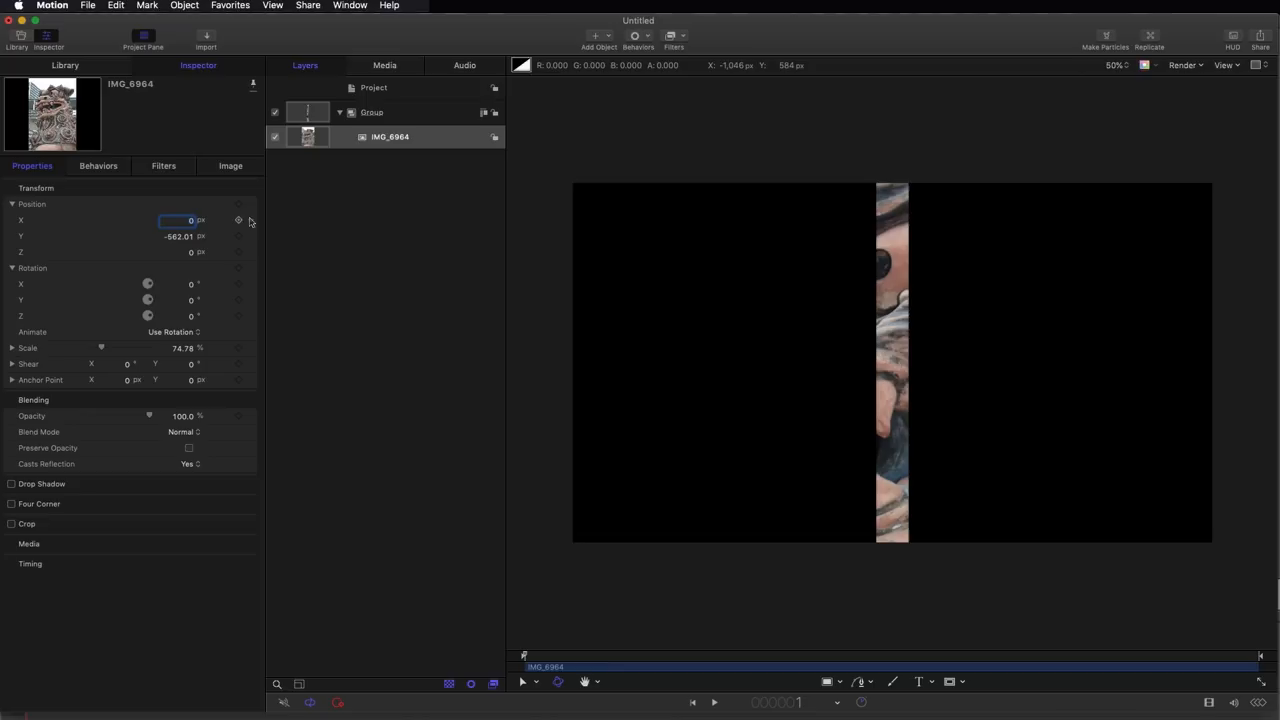
{"action": "right_click", "coordinate": [238, 219]}
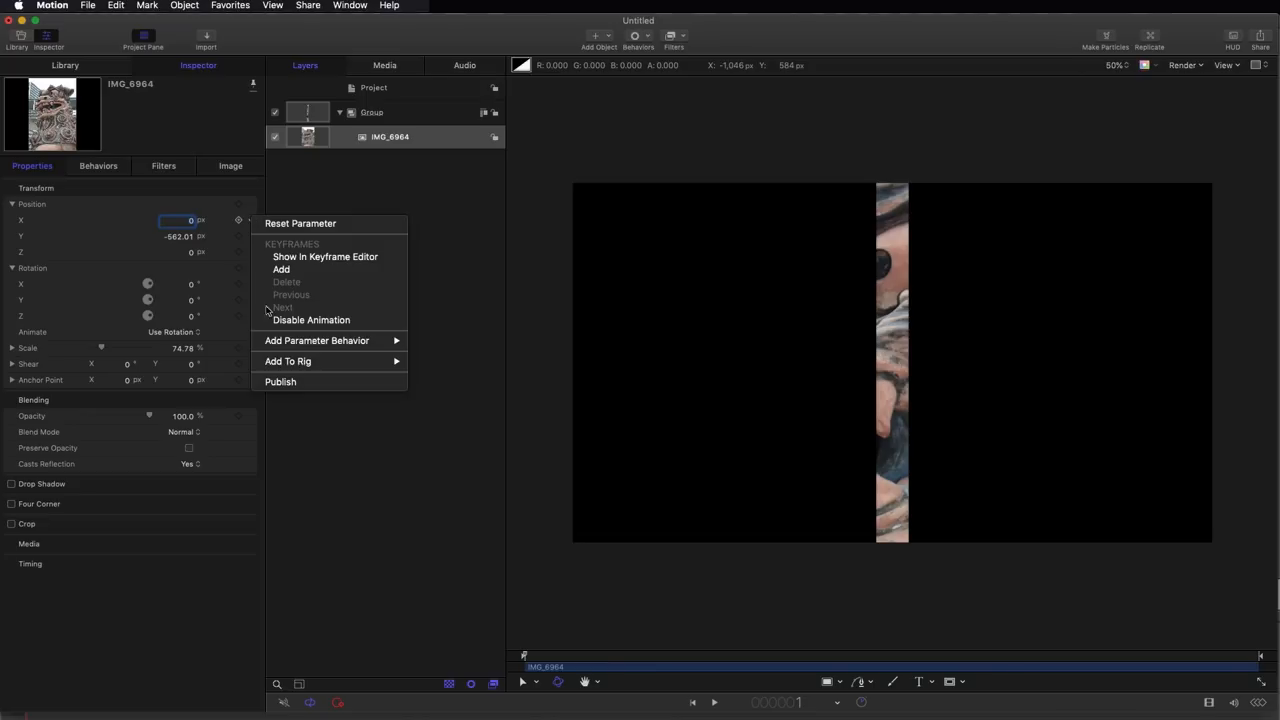
{"action": "mouse_move", "coordinate": [294, 313]}
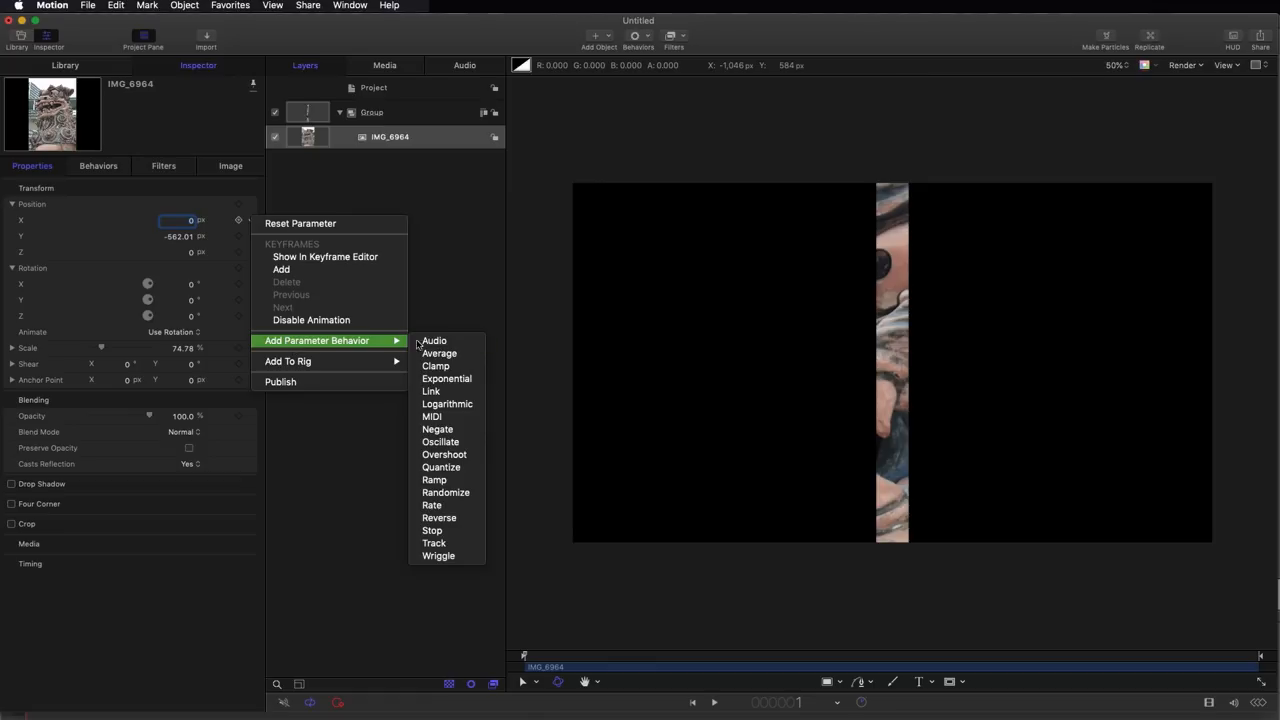
{"action": "left_click", "coordinate": [434, 480]}
{"action": "type", "text": "-912"}
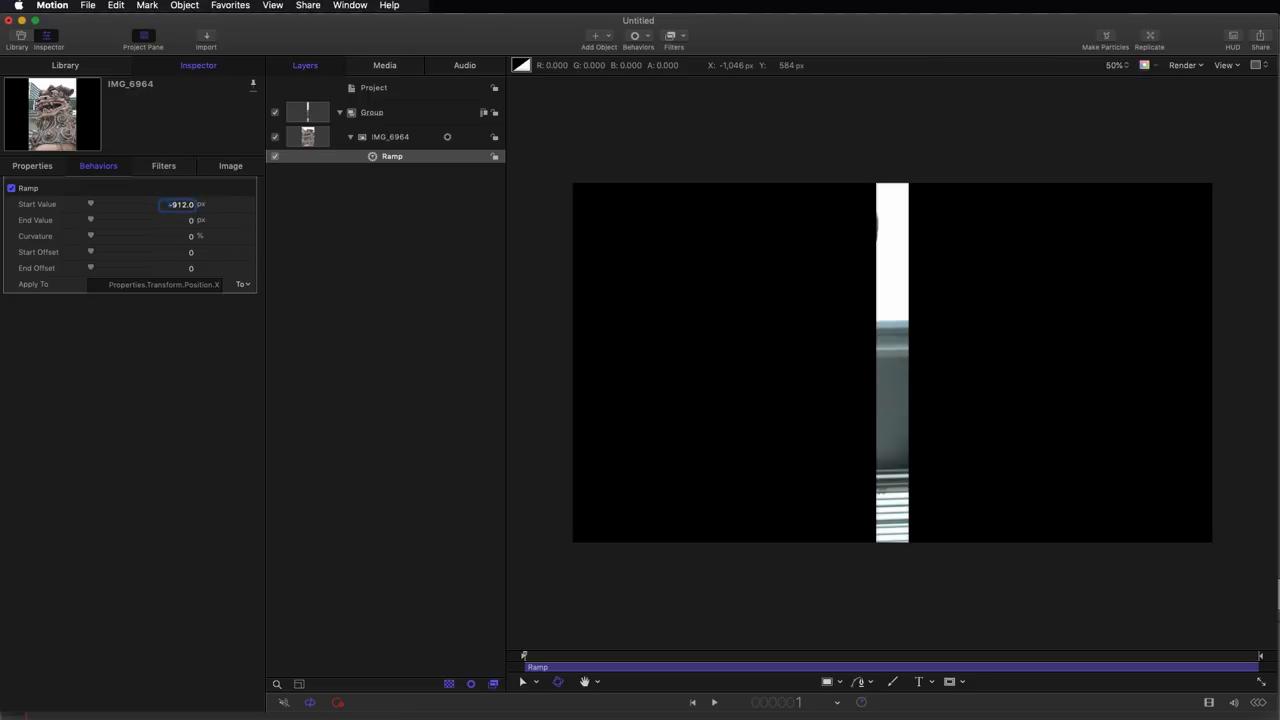
{"action": "left_click", "coordinate": [185, 219]}
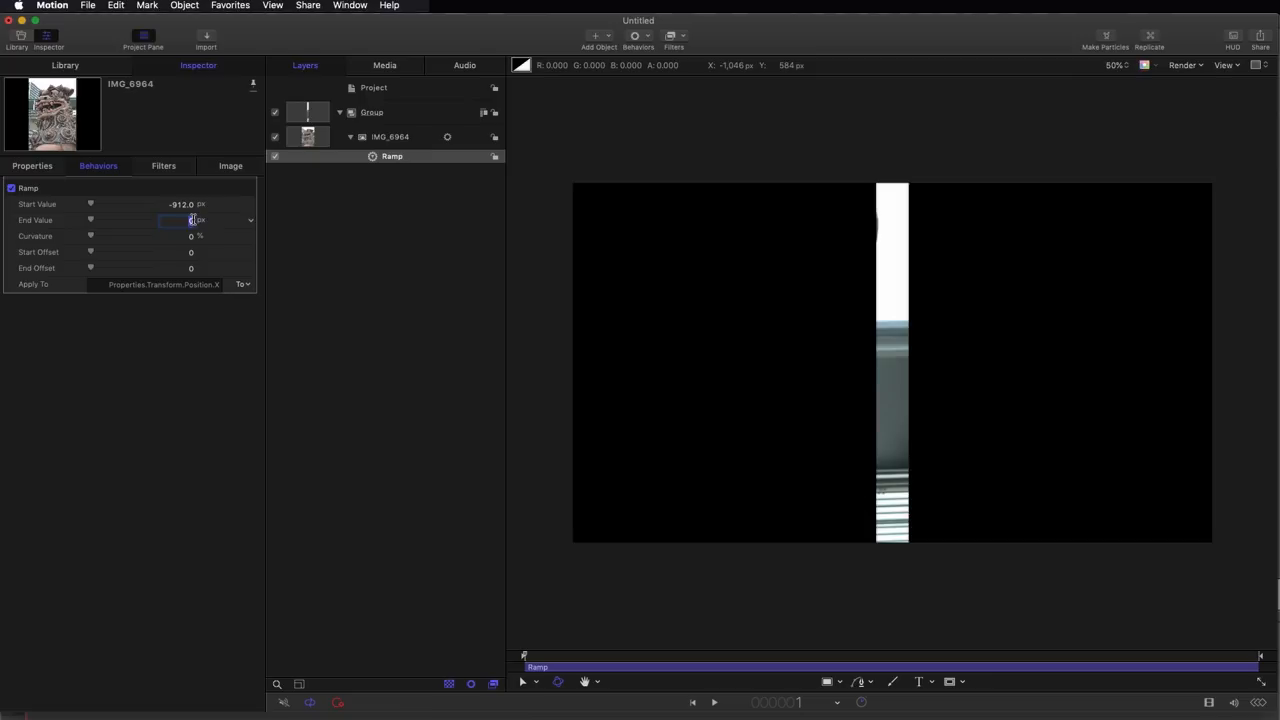
{"action": "type", "text": "912.0"}
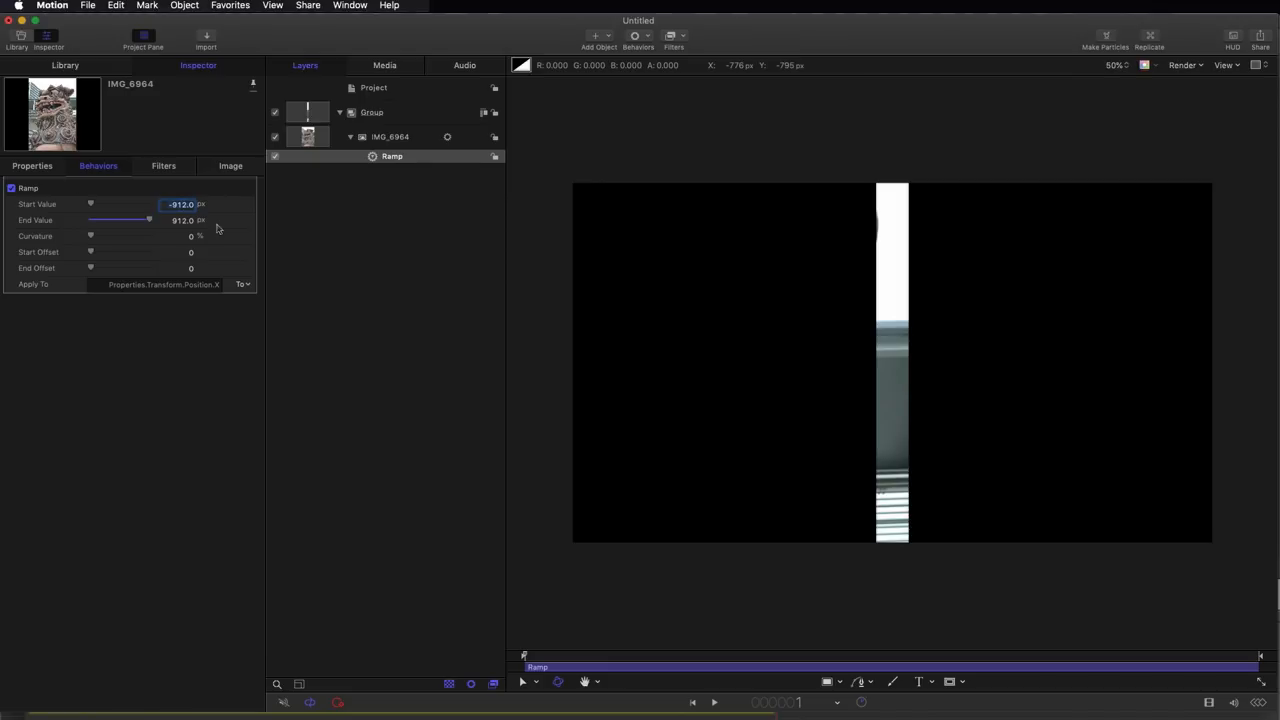
{"action": "mouse_move", "coordinate": [173, 235]}
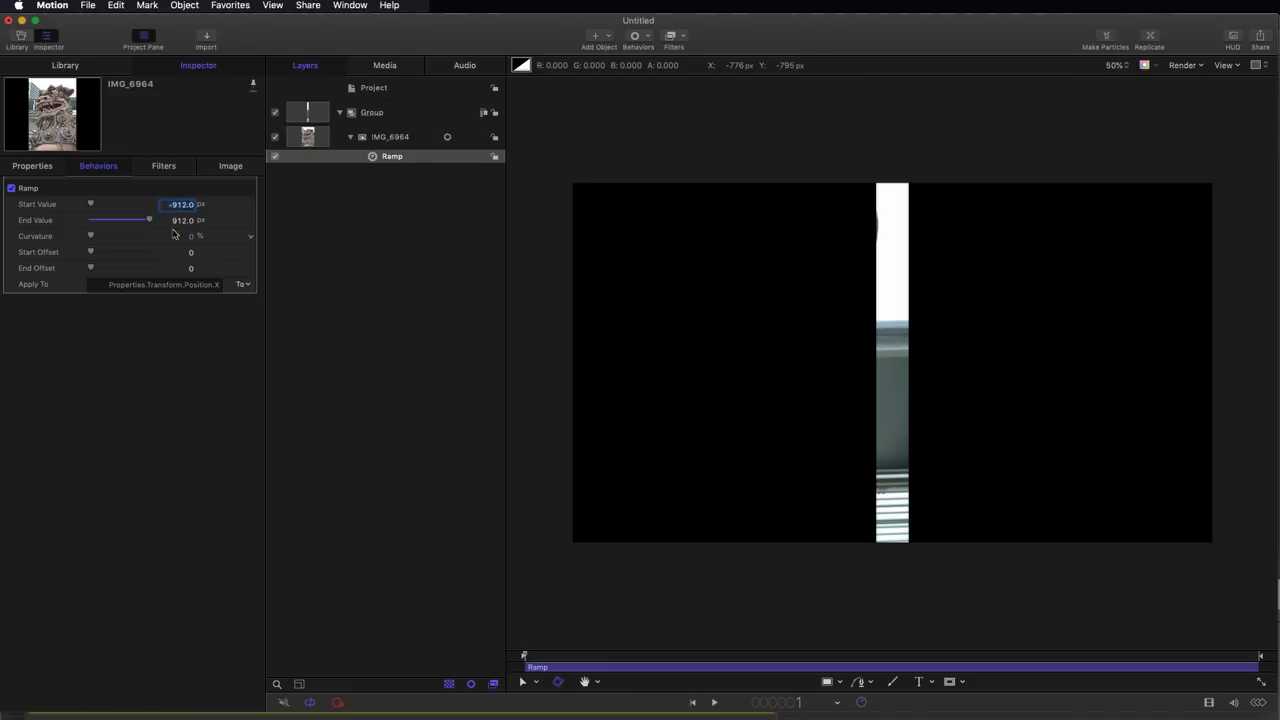
{"action": "left_click", "coordinate": [371, 112]}
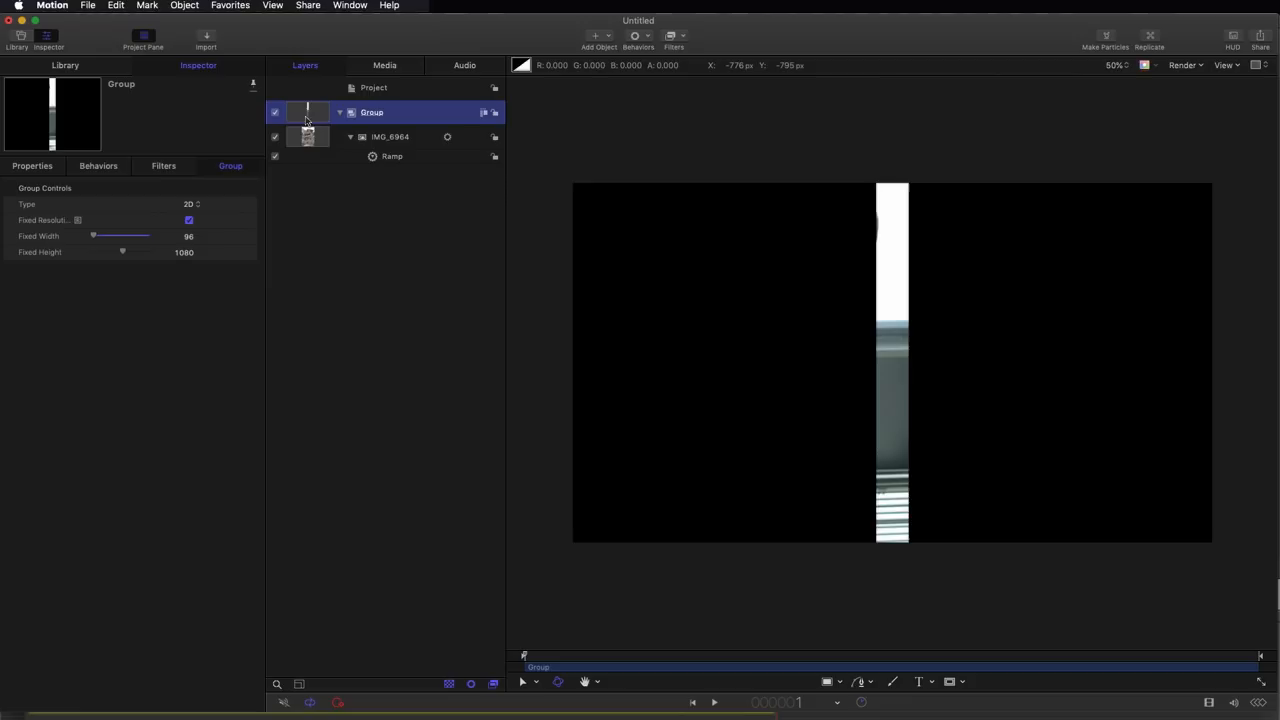
{"action": "mouse_move", "coordinate": [610, 37]}
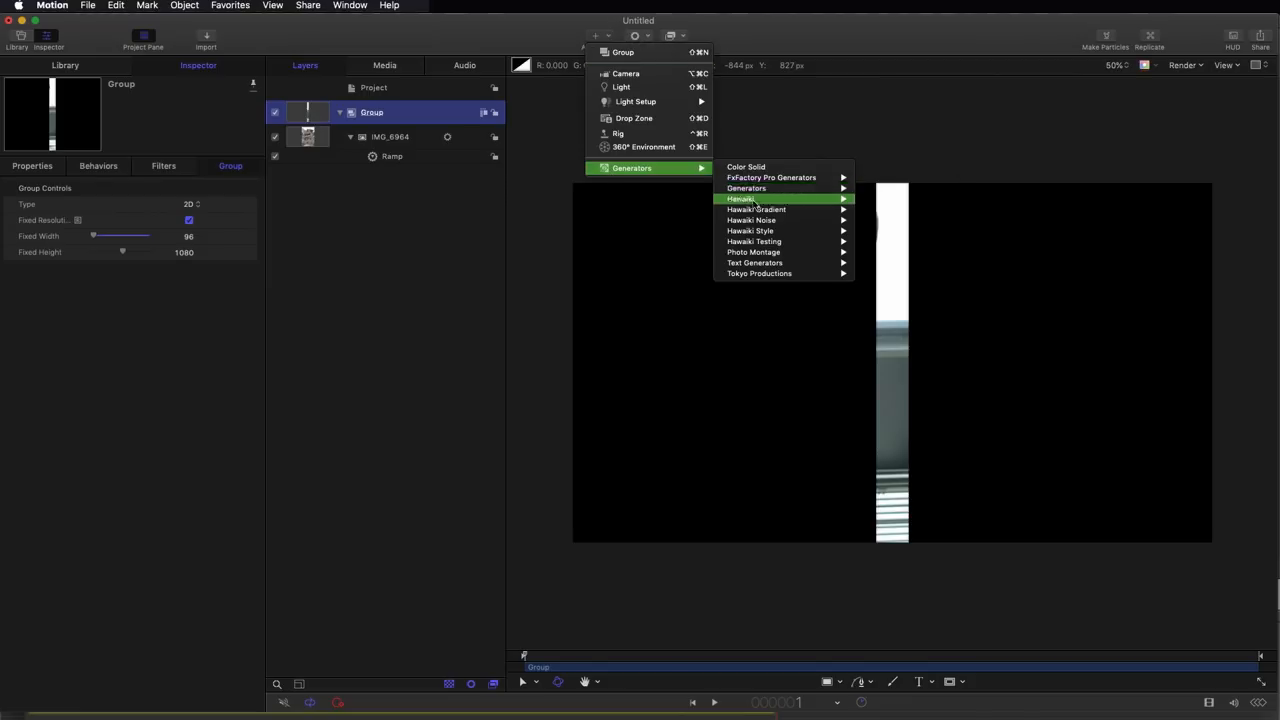
Add a 96 px wide Color Solid generator in Group 1 and select the Ramp behaviour
{"action": "left_click", "coordinate": [746, 166]}
{"action": "type", "text": "96"}
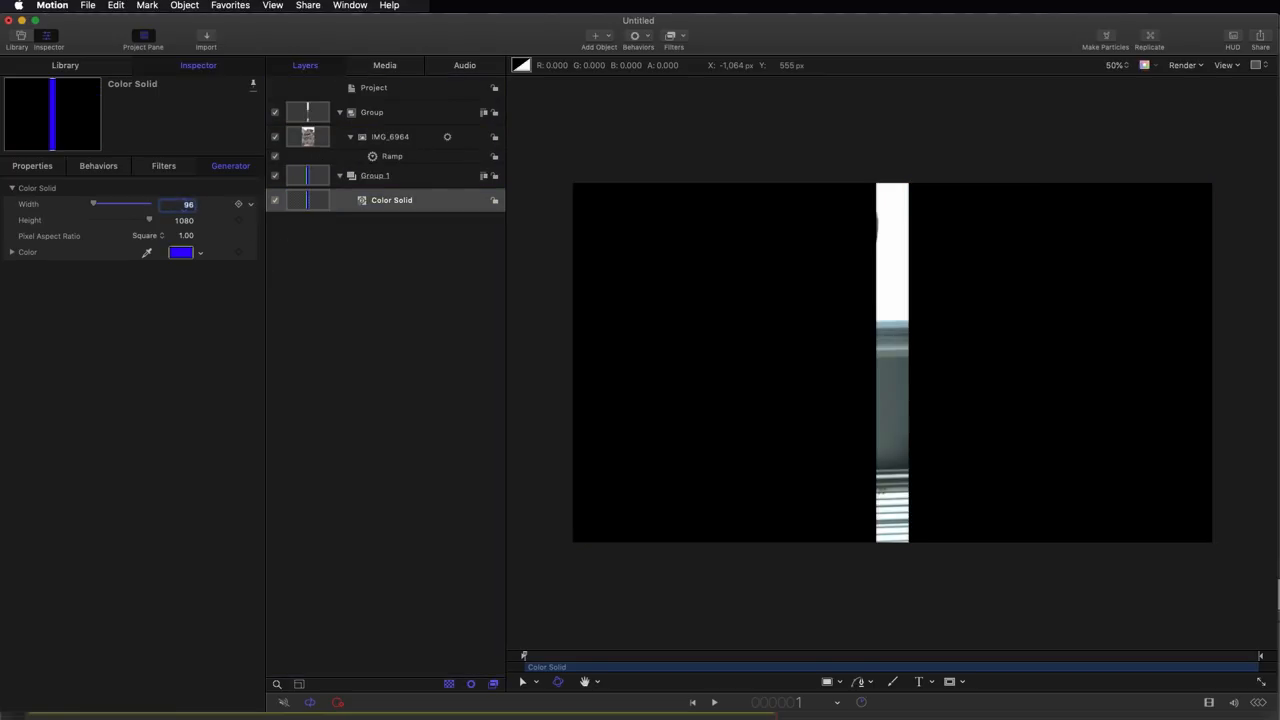
{"action": "left_click", "coordinate": [391, 156]}
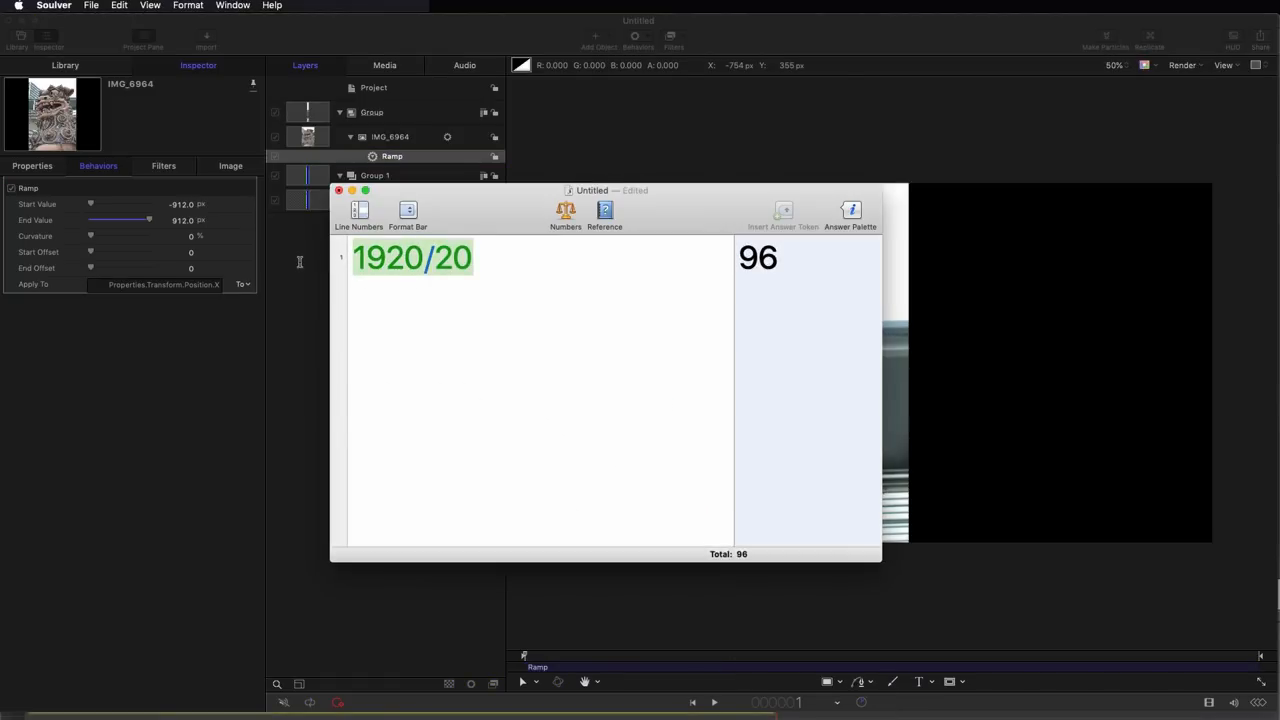
Edit the Soulver expression to 1920/2 to get half the frame width
{"action": "type", "text": "190"}
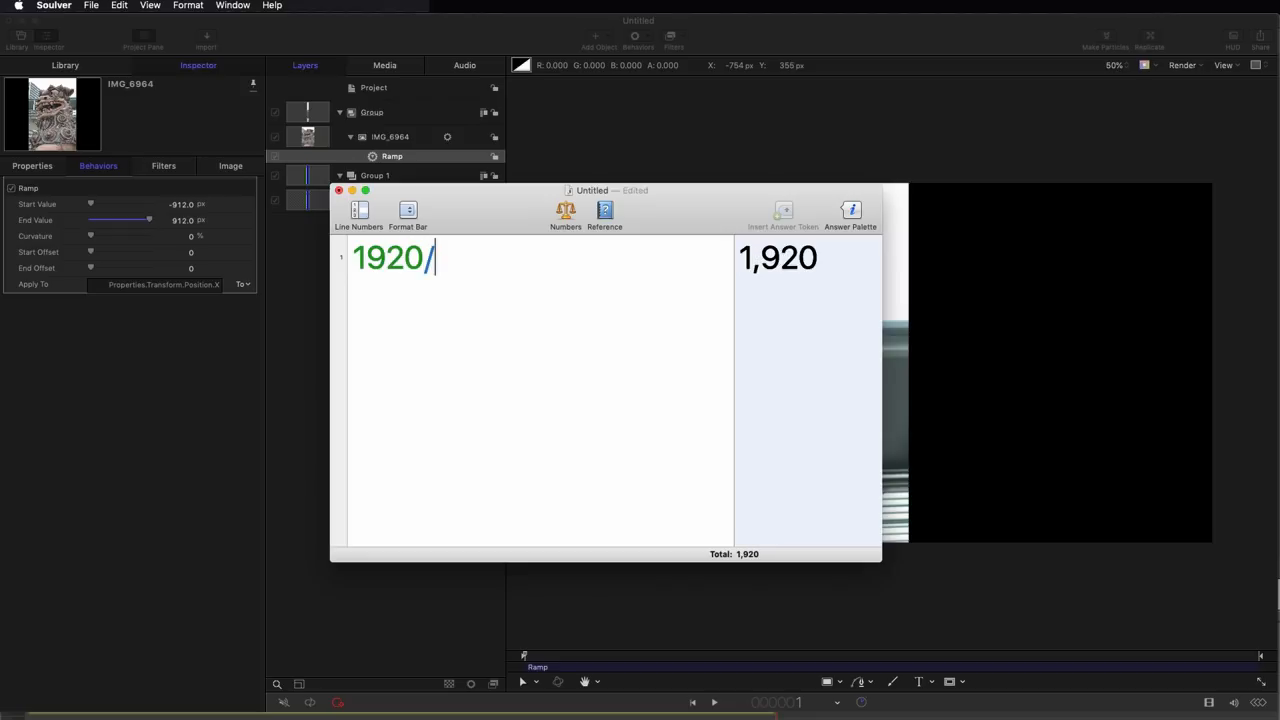
{"action": "type", "text": "2"}
{"action": "left_click", "coordinate": [177, 204]}
{"action": "type", "text": "-960"}
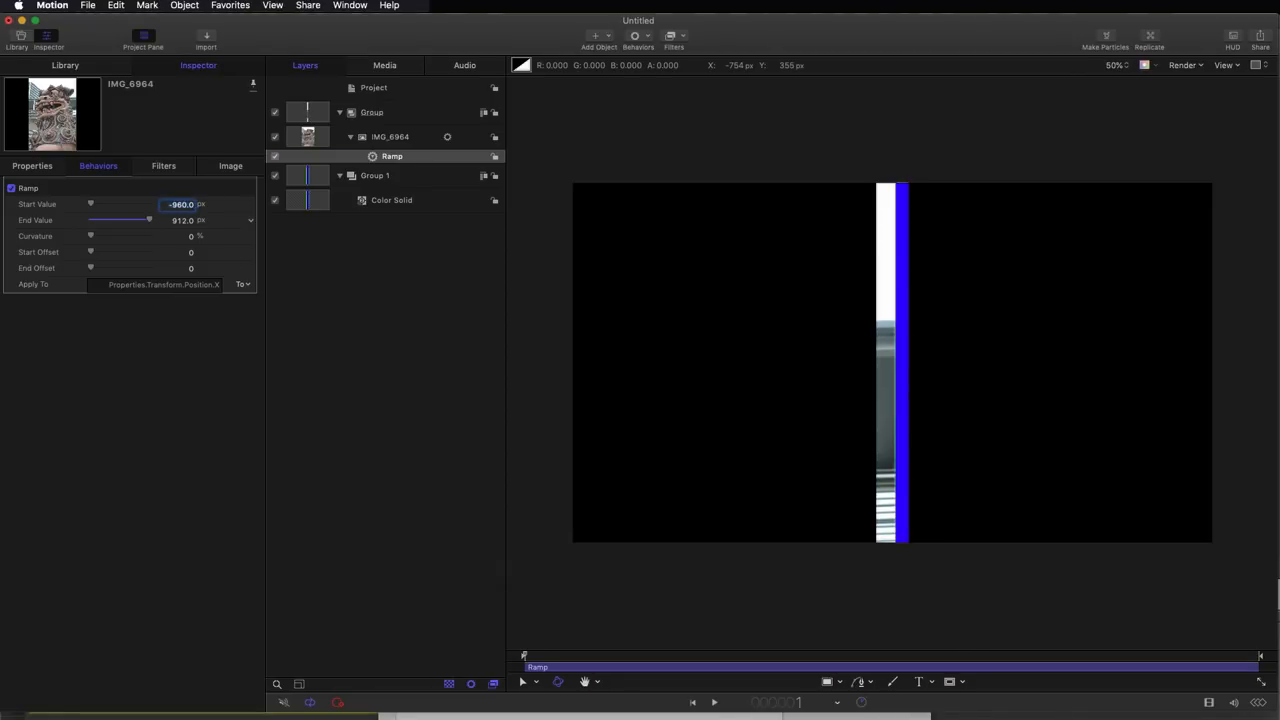
{"action": "mouse_move", "coordinate": [882, 290]}
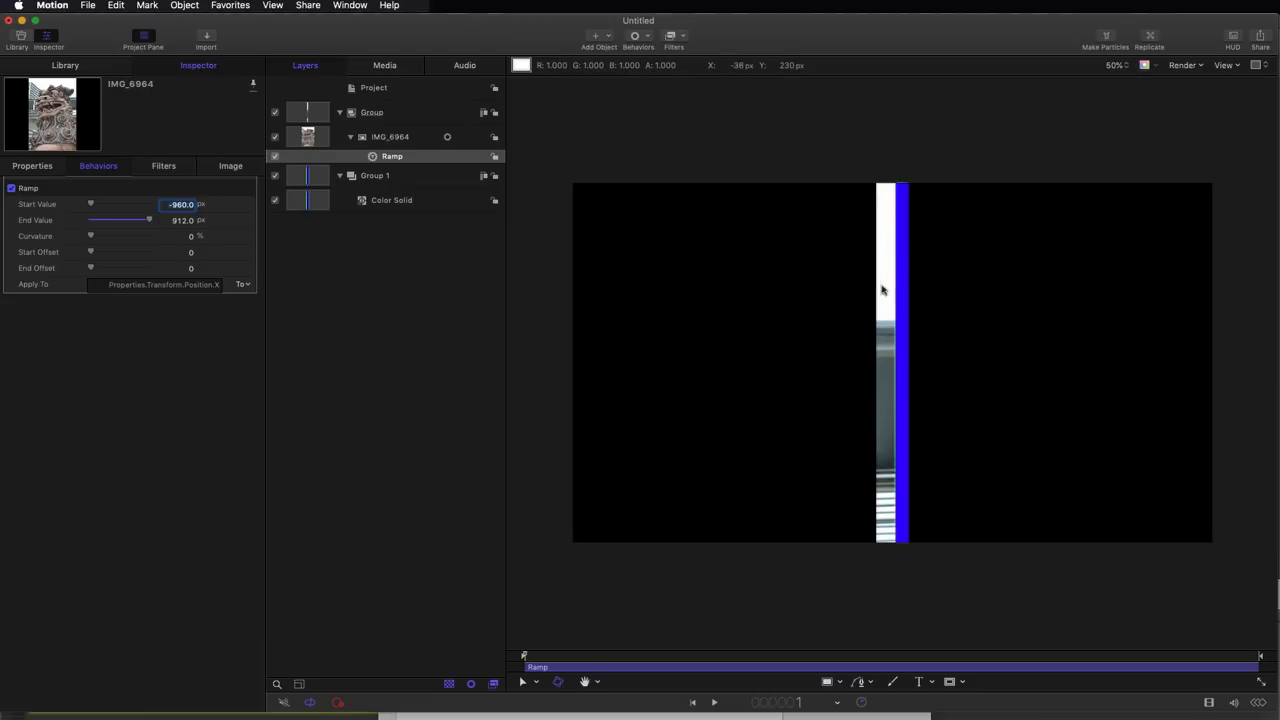
{"action": "mouse_move", "coordinate": [884, 292]}
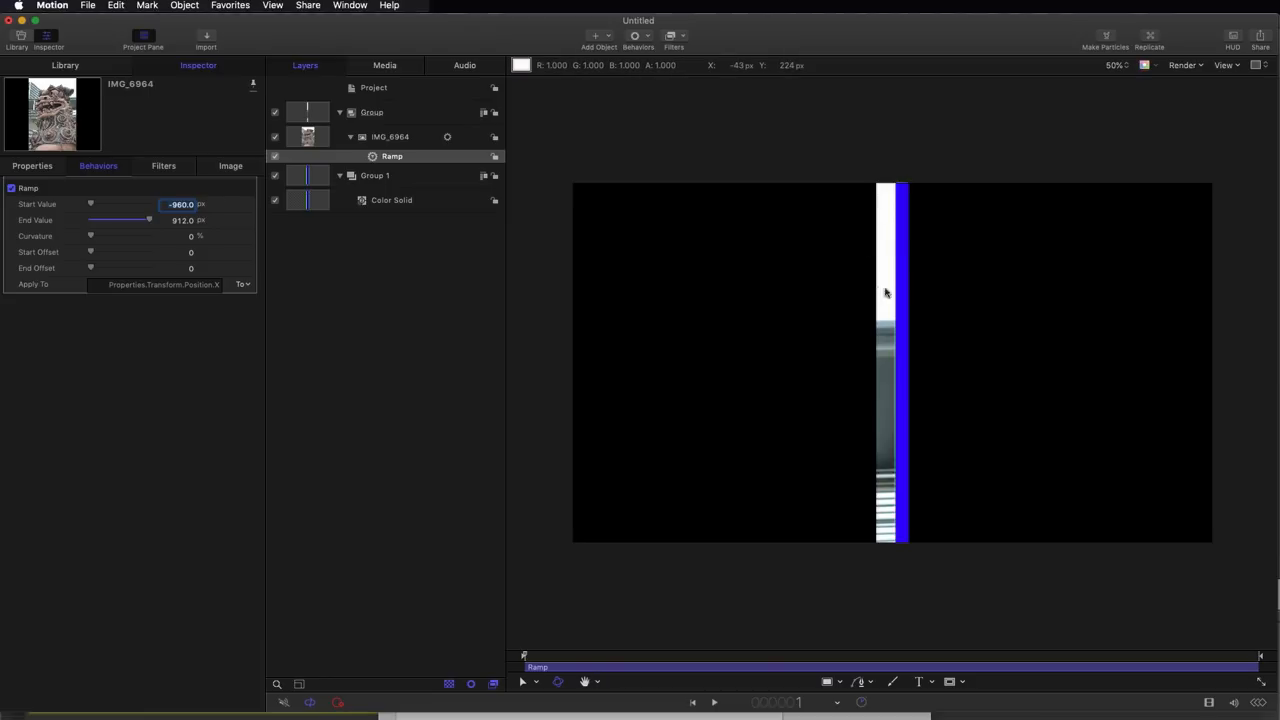
{"action": "mouse_move", "coordinate": [881, 293]}
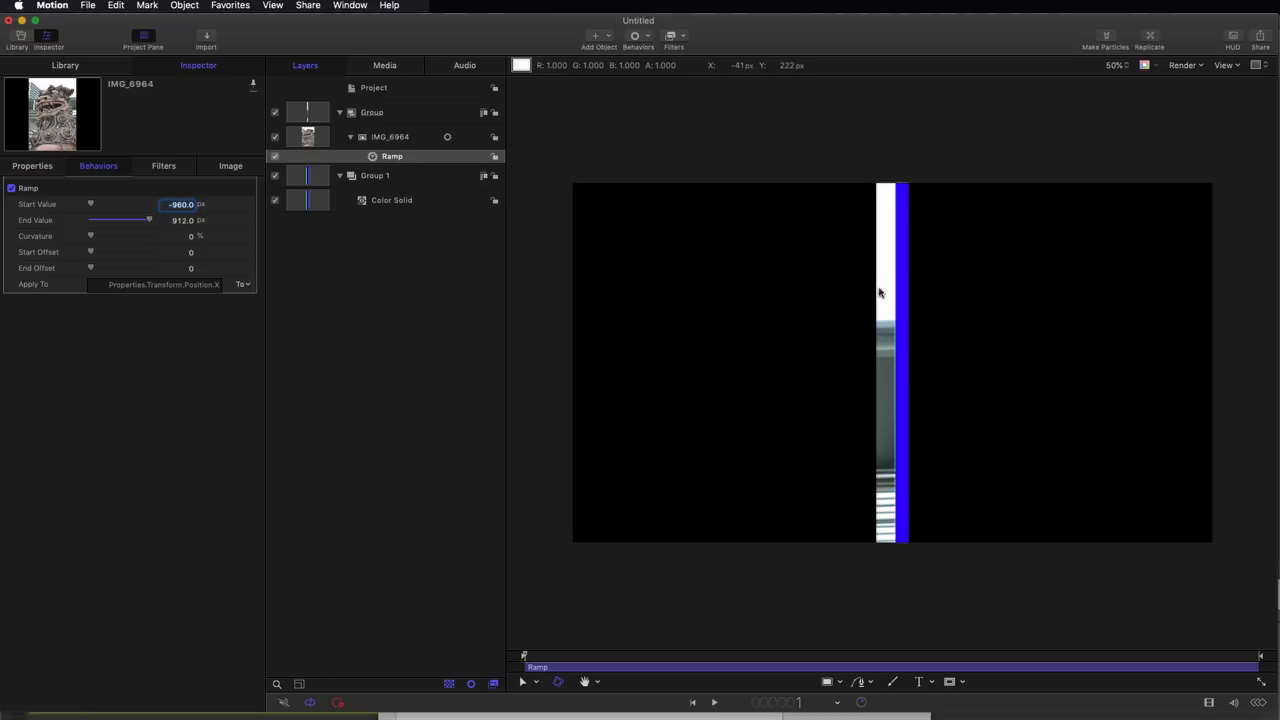
{"action": "mouse_move", "coordinate": [896, 291]}
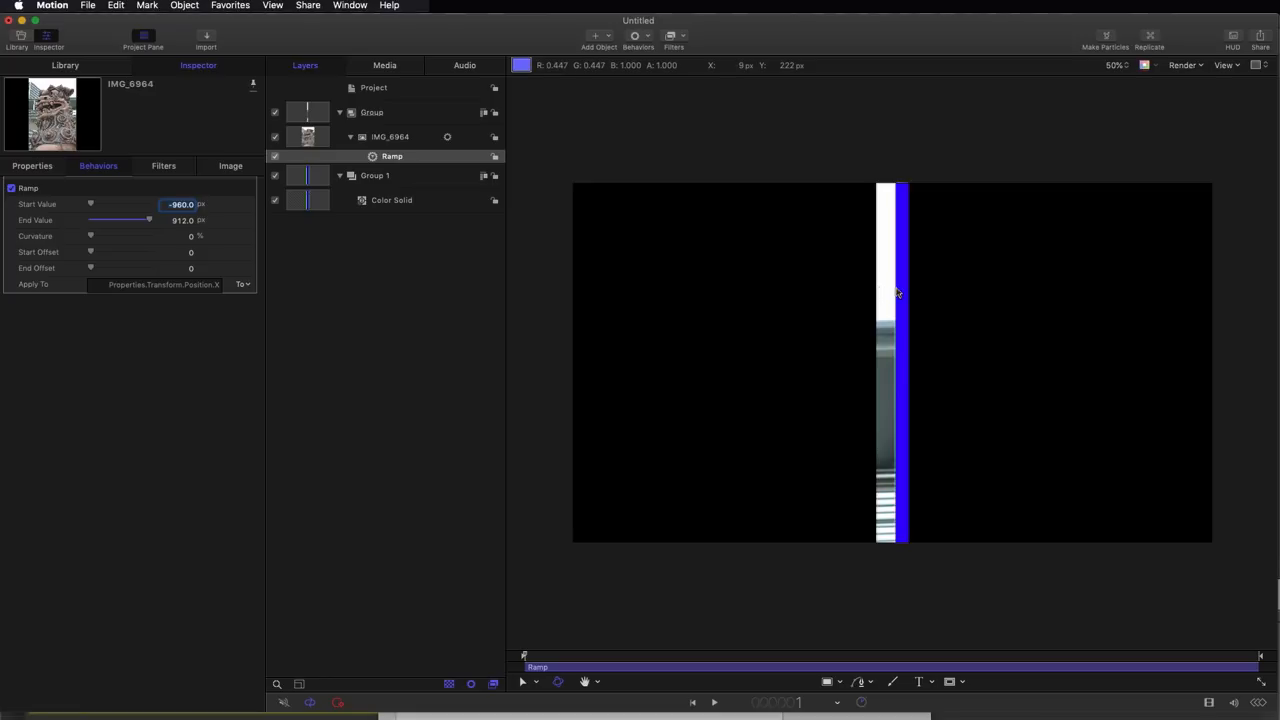
{"action": "mouse_move", "coordinate": [914, 296]}
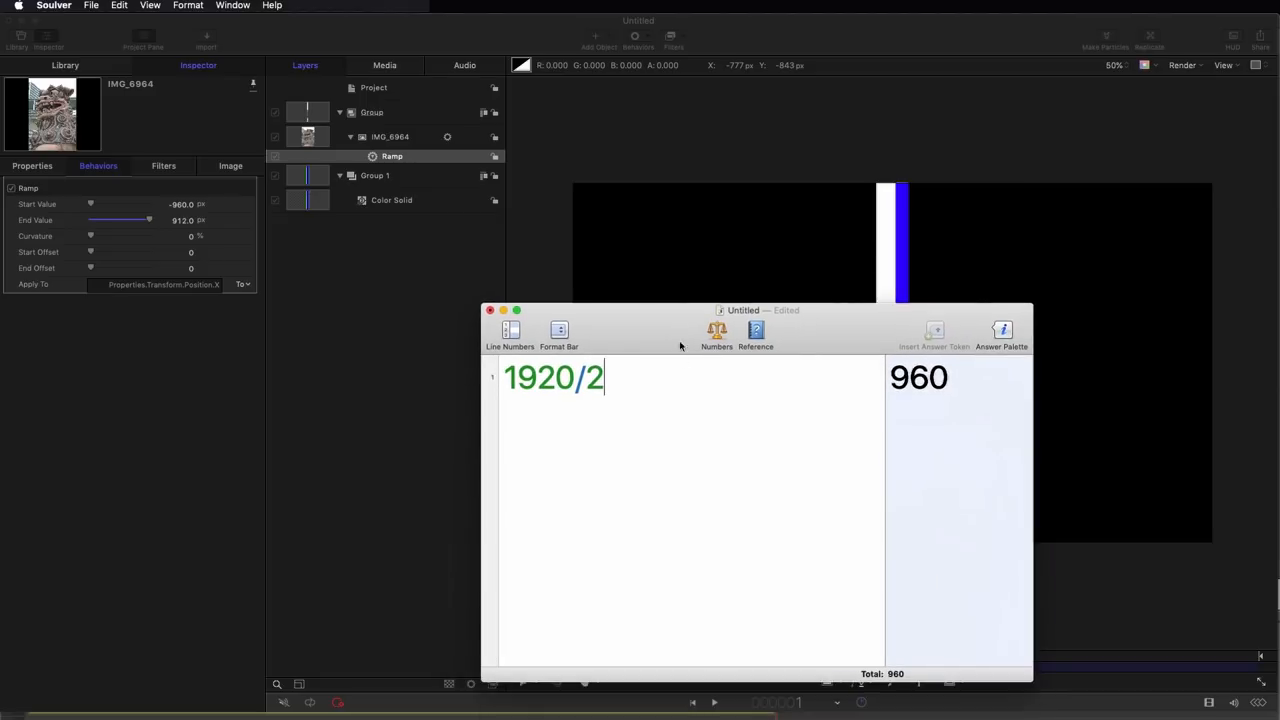
Work out 96/2 and 960 - 48 = 912 in Soulver, and reset the Ramp start to -912 px
{"action": "type", "text": "96/"}
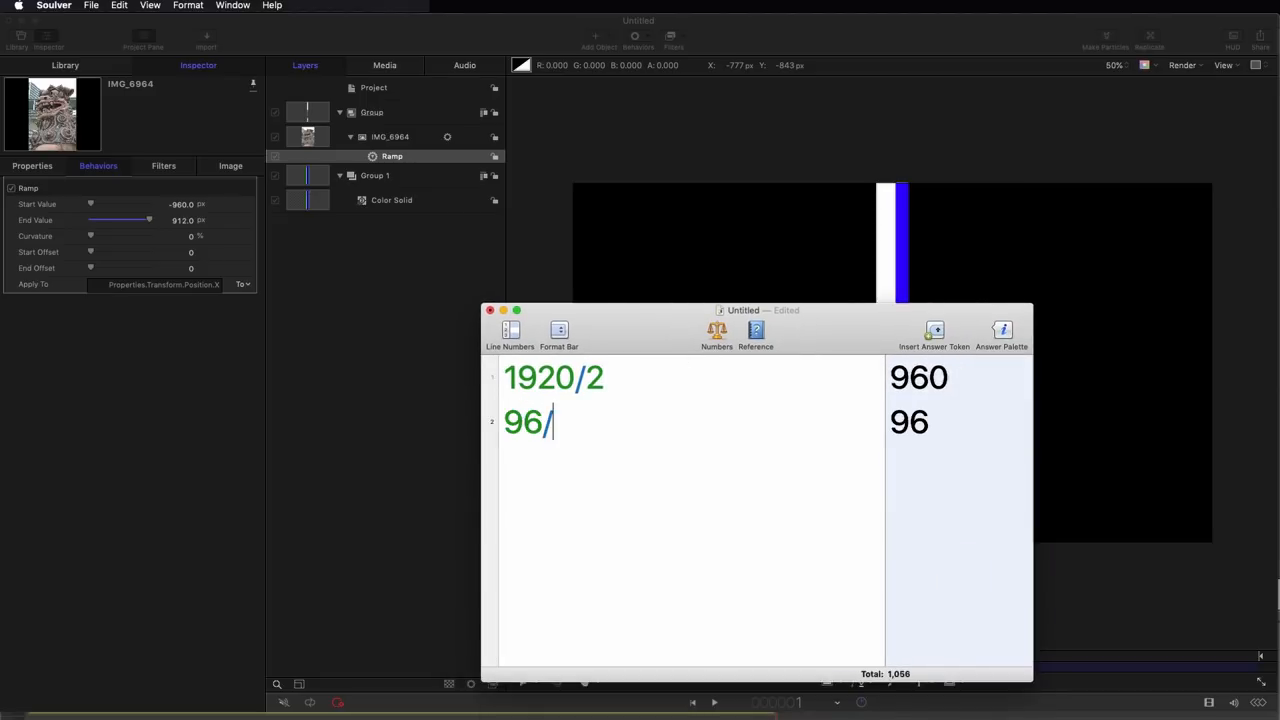
{"action": "type", "text": "2"}
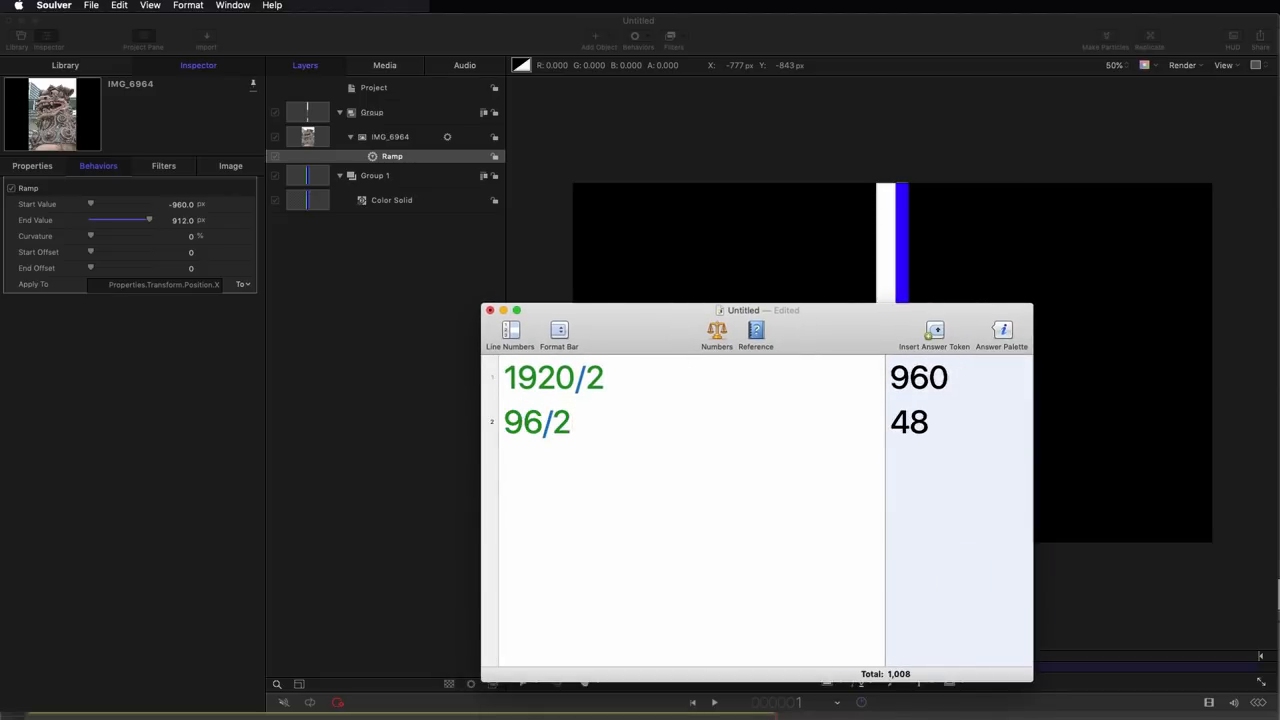
{"action": "type", "text": "960"}
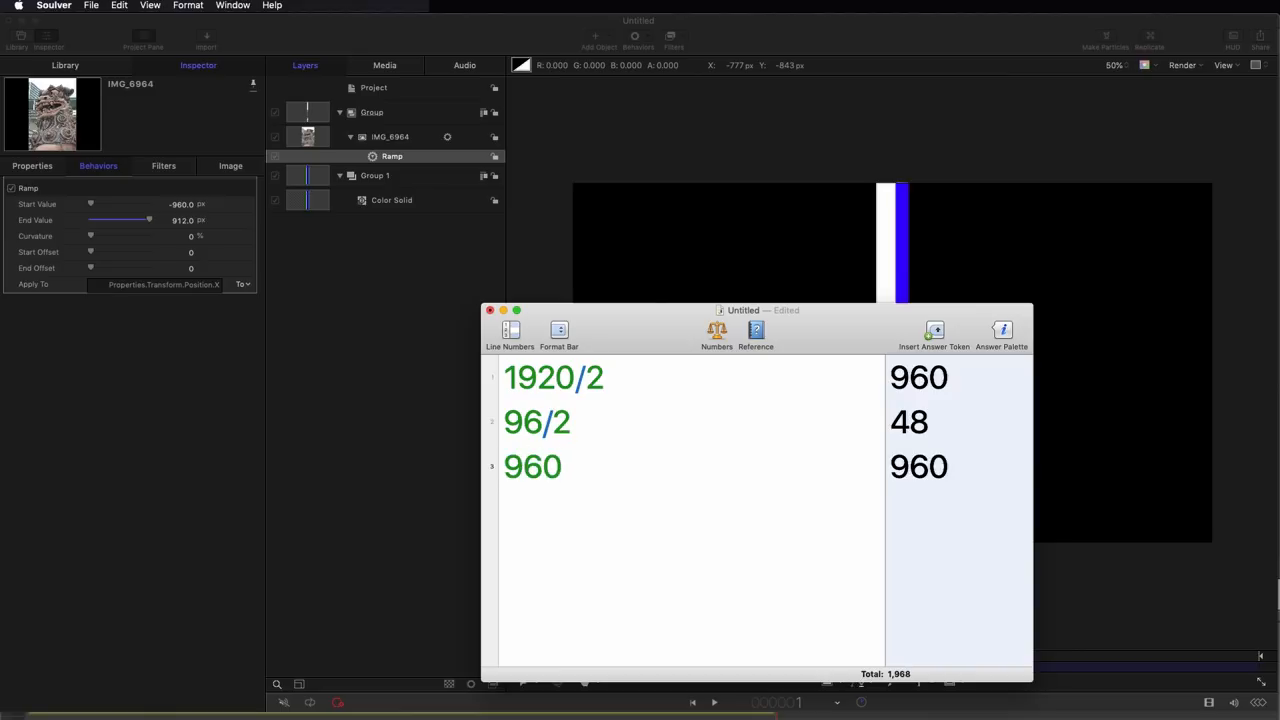
{"action": "type", "text": "- 48"}
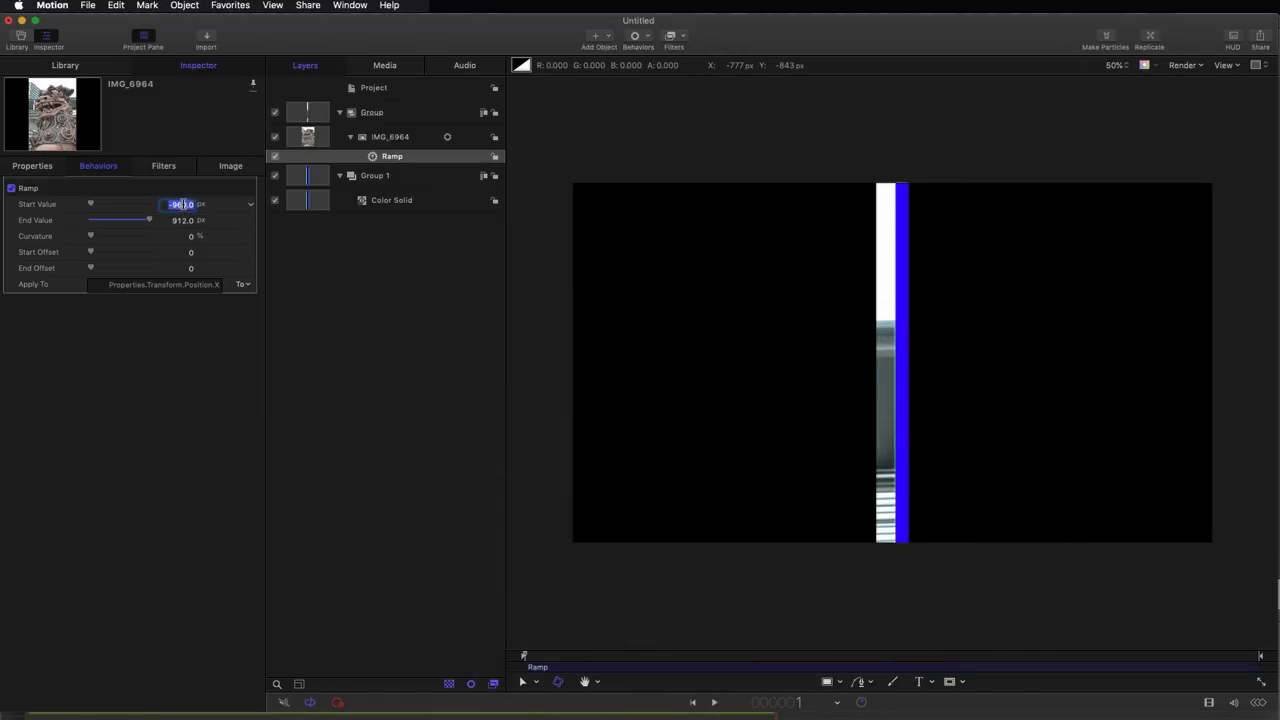
{"action": "type", "text": "-912.0"}
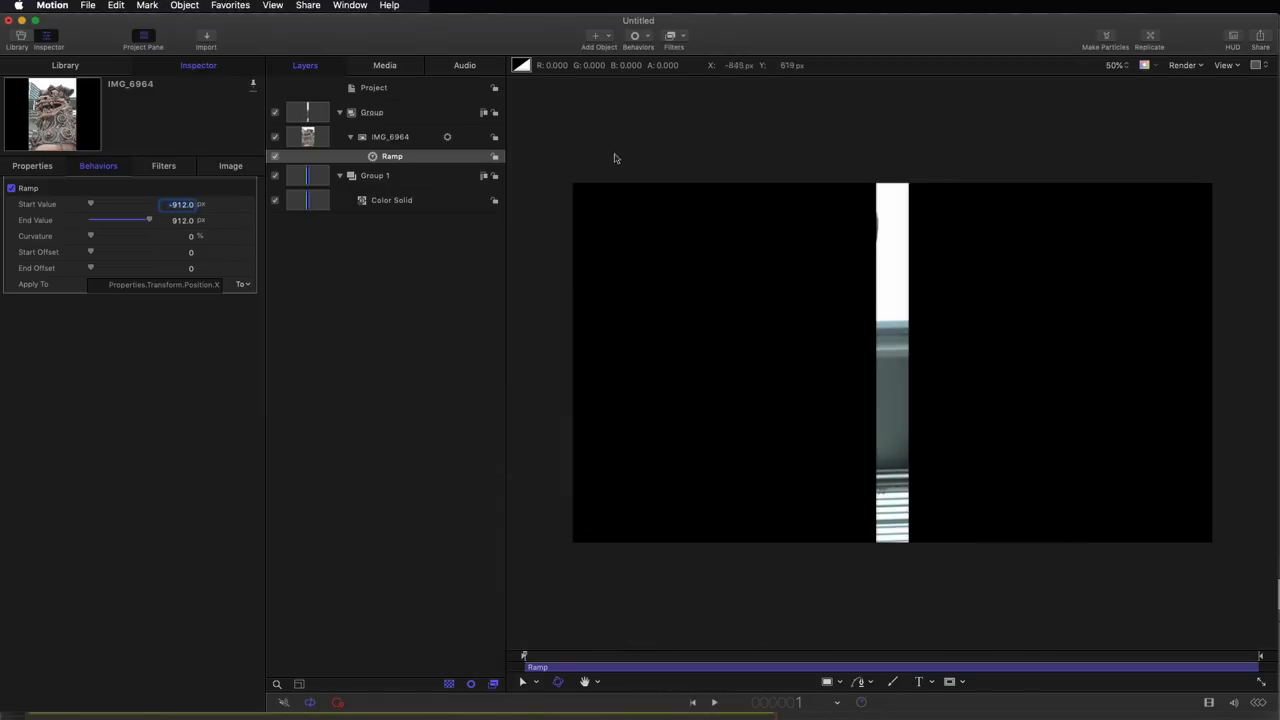
{"action": "mouse_move", "coordinate": [849, 200]}
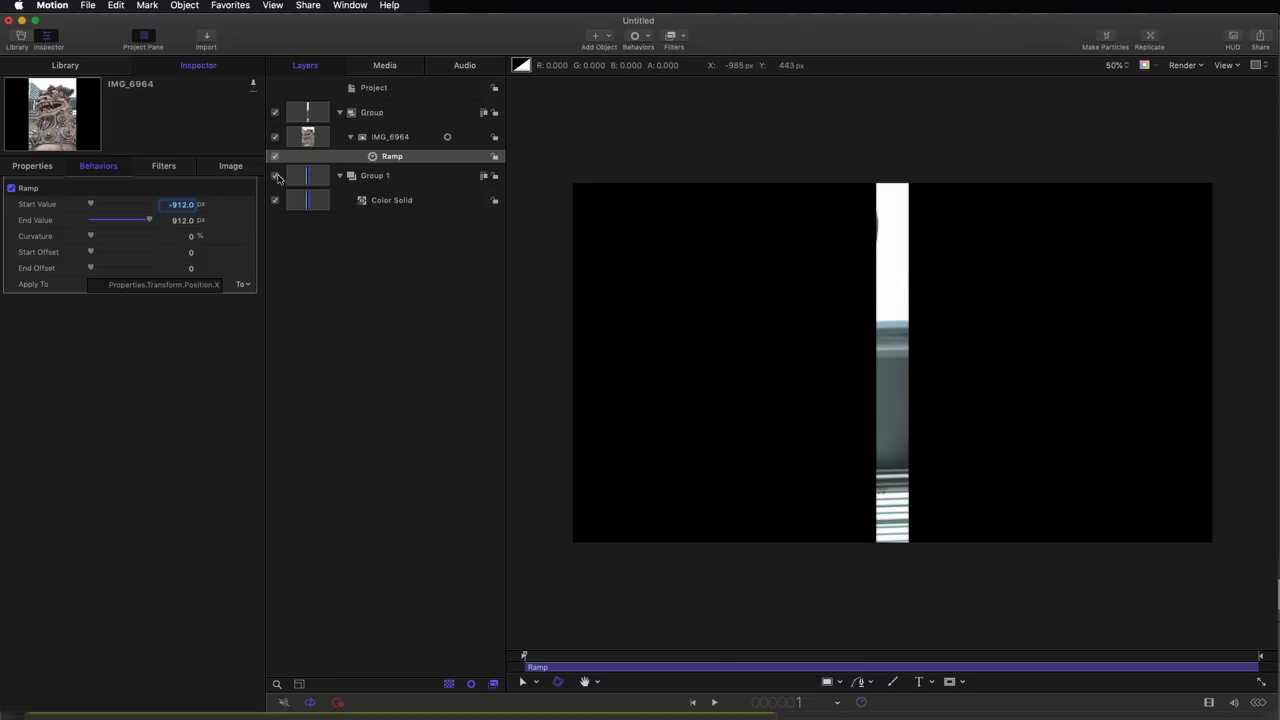
{"action": "left_click", "coordinate": [375, 175]}
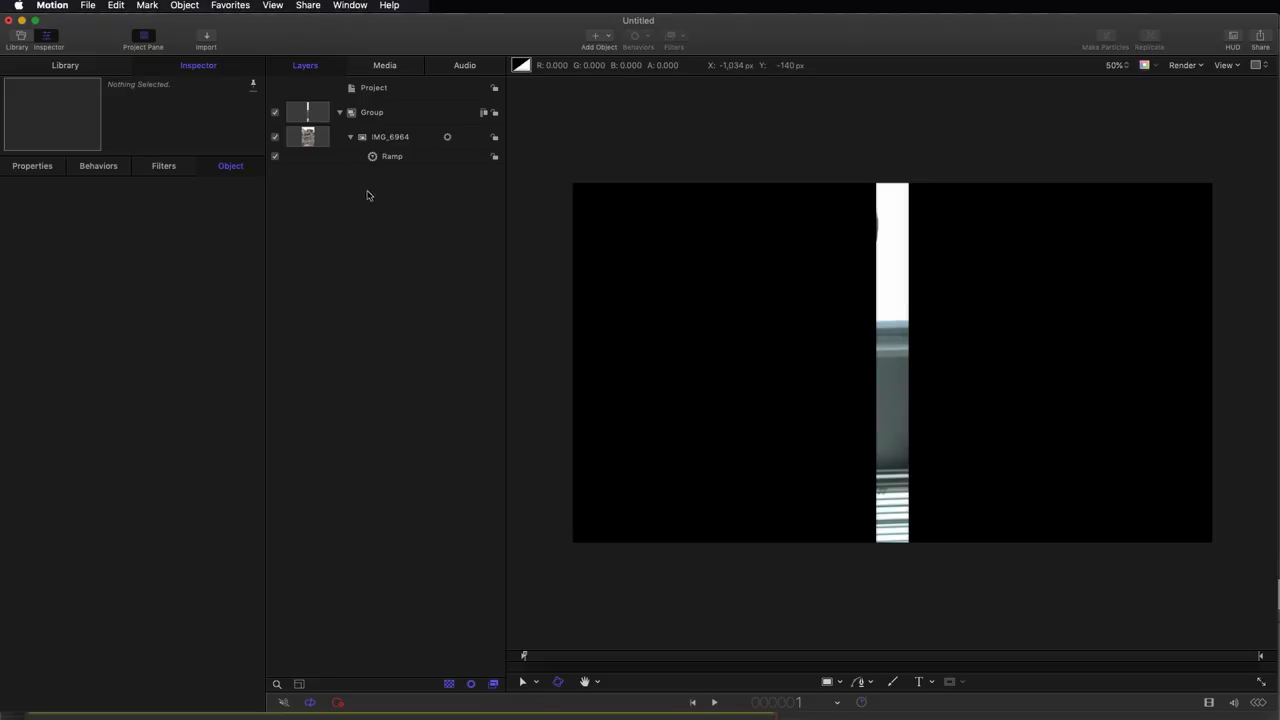
Trim the photo Group's timeline bar shorter and scrub to frame 9 to preview
{"action": "left_click", "coordinate": [371, 112]}
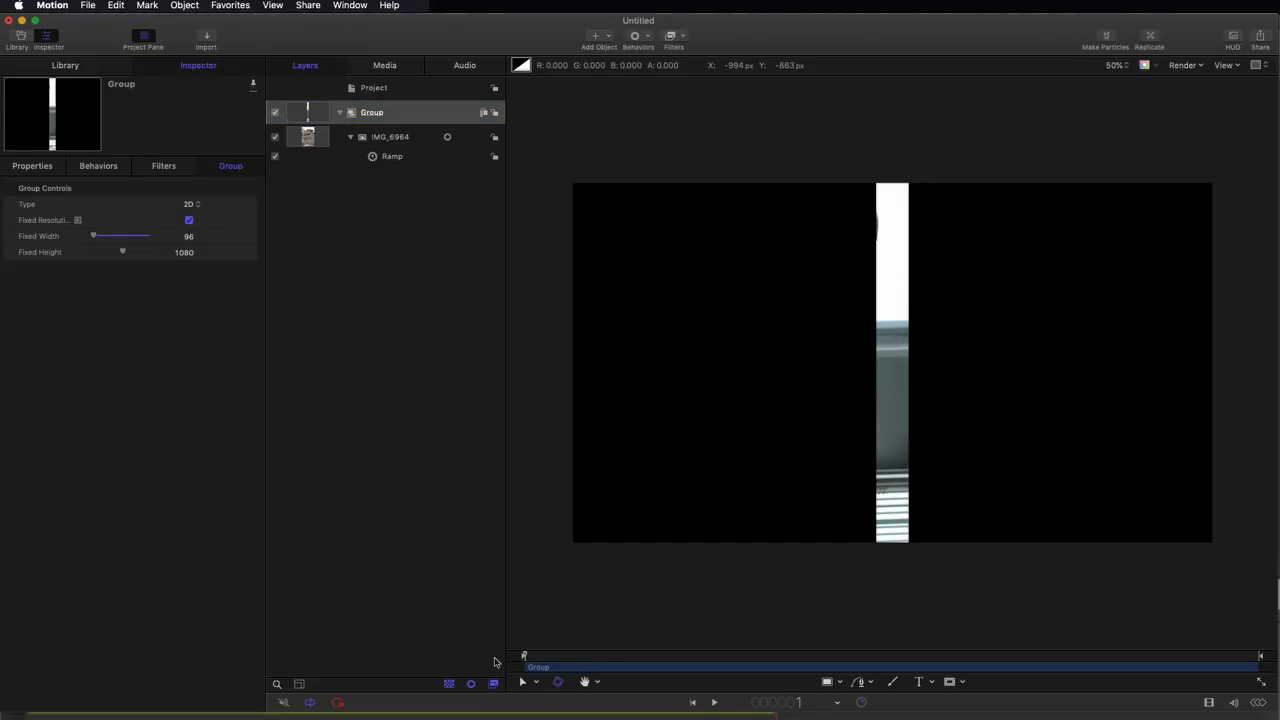
{"action": "left_click_drag", "start_coordinate": [522, 656], "coordinate": [607, 656]}
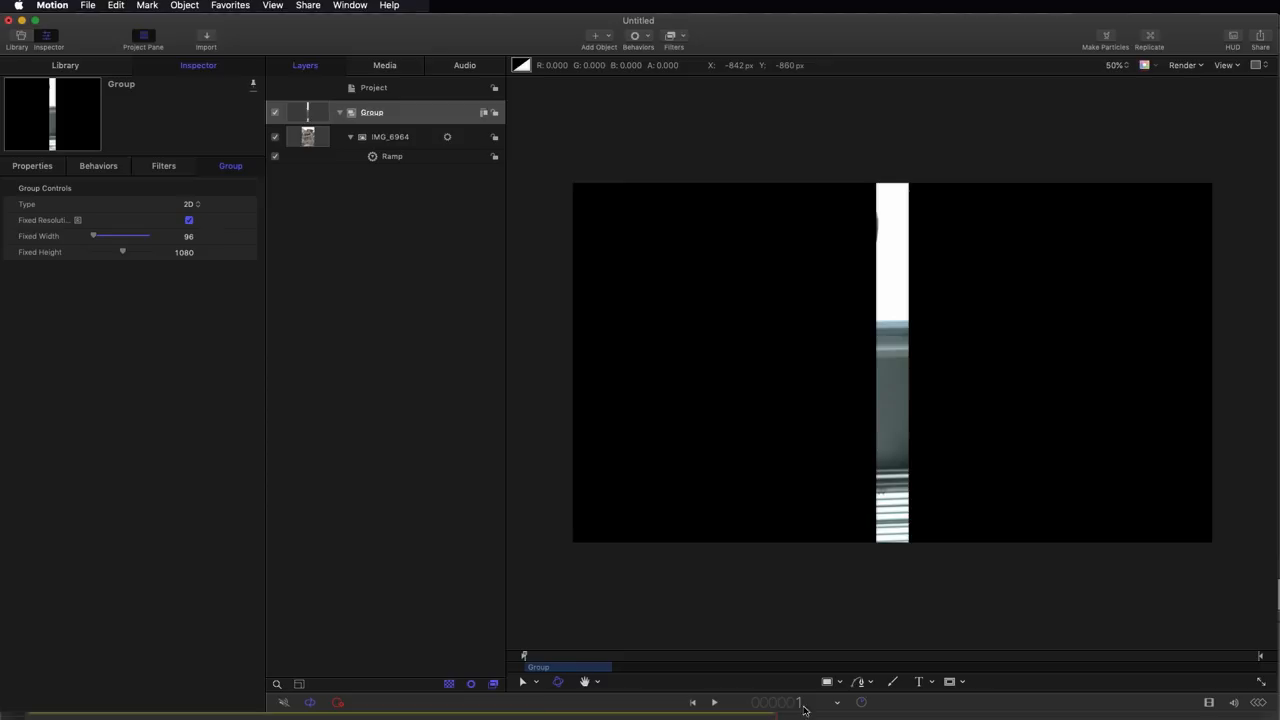
{"action": "mouse_move", "coordinate": [603, 663]}
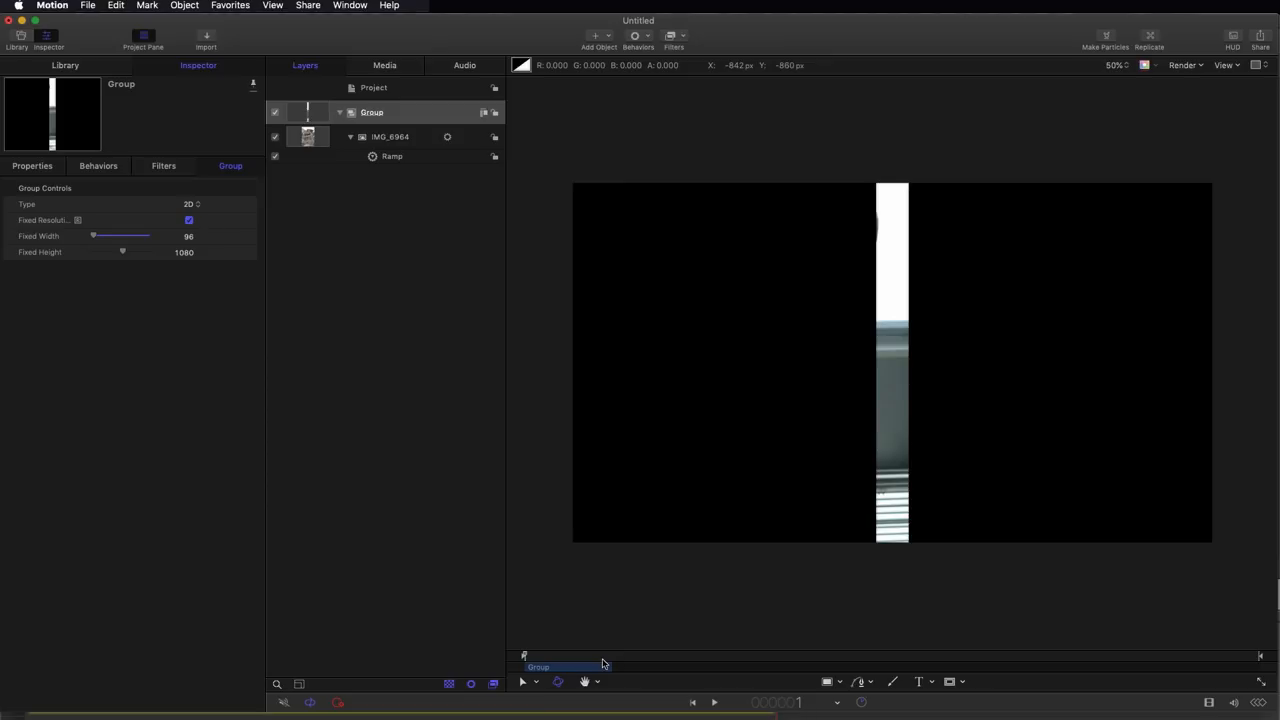
{"action": "left_click_drag", "start_coordinate": [523, 657], "coordinate": [559, 657]}
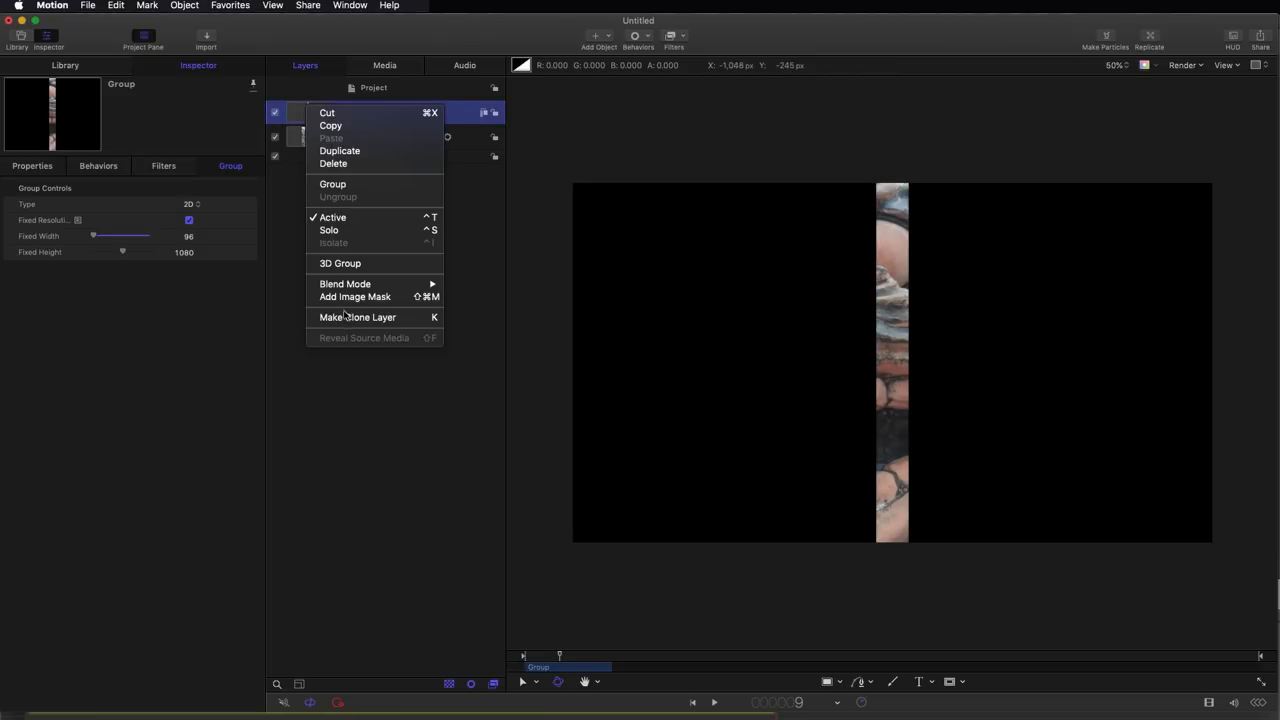
Make a Clone Layer of the photo Group and deactivate the original Group
{"action": "left_click", "coordinate": [357, 317]}
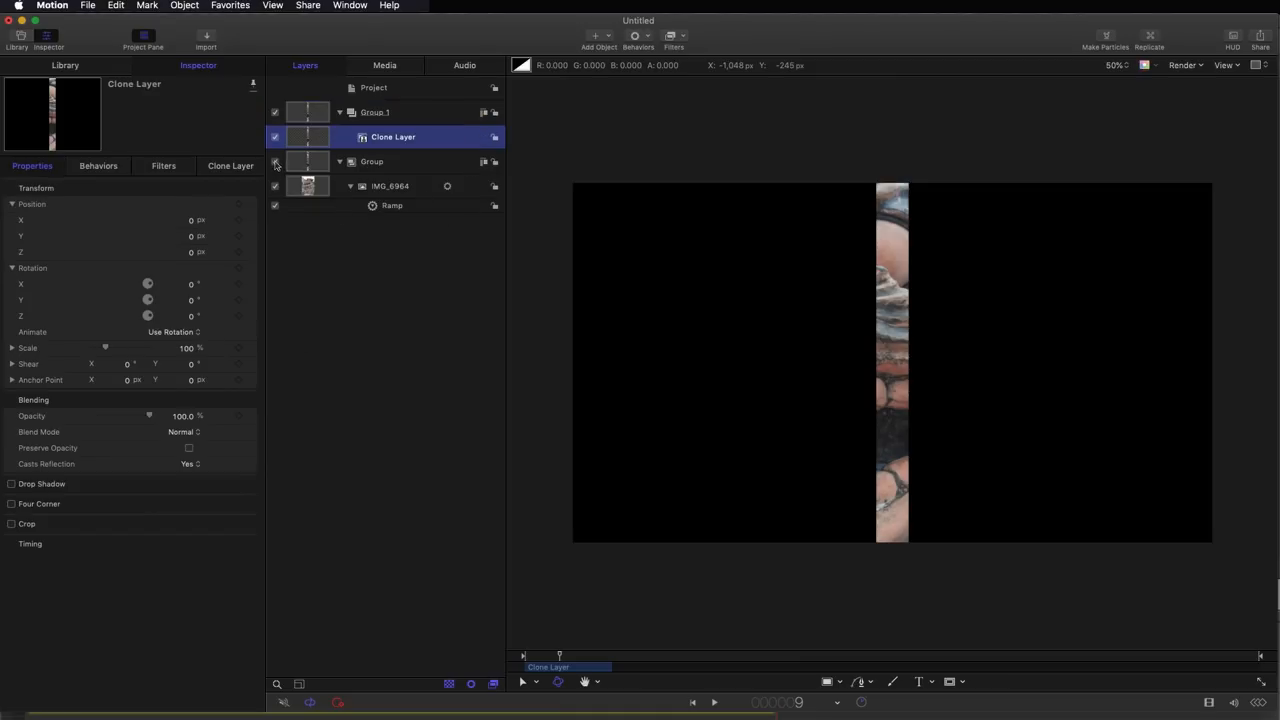
{"action": "left_click", "coordinate": [339, 161]}
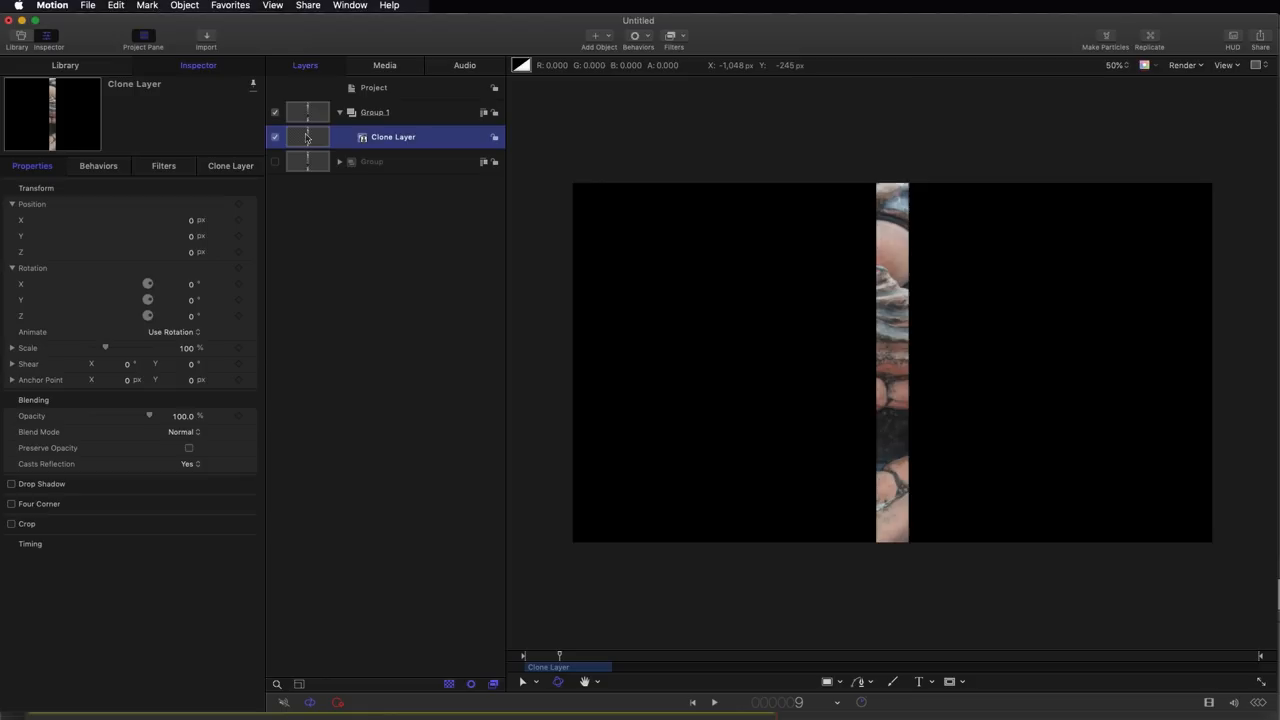
{"action": "left_click", "coordinate": [184, 6]}
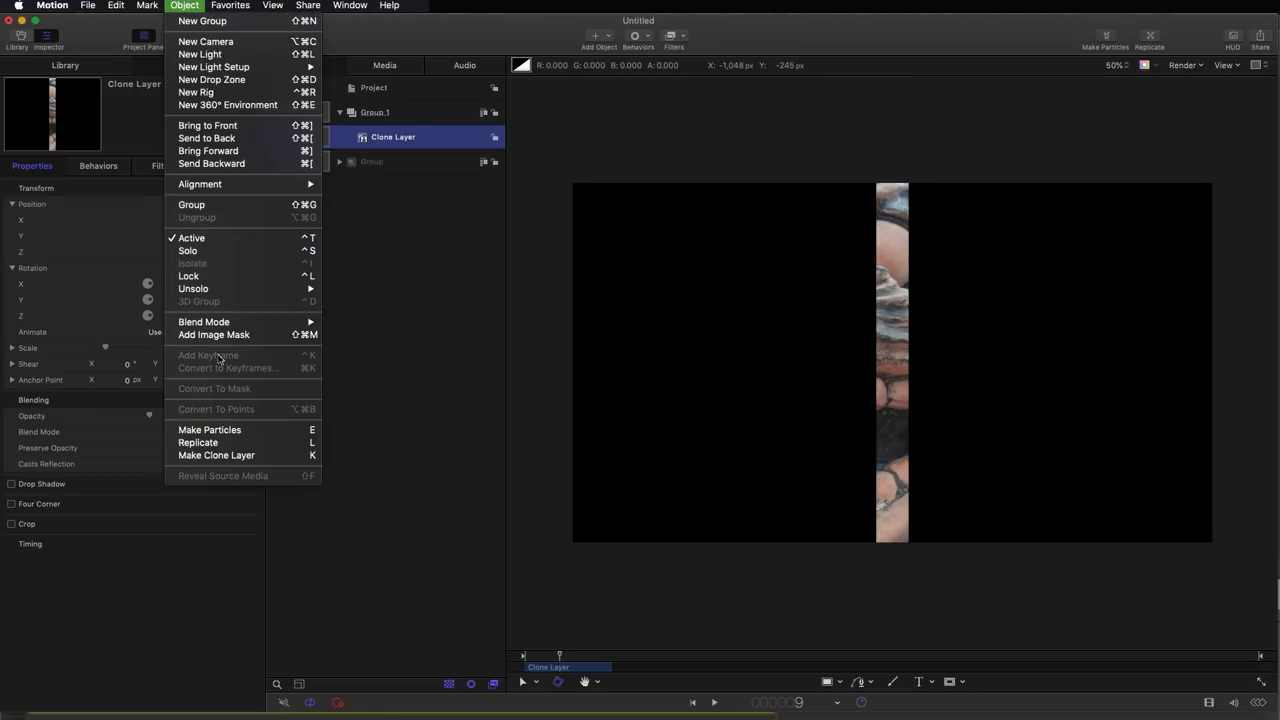
Replicate the clone as a 3D sphere outline with 20 columns, 1 row and Align Angle on
{"action": "left_click", "coordinate": [197, 442]}
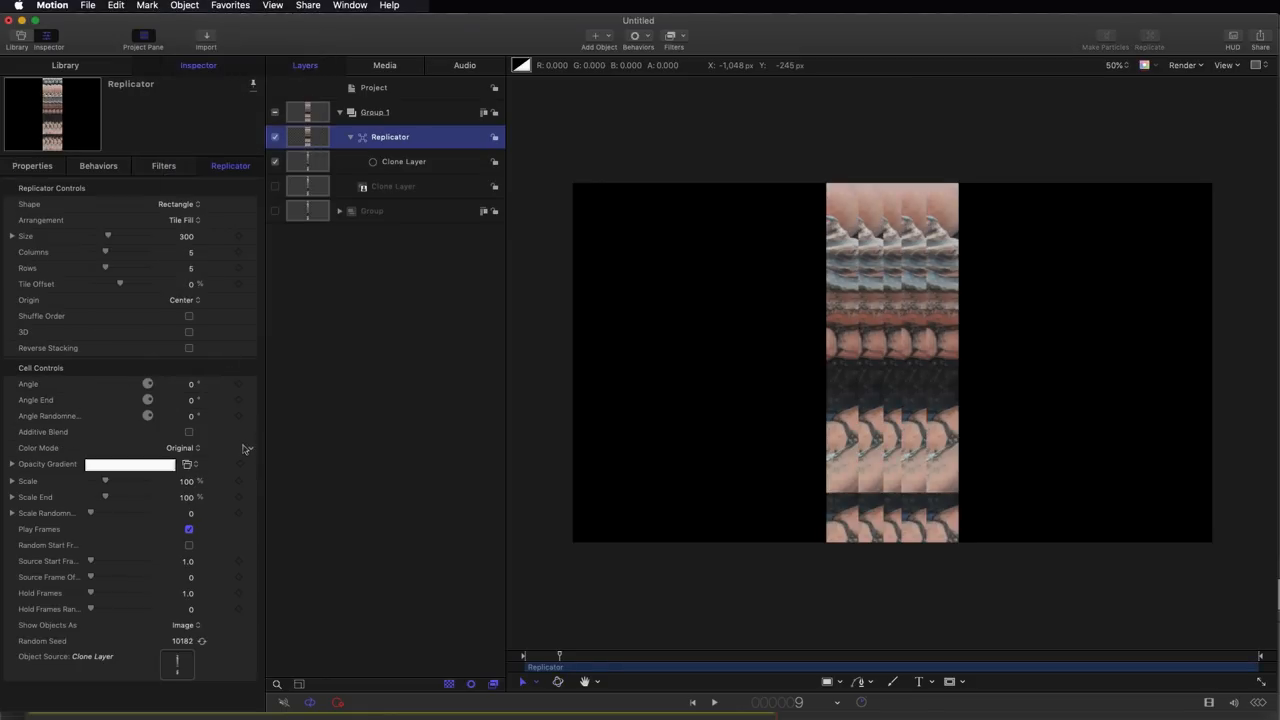
{"action": "left_click", "coordinate": [189, 331]}
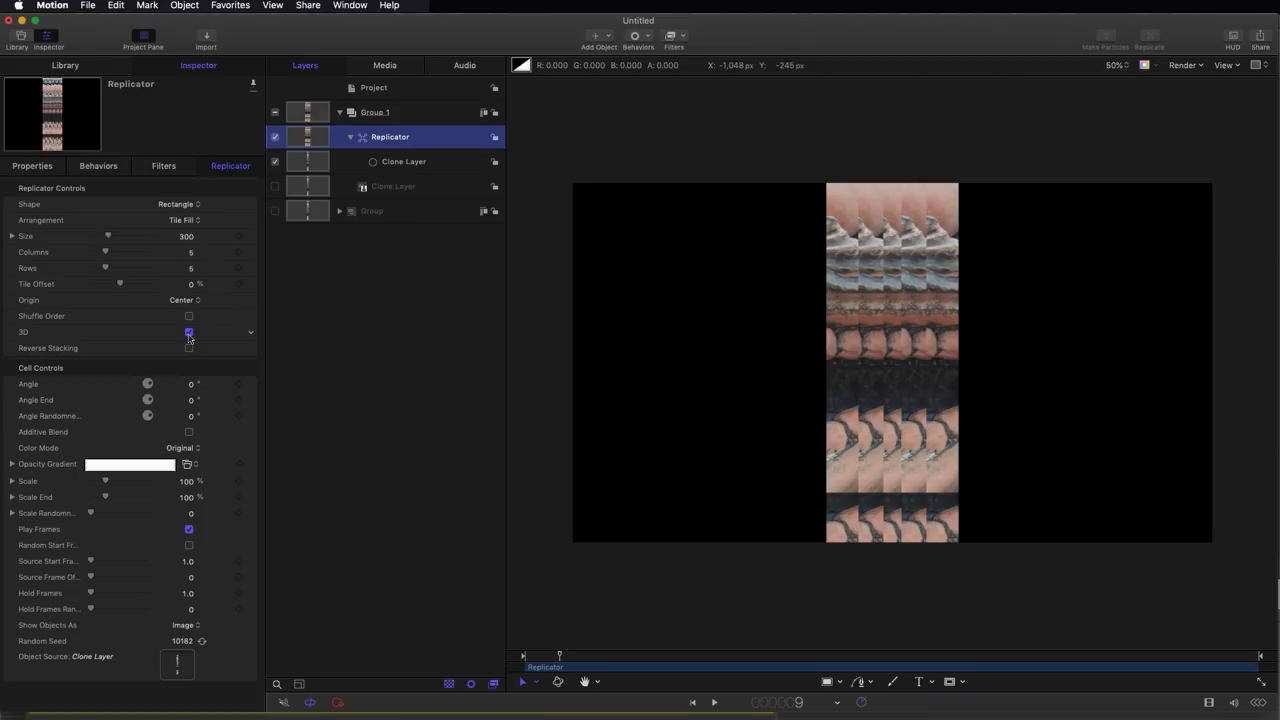
{"action": "left_click", "coordinate": [180, 204]}
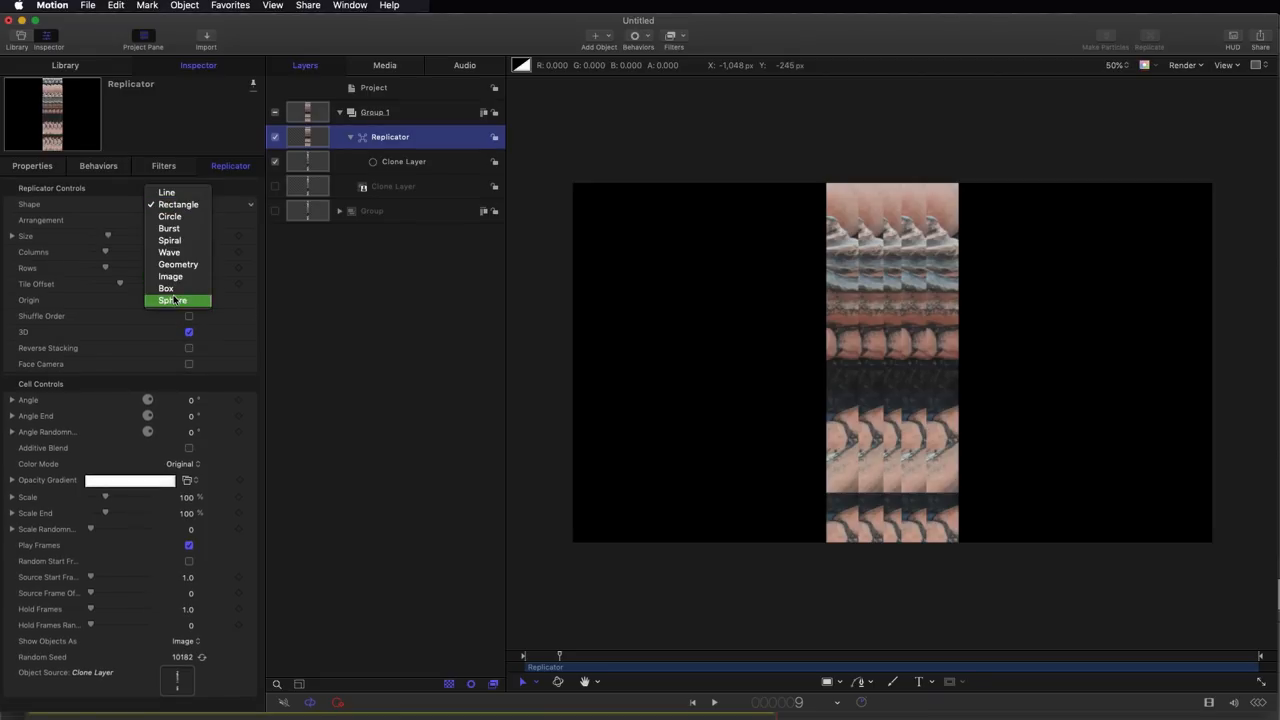
{"action": "left_click", "coordinate": [173, 300]}
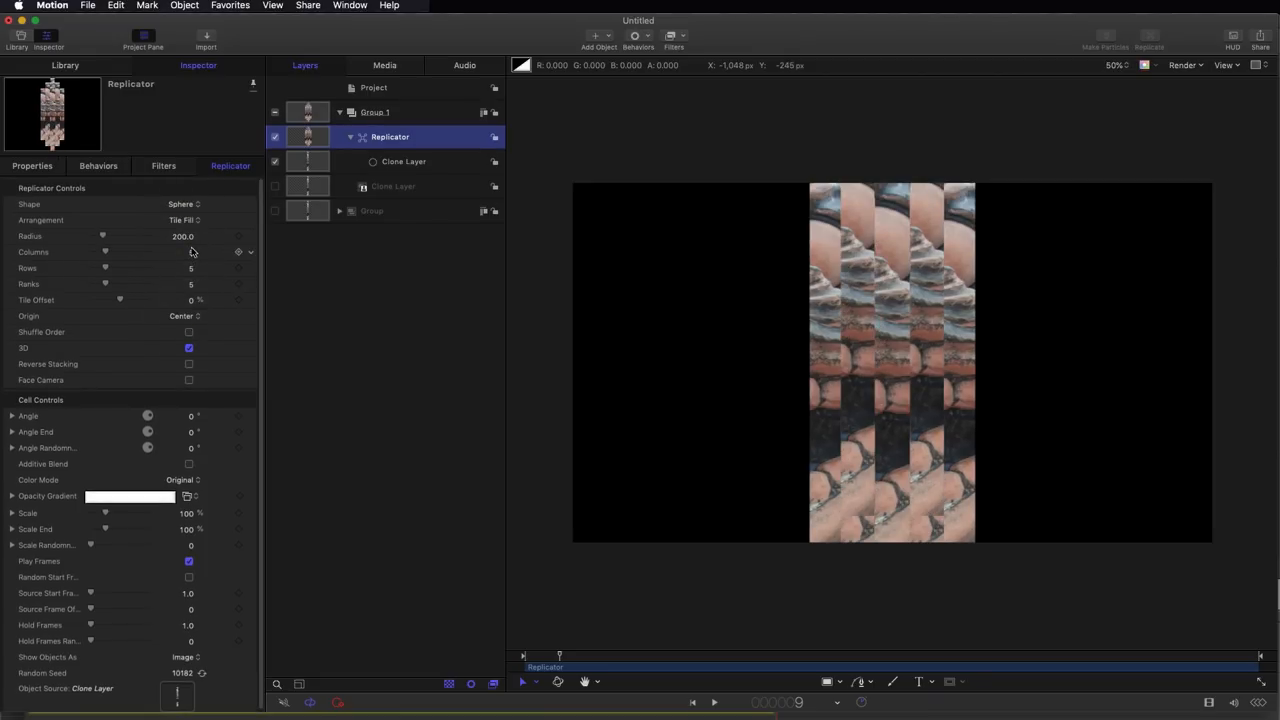
{"action": "double_click", "coordinate": [190, 252]}
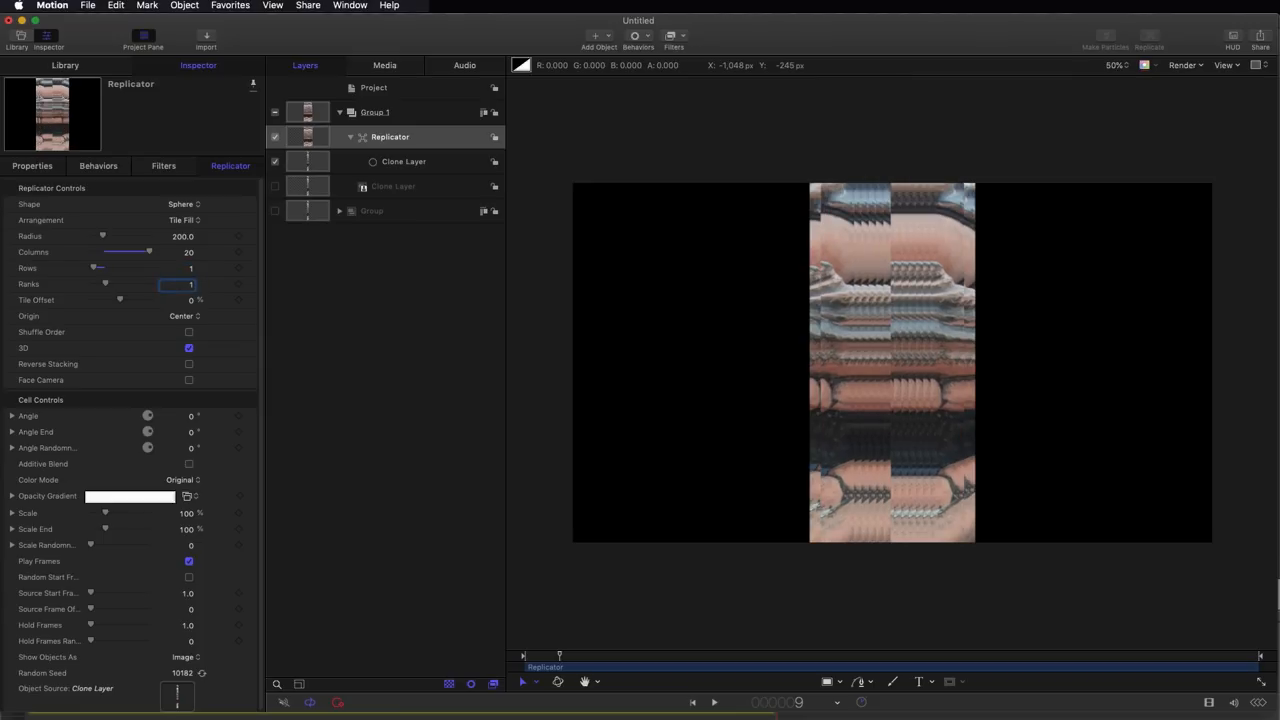
{"action": "left_click", "coordinate": [183, 220]}
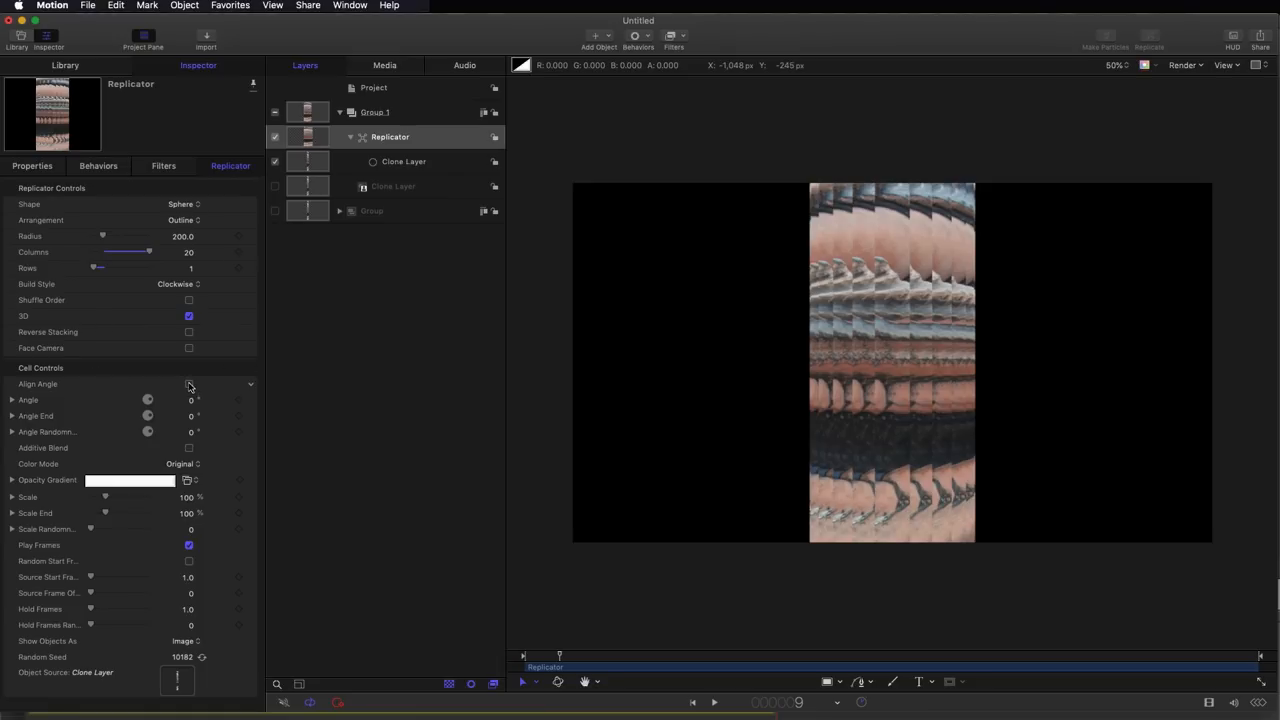
{"action": "left_click", "coordinate": [189, 384]}
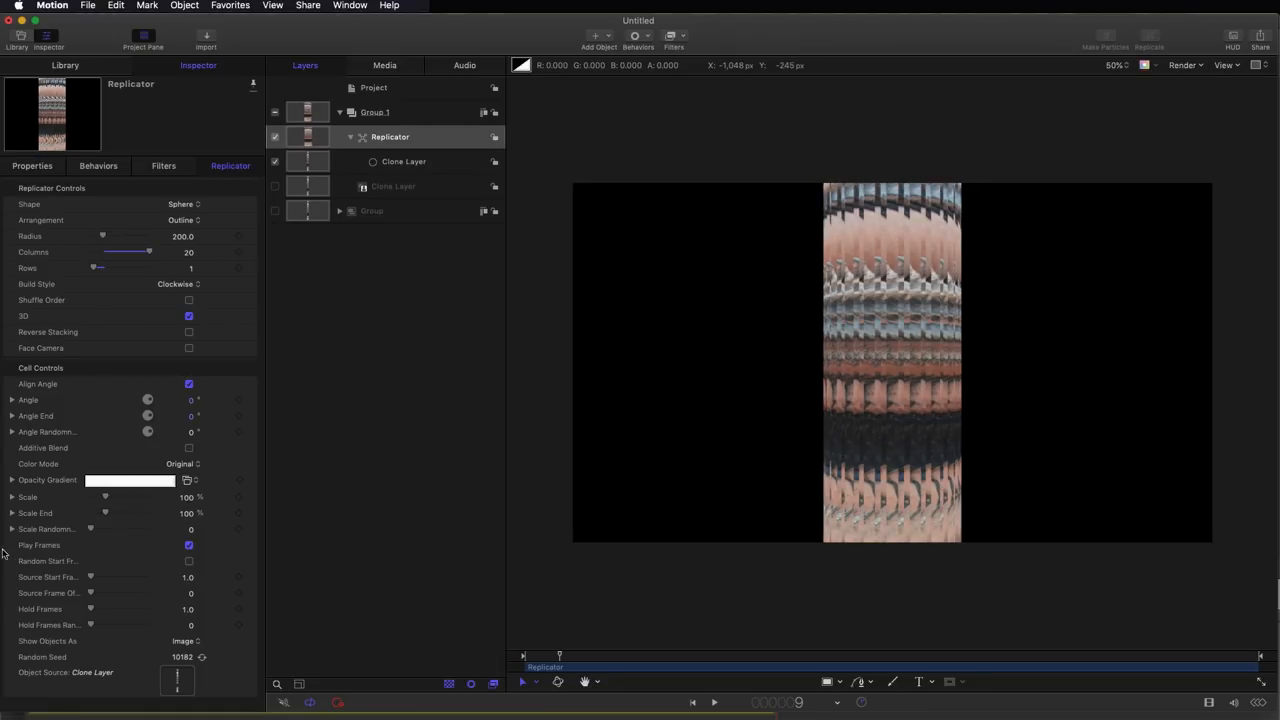
{"action": "left_click", "coordinate": [189, 545]}
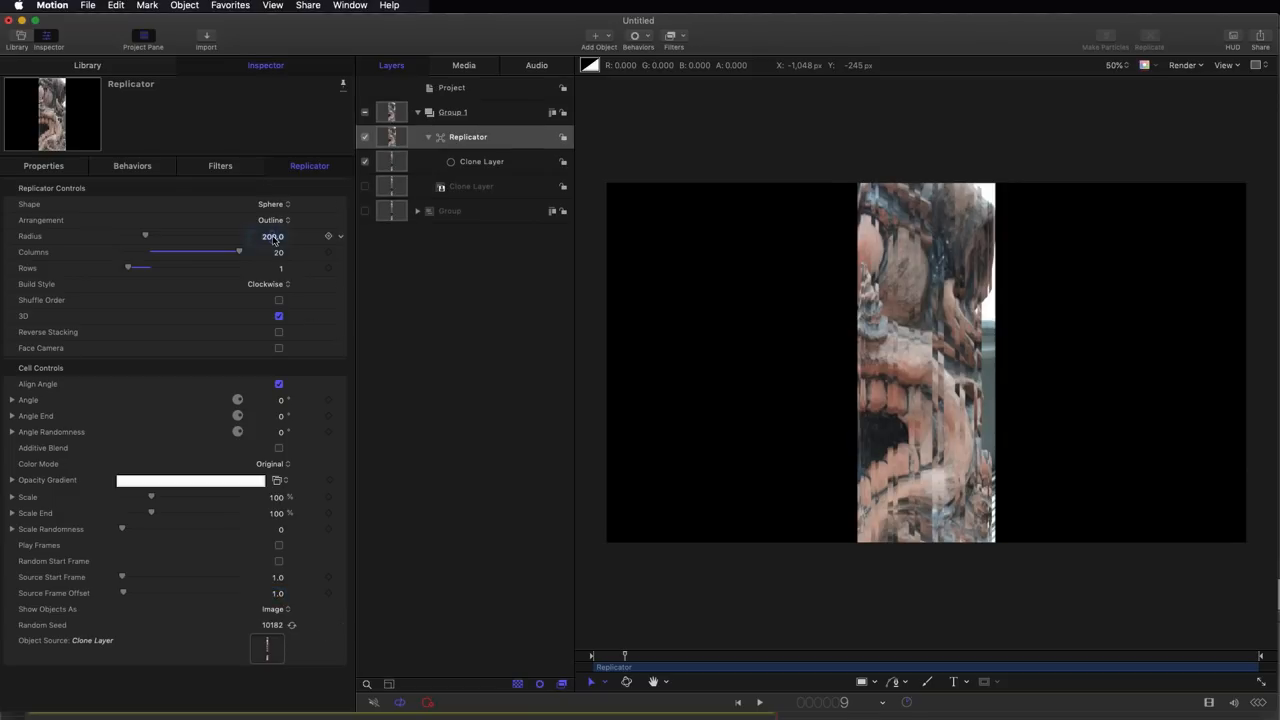
Set the replicator's radius to 300 and rotate it to 123.9° around Y
{"action": "left_click_drag", "start_coordinate": [145, 236], "coordinate": [155, 236]}
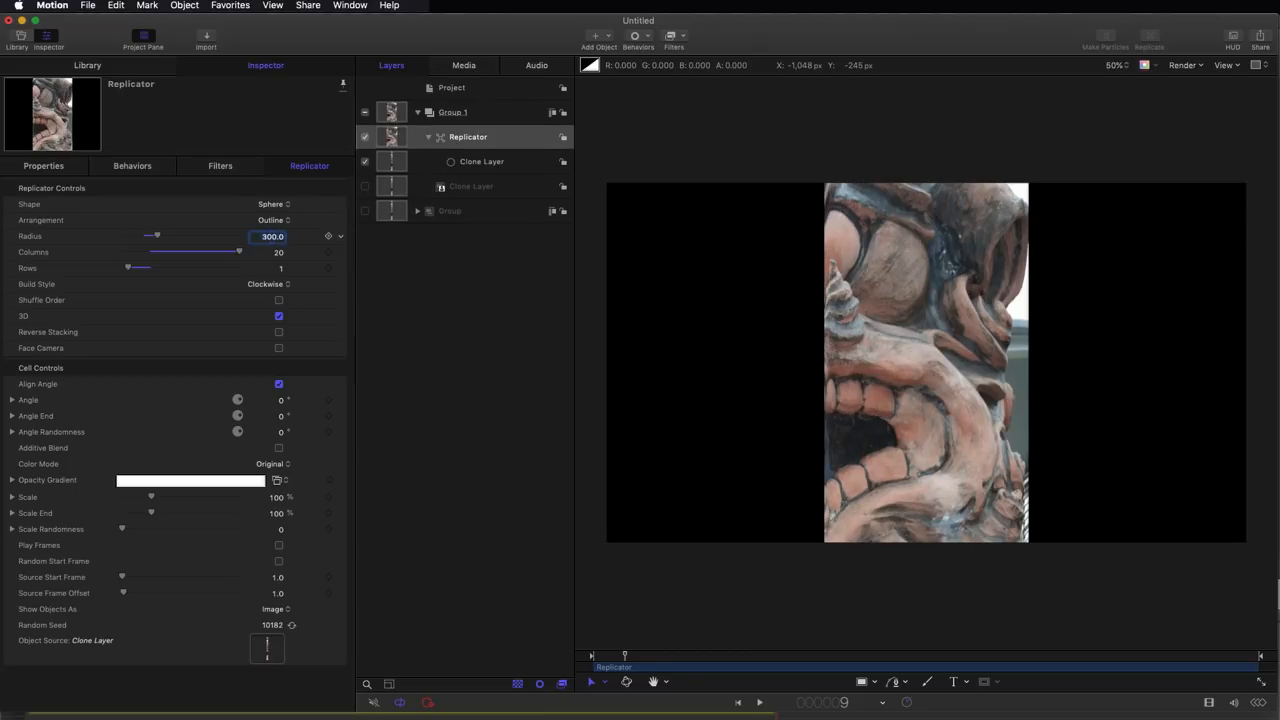
{"action": "mouse_move", "coordinate": [510, 118]}
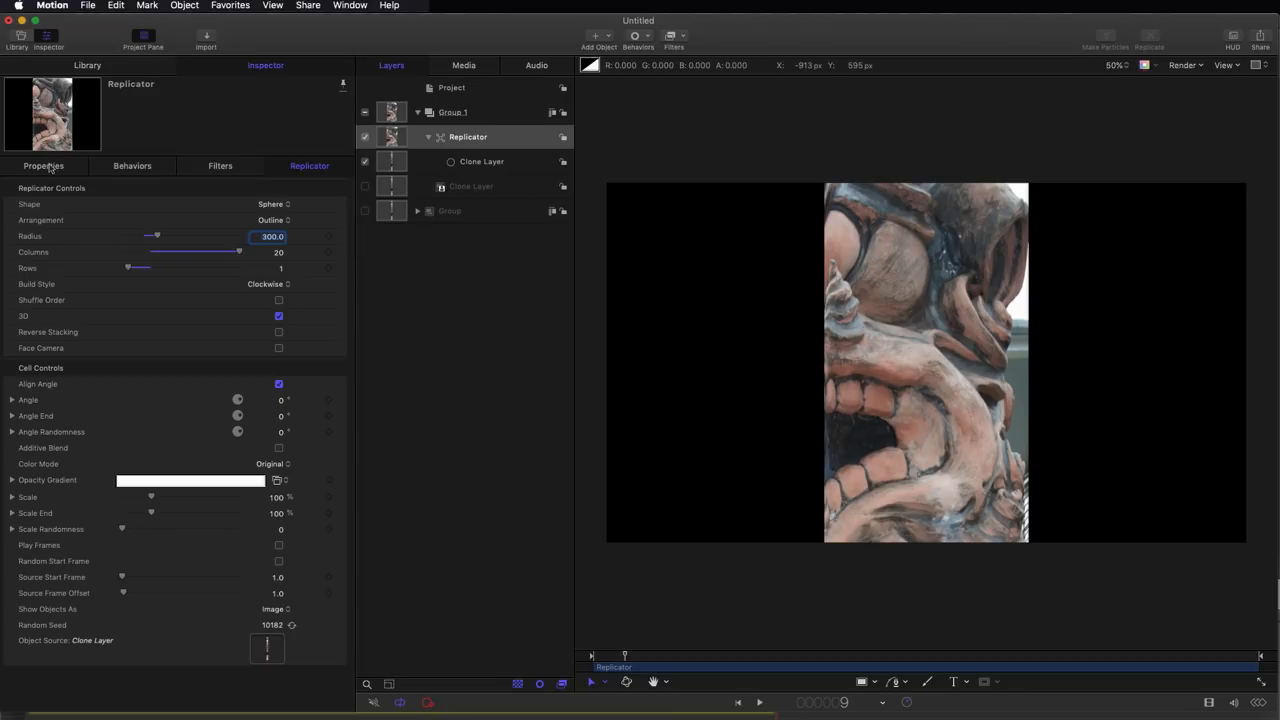
{"action": "left_click", "coordinate": [43, 165]}
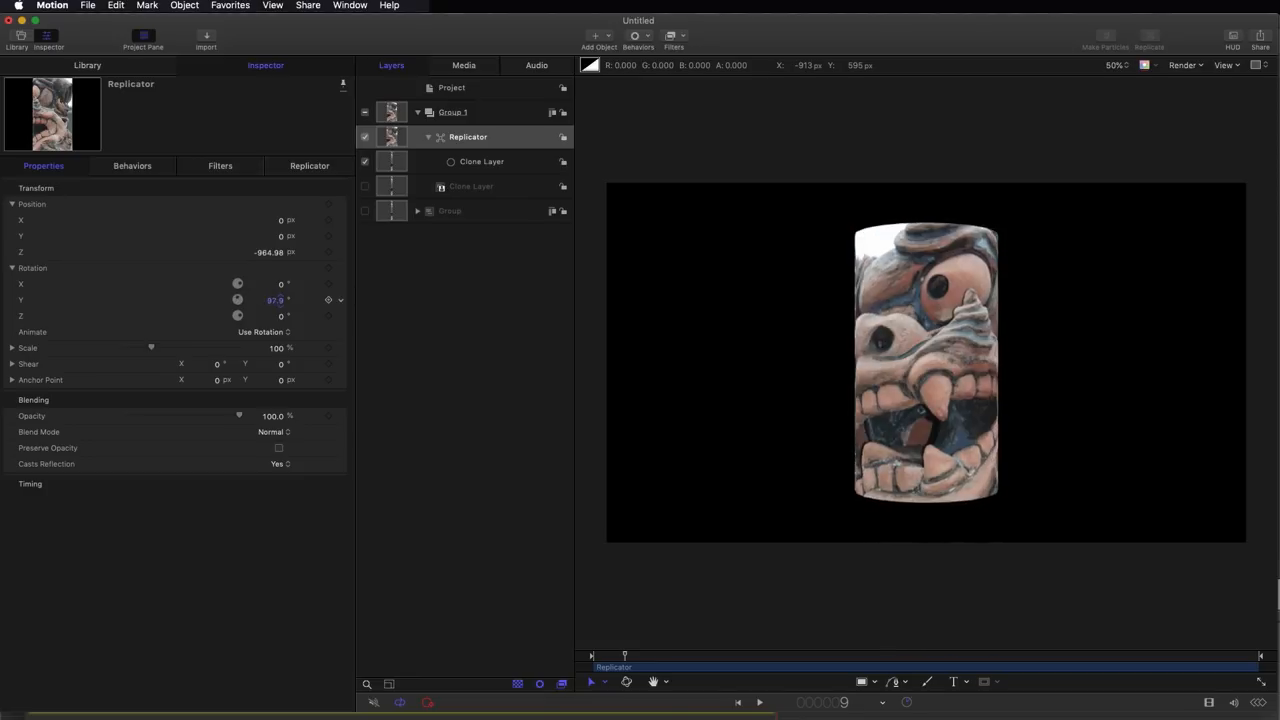
{"action": "left_click_drag", "start_coordinate": [275, 300], "coordinate": [300, 300]}
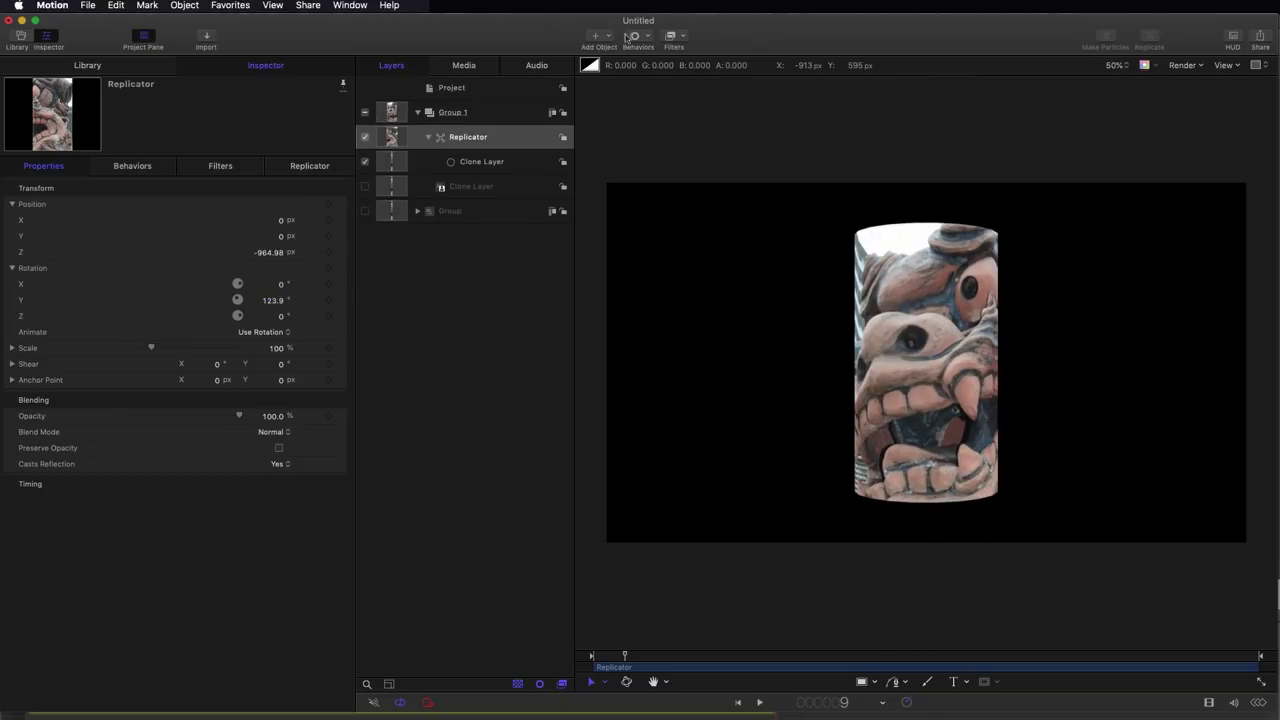
Add a camera to the project and switch the existing groups to 3D
{"action": "left_click", "coordinate": [597, 40]}
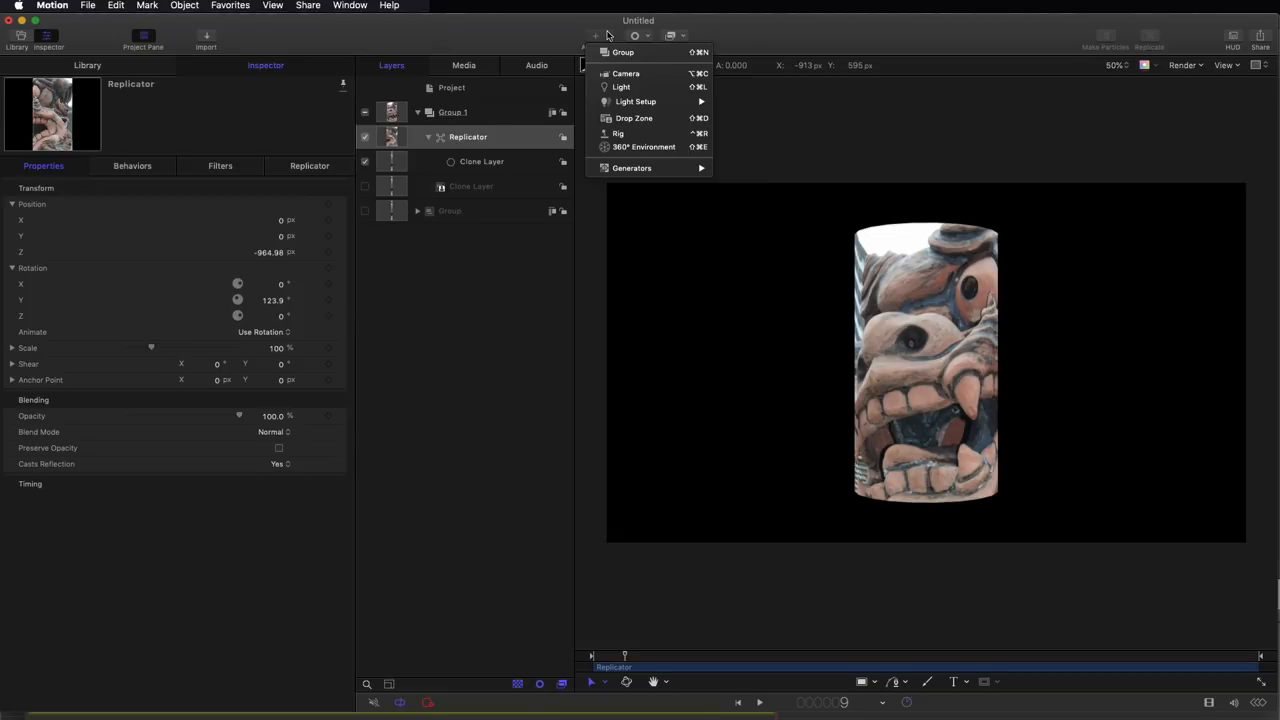
{"action": "mouse_move", "coordinate": [658, 79]}
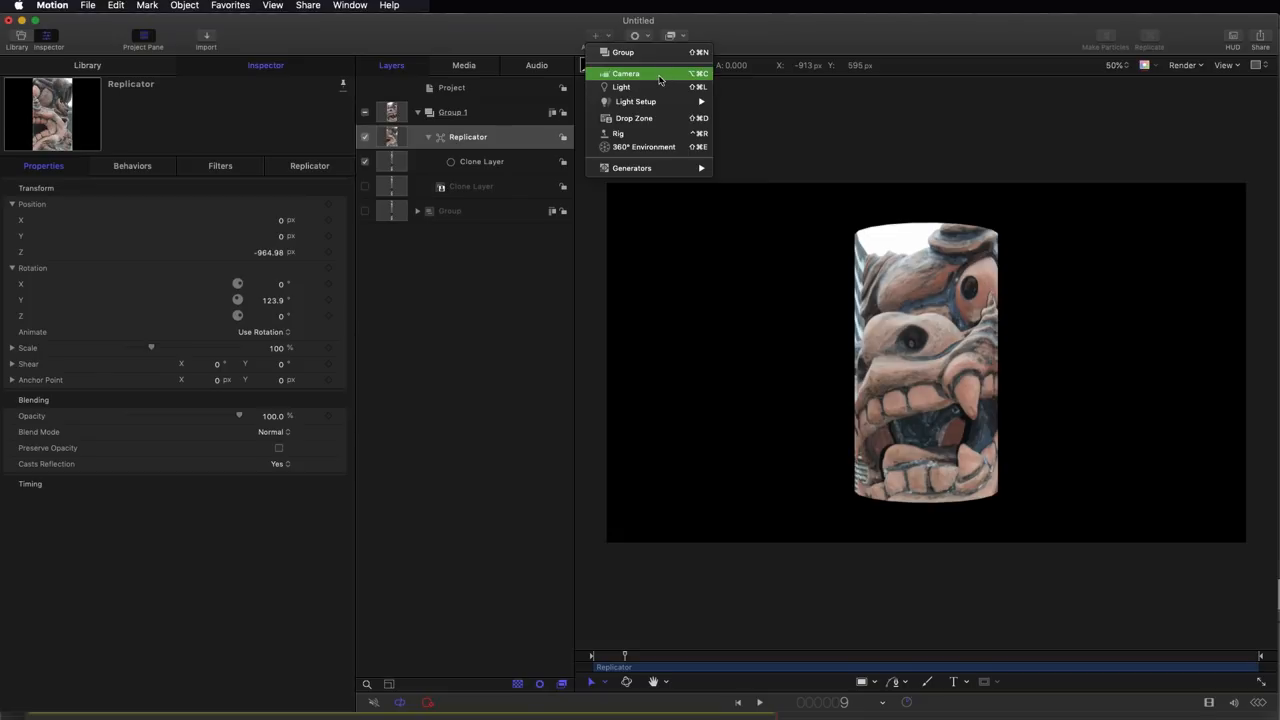
{"action": "left_click", "coordinate": [625, 73]}
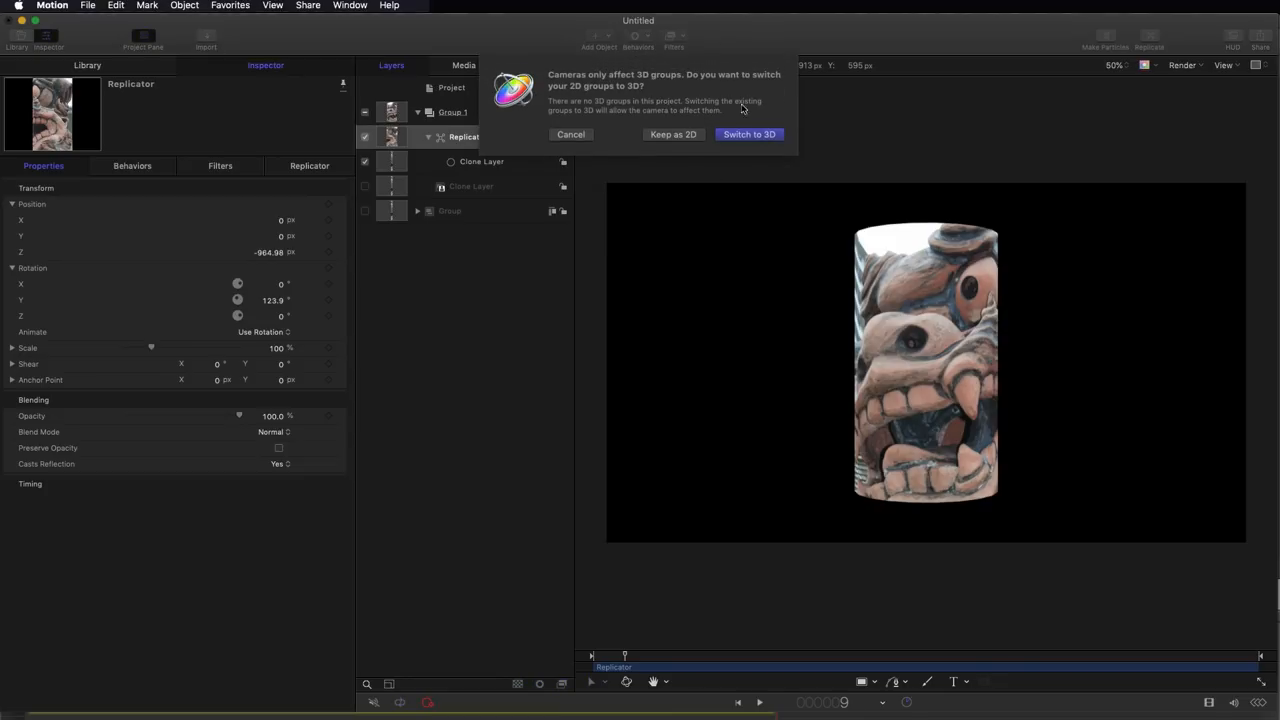
{"action": "left_click", "coordinate": [749, 134]}
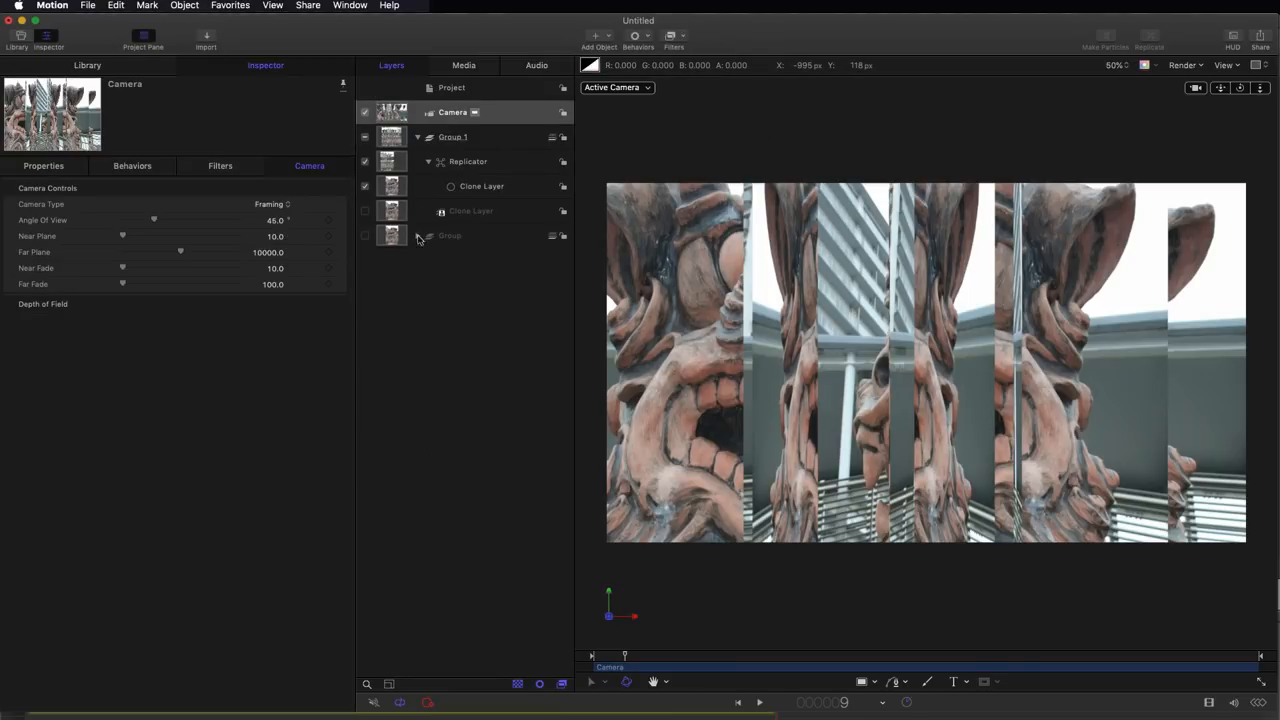
Expand the source photo Group and uncheck 3D Group to return it to 2D
{"action": "left_click", "coordinate": [427, 235]}
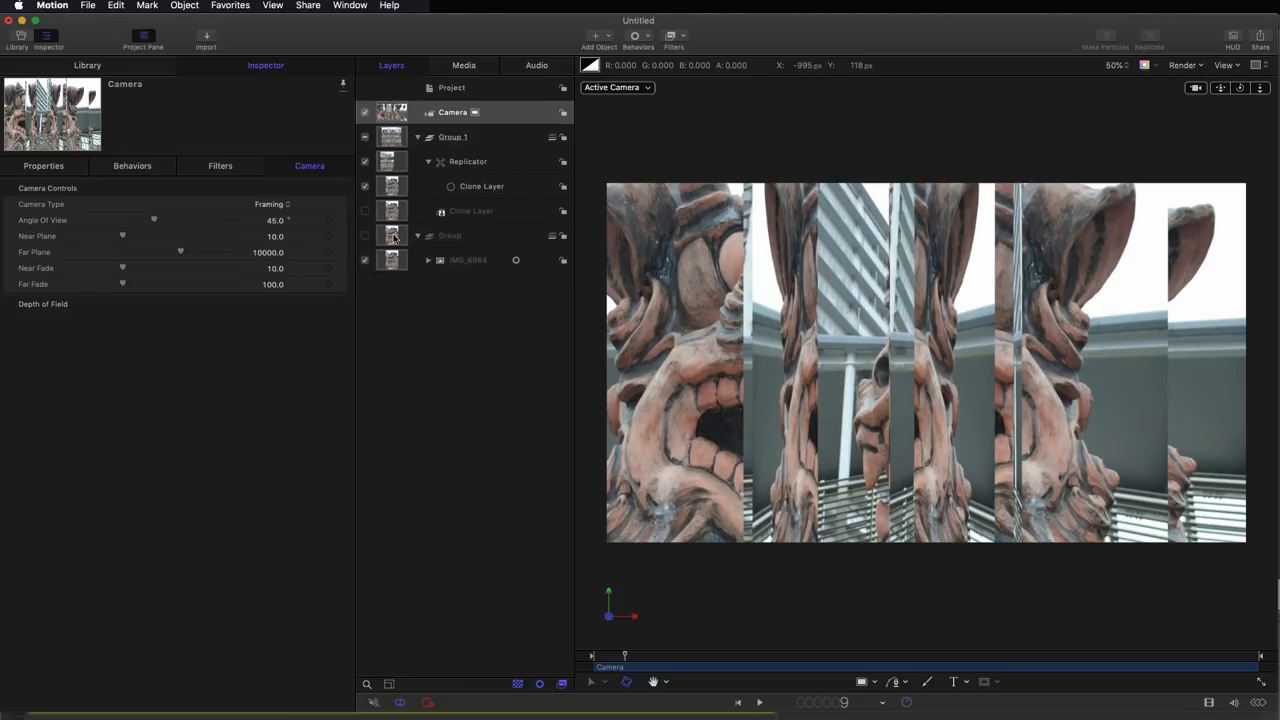
{"action": "left_click", "coordinate": [449, 235]}
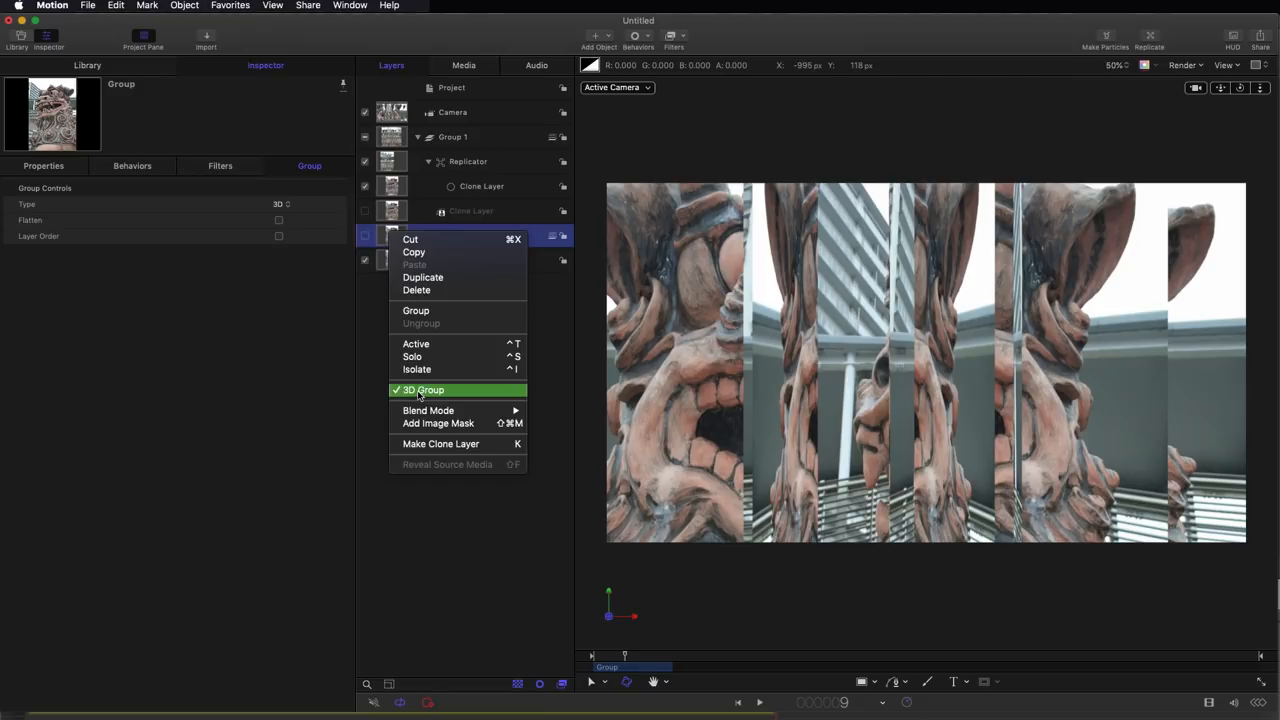
{"action": "left_click", "coordinate": [424, 390]}
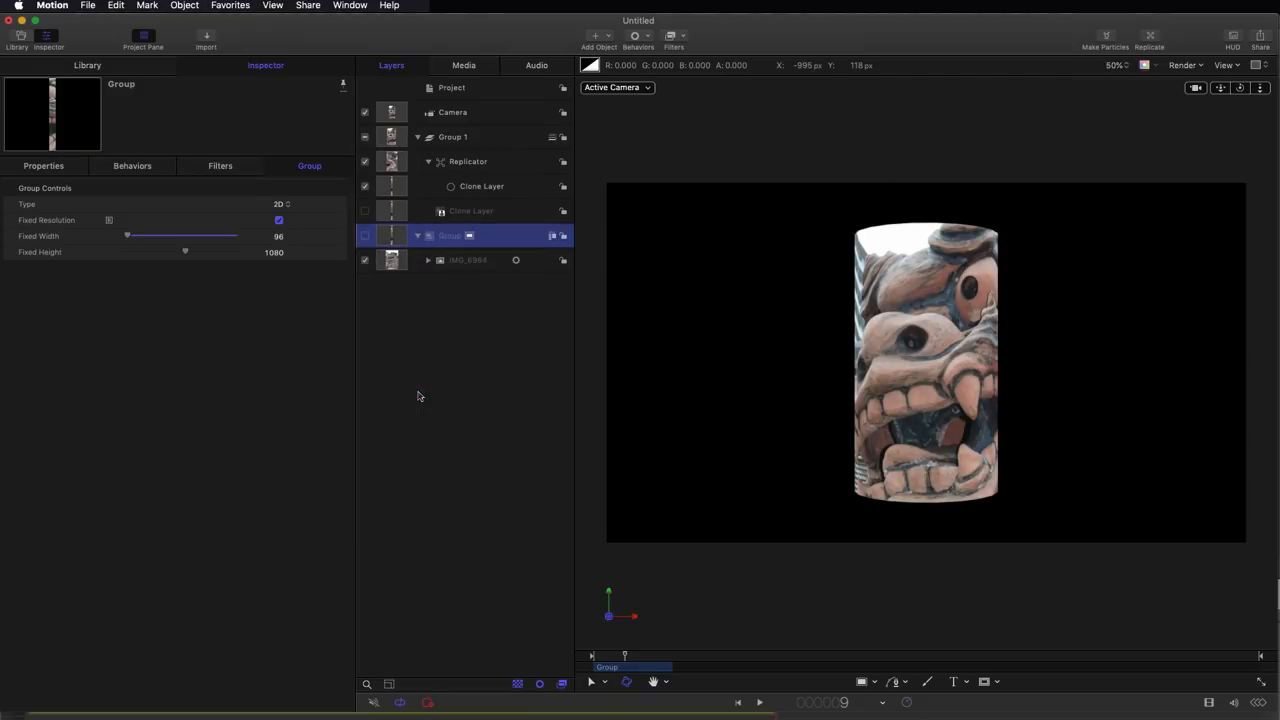
{"action": "mouse_move", "coordinate": [893, 294]}
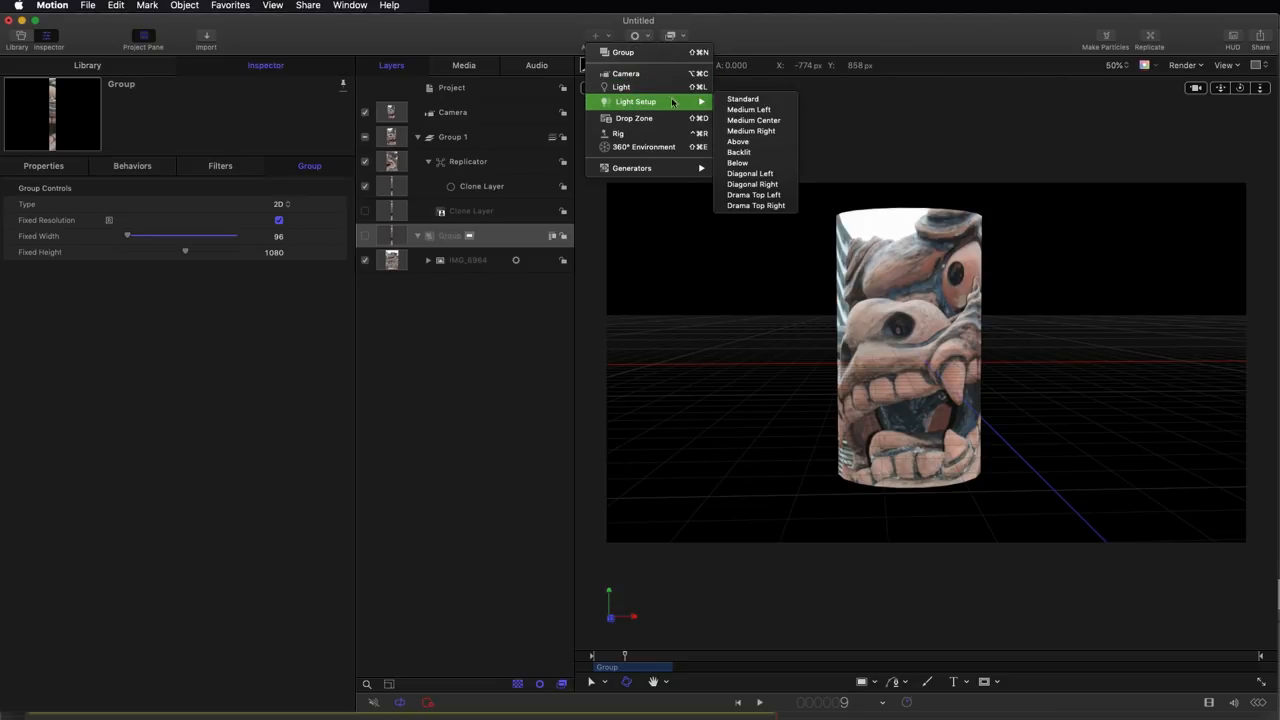
{"action": "mouse_move", "coordinate": [753, 195]}
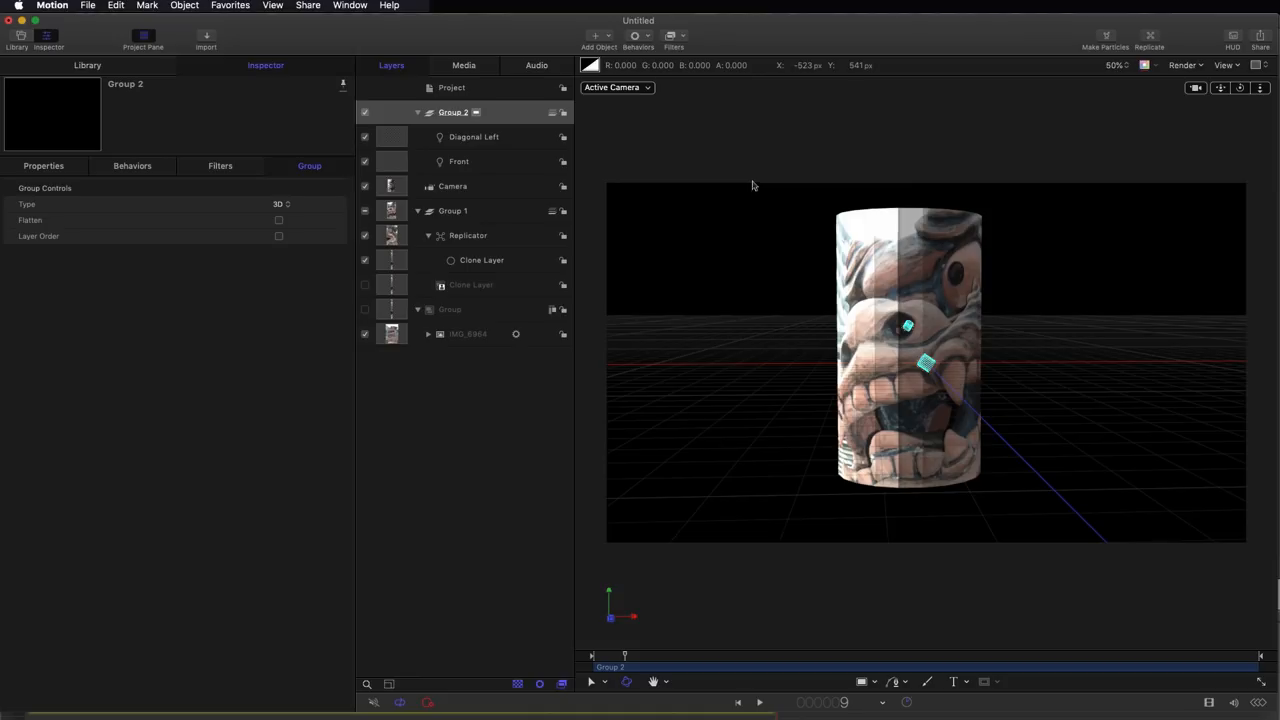
Orbit around the Diagonal Left–lit statue cylinder, then select the photo layer
{"action": "left_click_drag", "start_coordinate": [908, 345], "coordinate": [920, 310]}
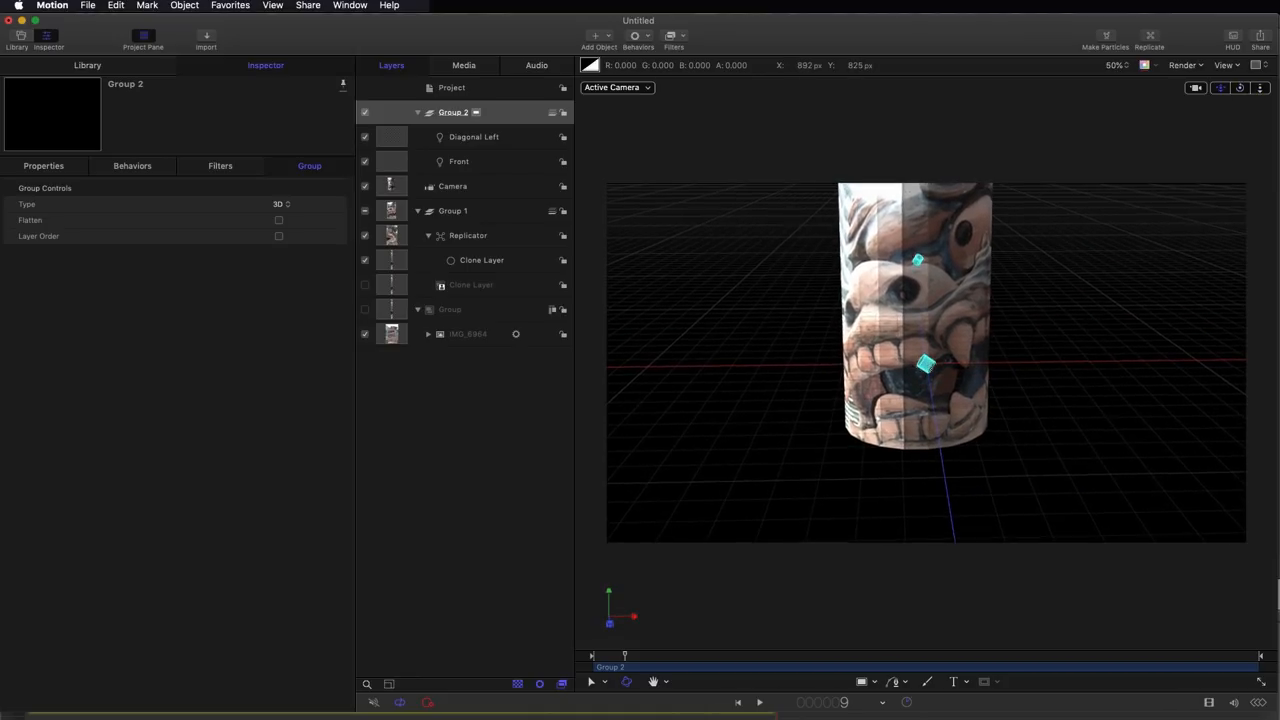
{"action": "left_click_drag", "start_coordinate": [915, 320], "coordinate": [885, 350]}
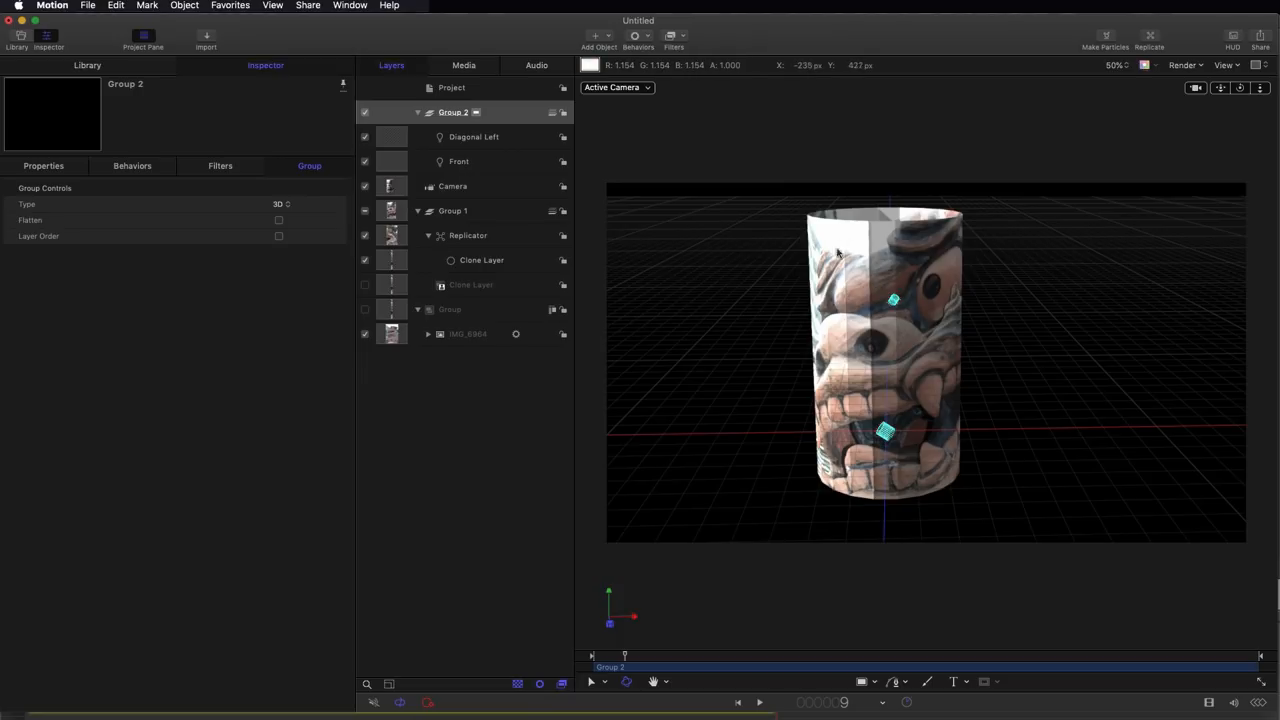
{"action": "mouse_move", "coordinate": [965, 251]}
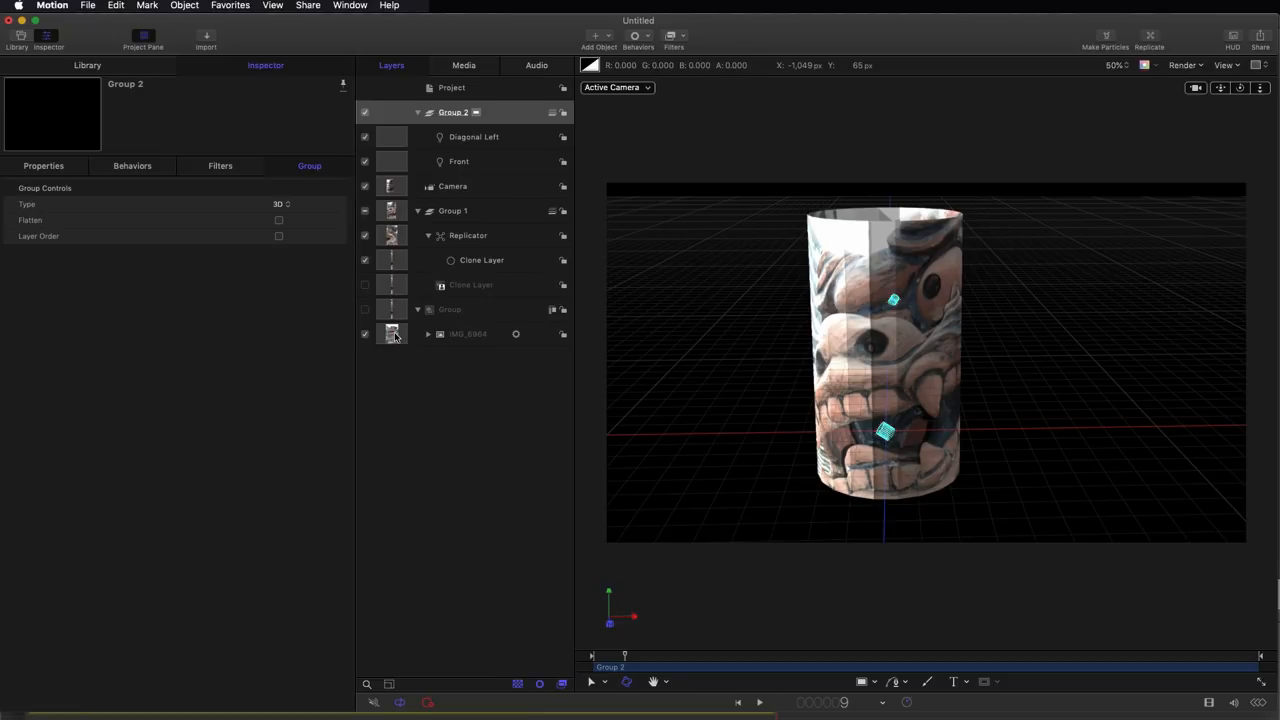
{"action": "left_click", "coordinate": [449, 309]}
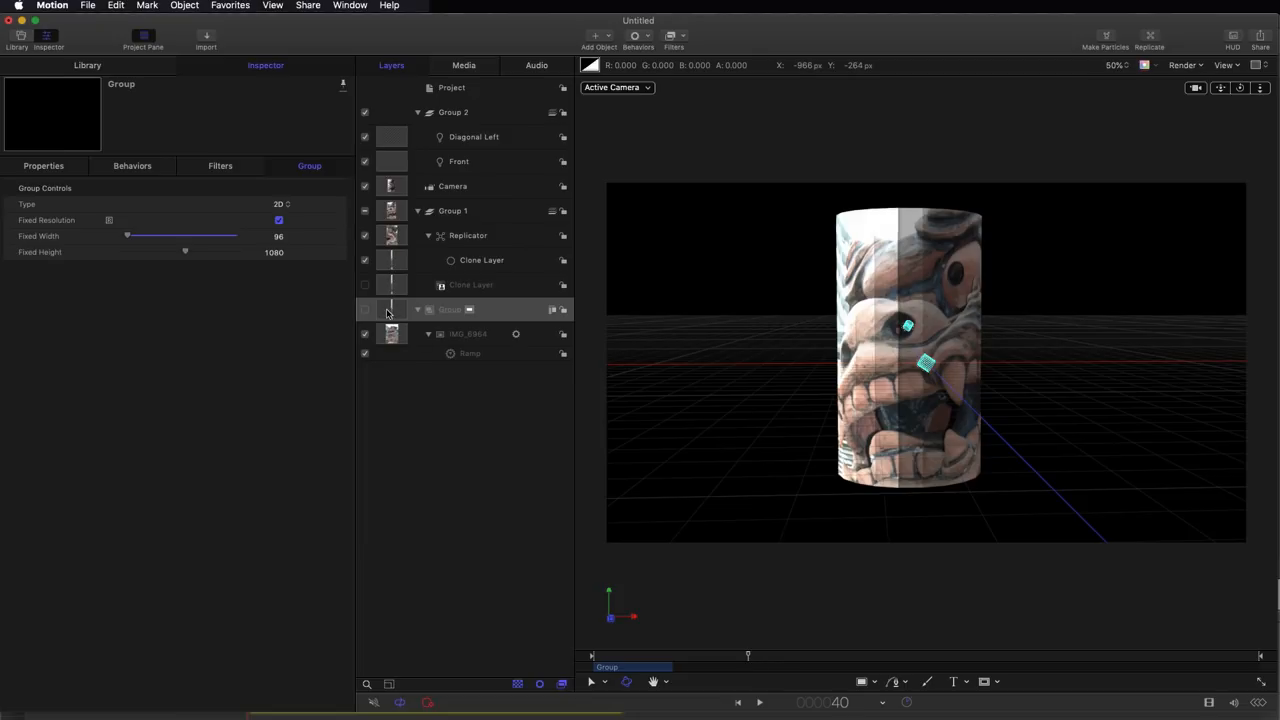
{"action": "mouse_move", "coordinate": [435, 360]}
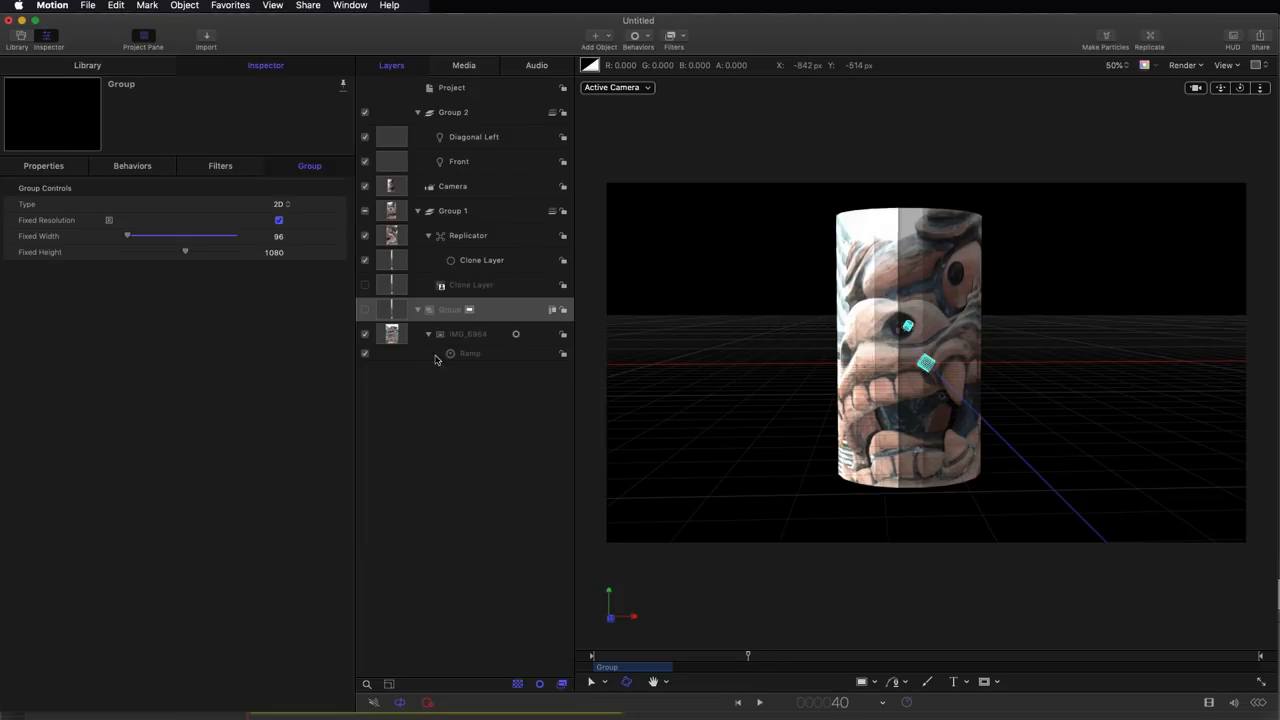
Select IMG_6964 for its Ramp behaviour, then select the Replicator layer
{"action": "left_click", "coordinate": [450, 309]}
{"action": "type", "text": "48"}
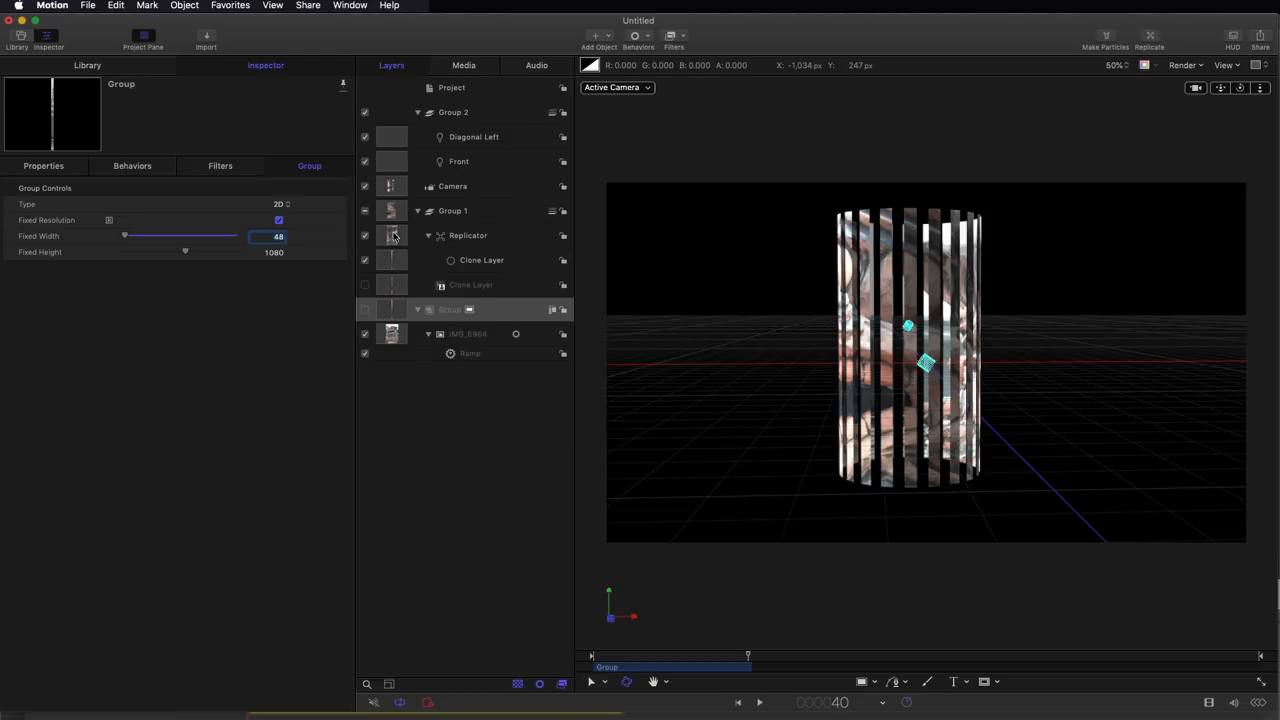
{"action": "left_click", "coordinate": [467, 235]}
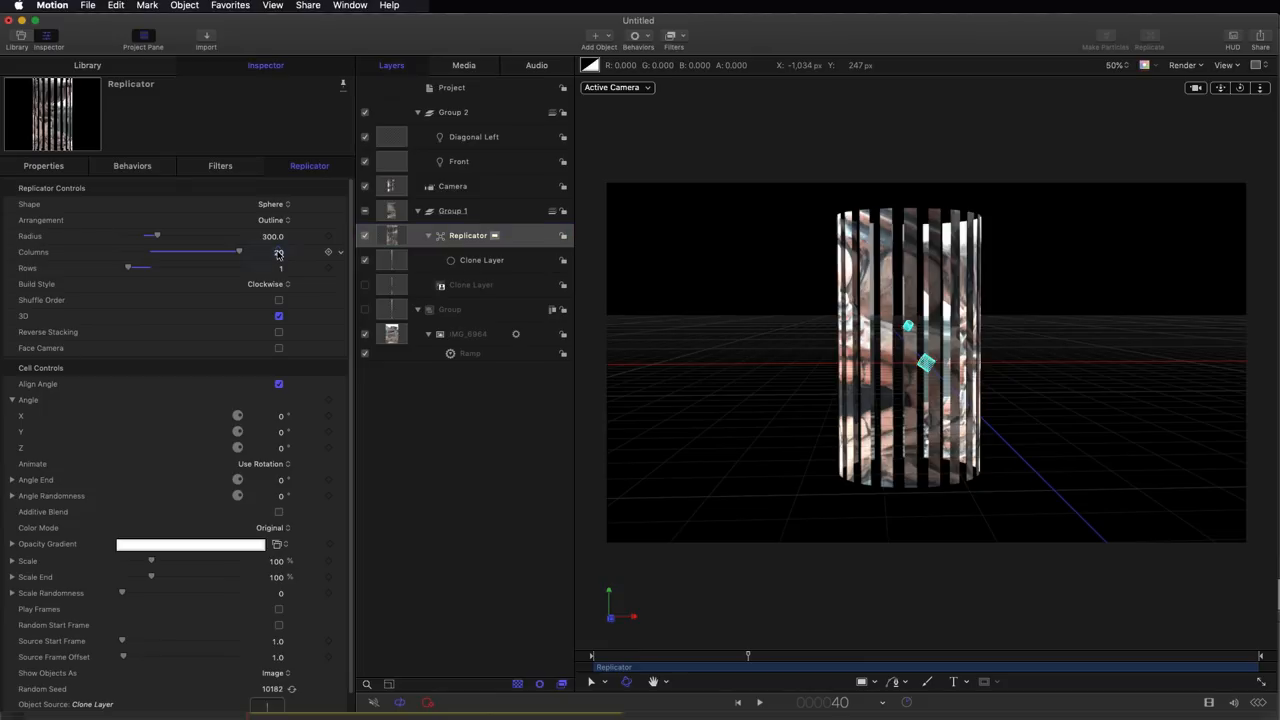